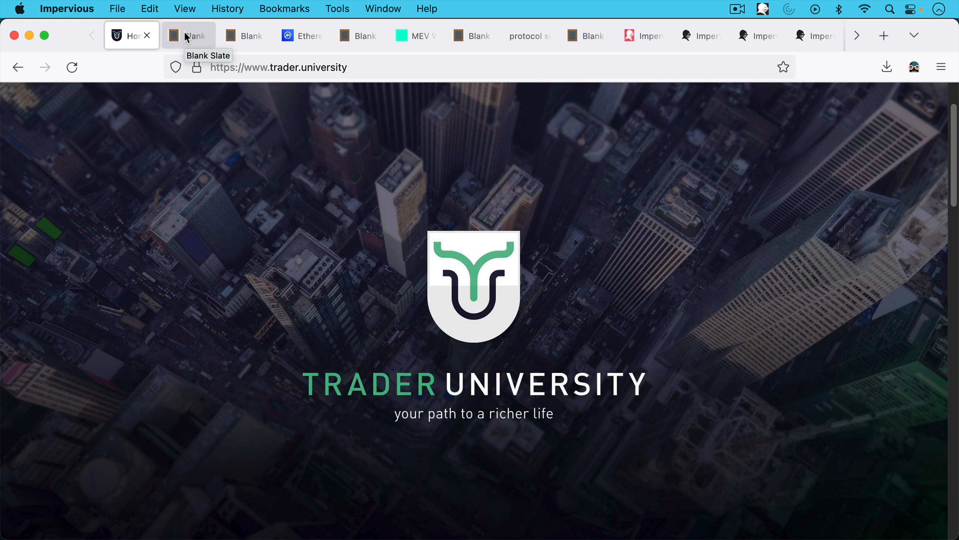
# Pass the Bitcoin Layer 3 note and bring up the note on Bitcoin's scaling decisions
pyautogui.click(189, 35)
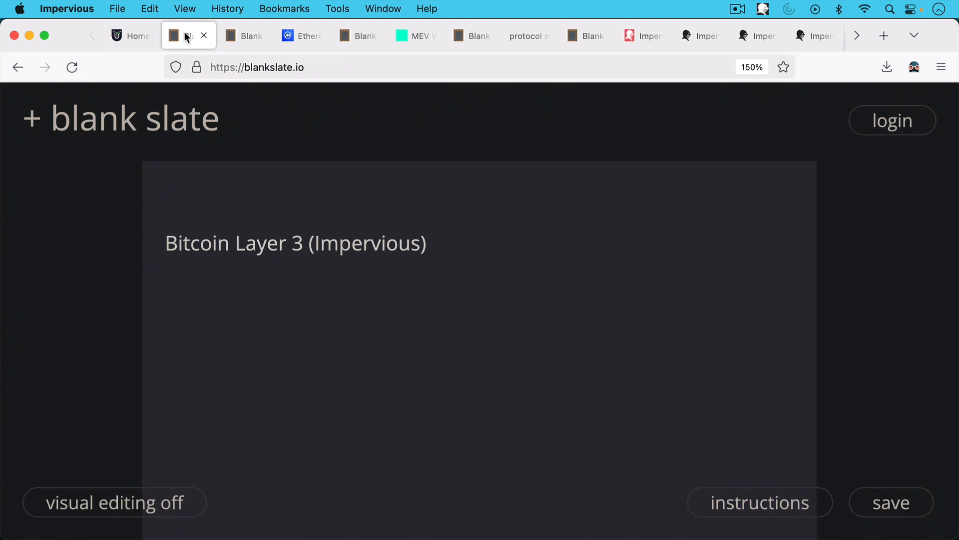
pyautogui.click(246, 35)
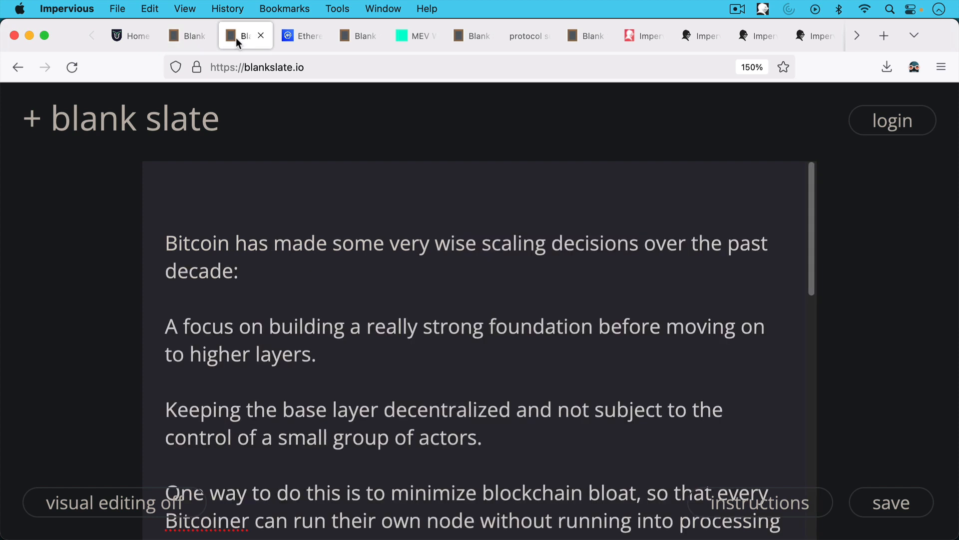
pyautogui.moveTo(239, 35)
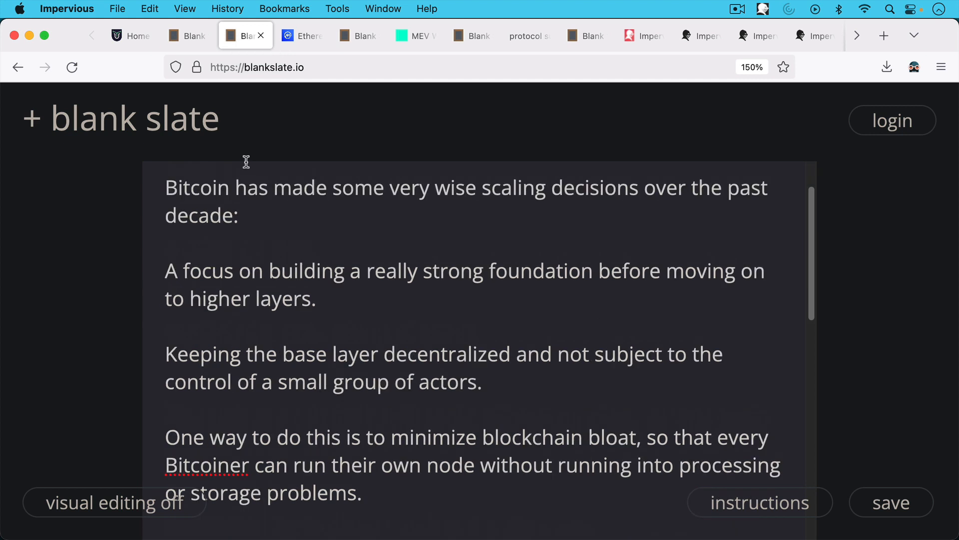
pyautogui.moveTo(250, 160)
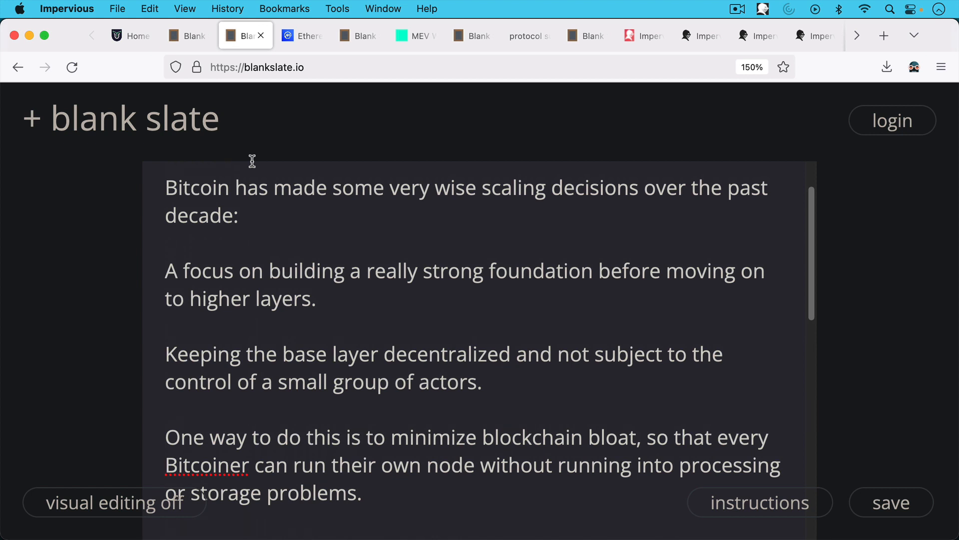
pyautogui.scroll(-3)
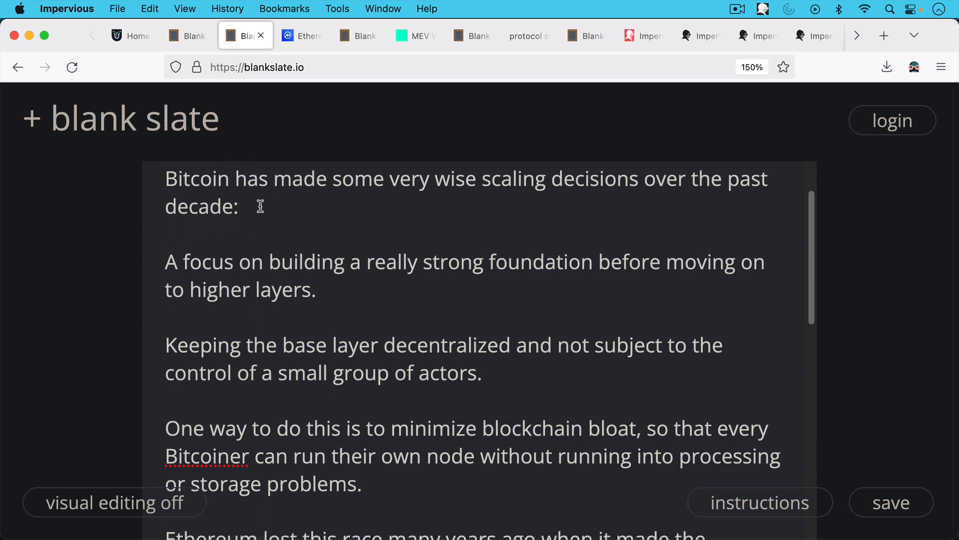
pyautogui.scroll(-3)
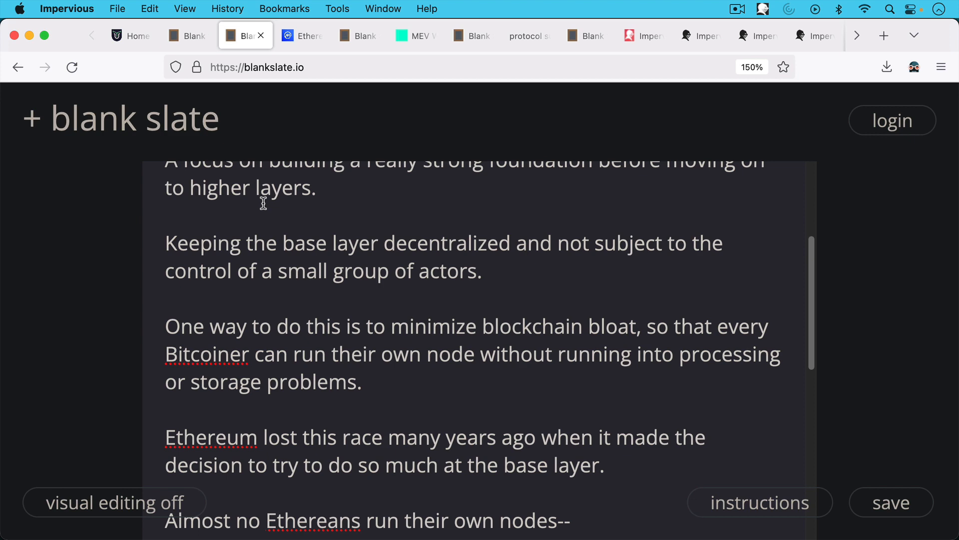
pyautogui.moveTo(266, 225)
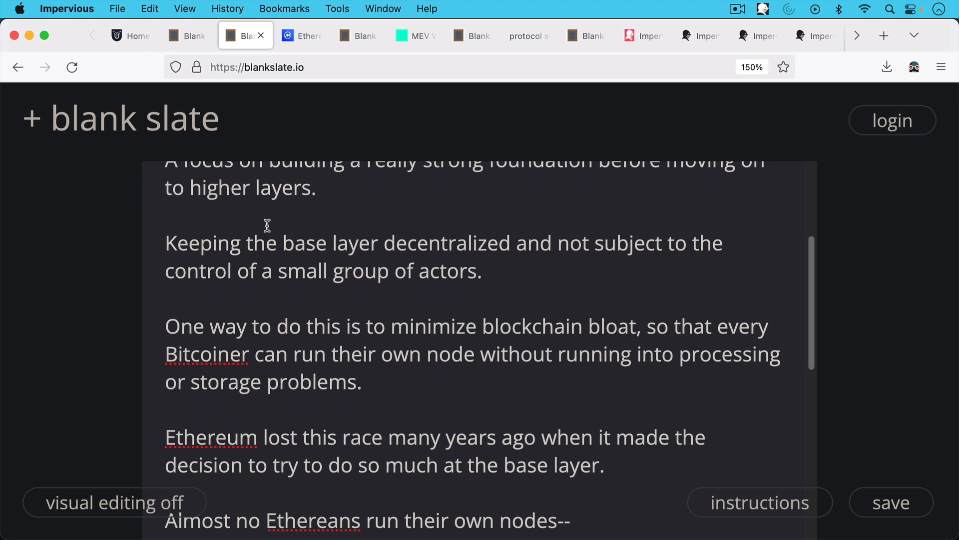
# Read down the scaling note to its closing point about Infura and ConsenSys
pyautogui.scroll(-3)
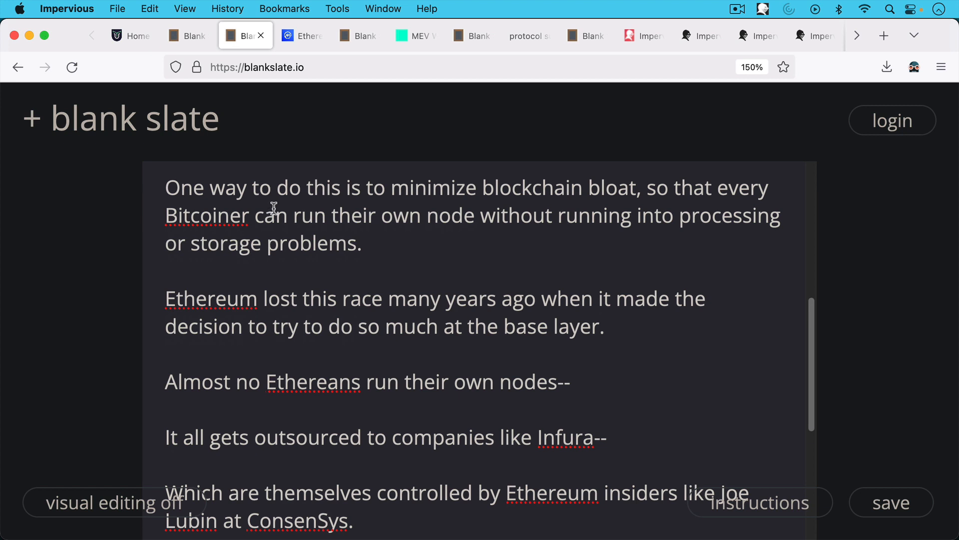
pyautogui.scroll(-3)
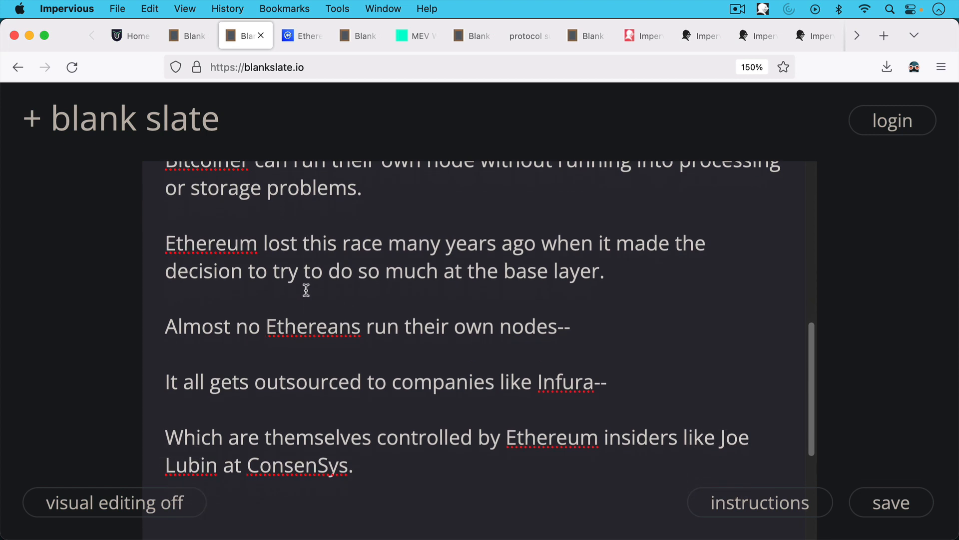
pyautogui.scroll(-3)
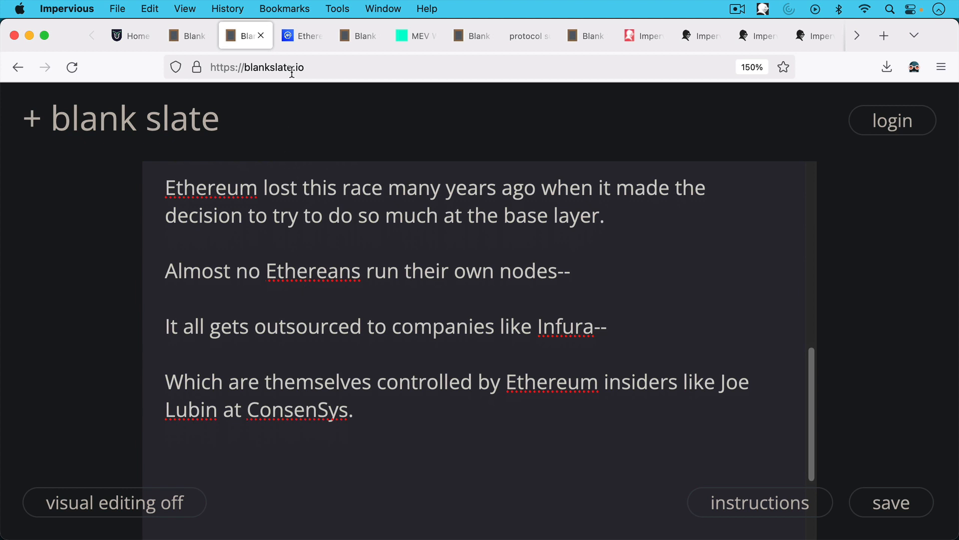
# Show the Infura outage article, the proof-of-stake note, then MEV Watch's 69% OFAC compliance chart
pyautogui.click(300, 36)
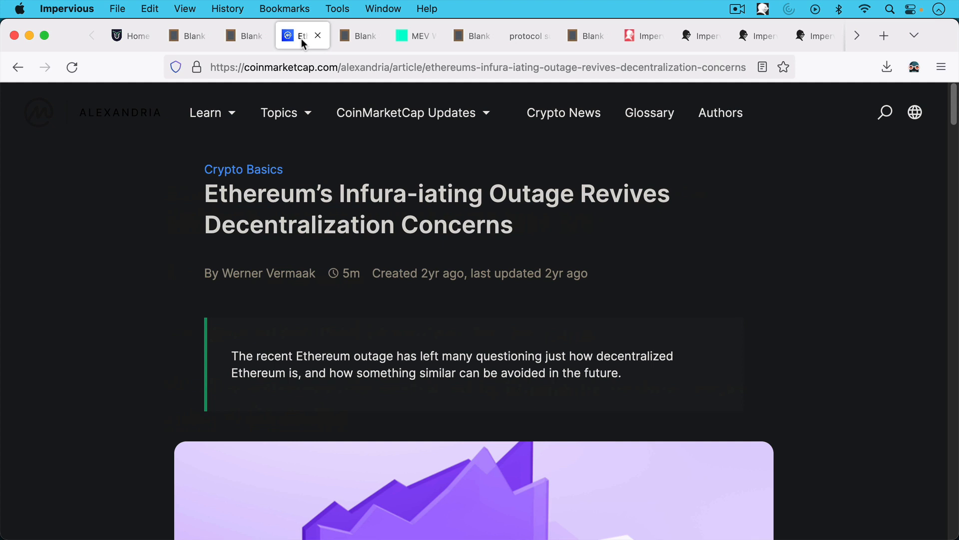
pyautogui.click(355, 35)
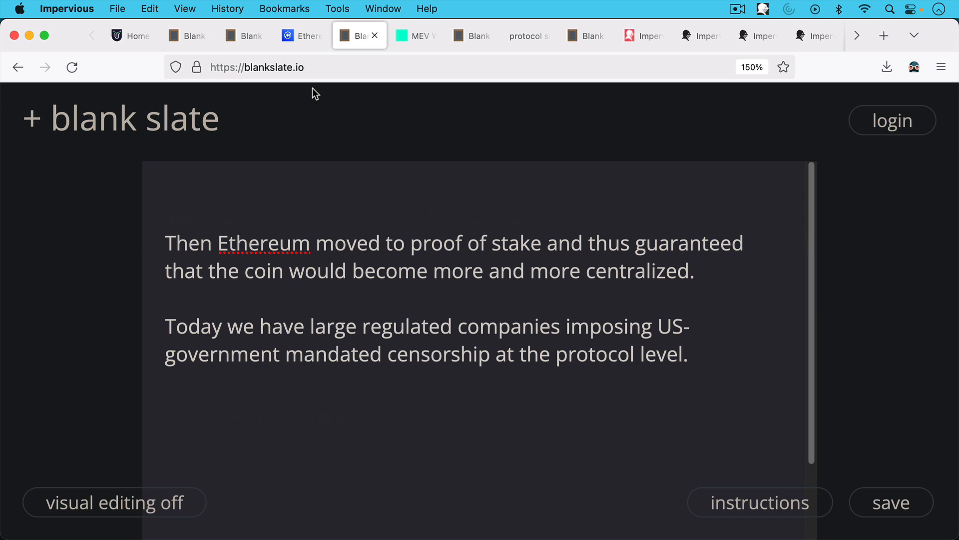
pyautogui.moveTo(312, 91)
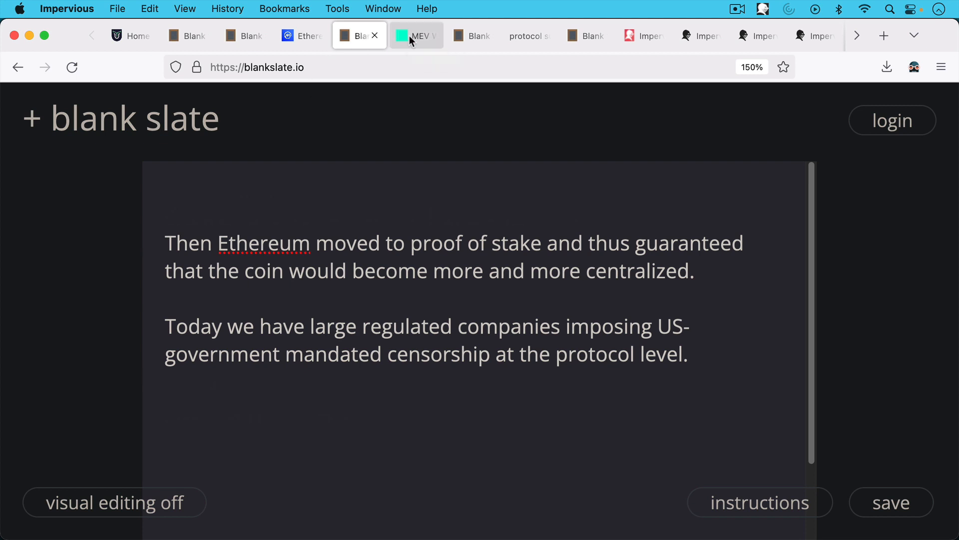
pyautogui.click(416, 35)
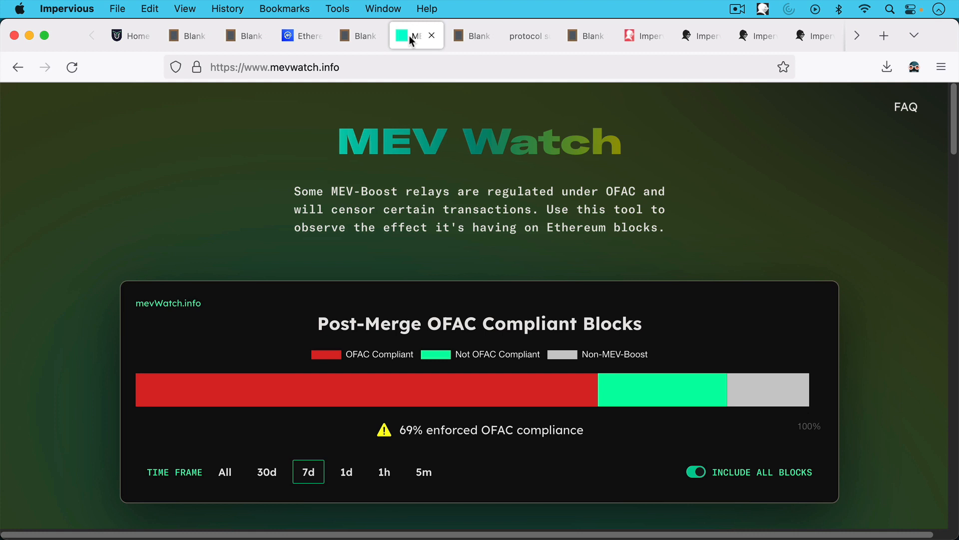
pyautogui.moveTo(419, 42)
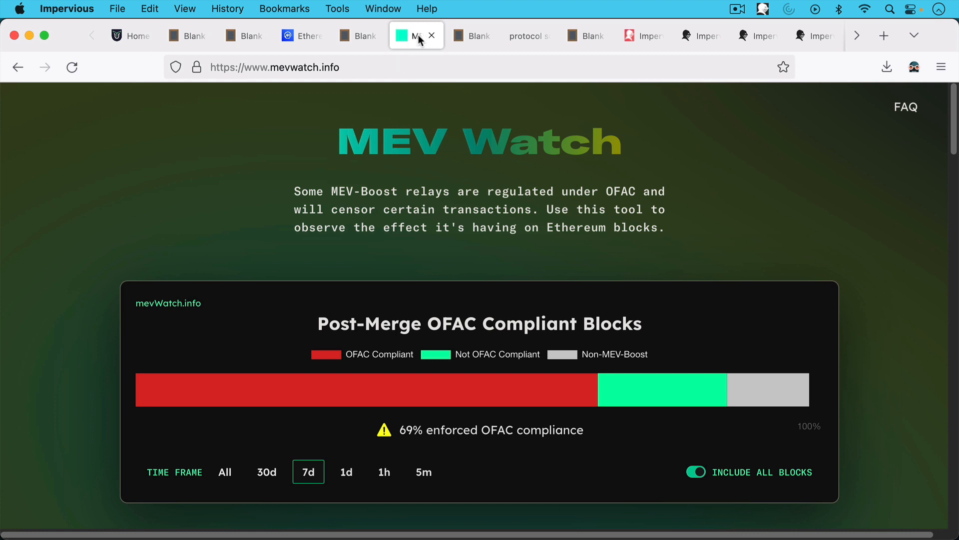
pyautogui.moveTo(473, 35)
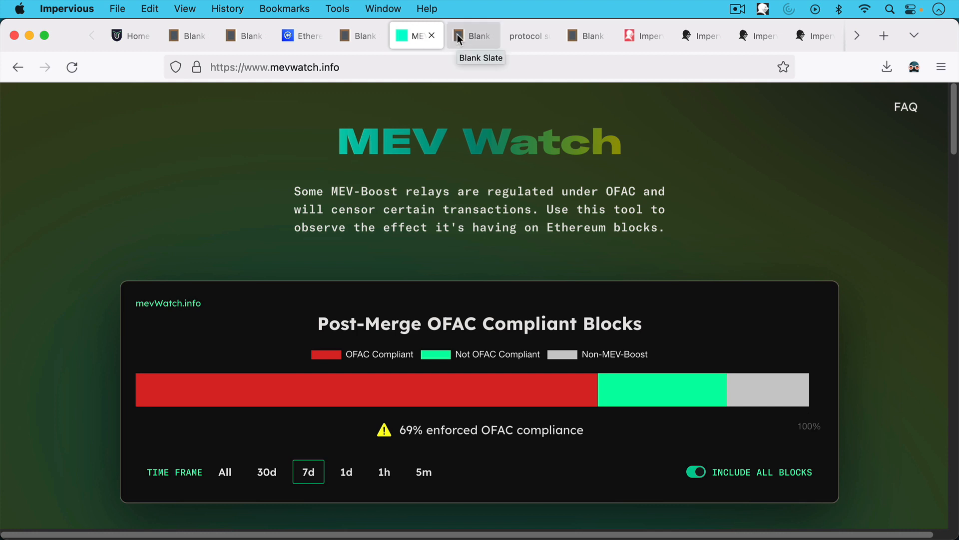
# Read the 'Scaling in layers' note, then bring up the internet protocol layers diagram
pyautogui.click(474, 36)
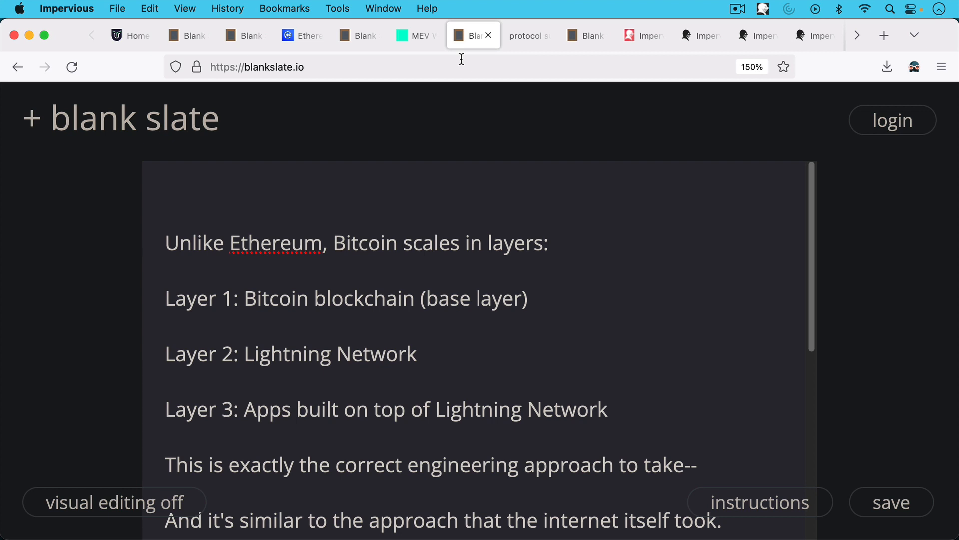
pyautogui.moveTo(415, 163)
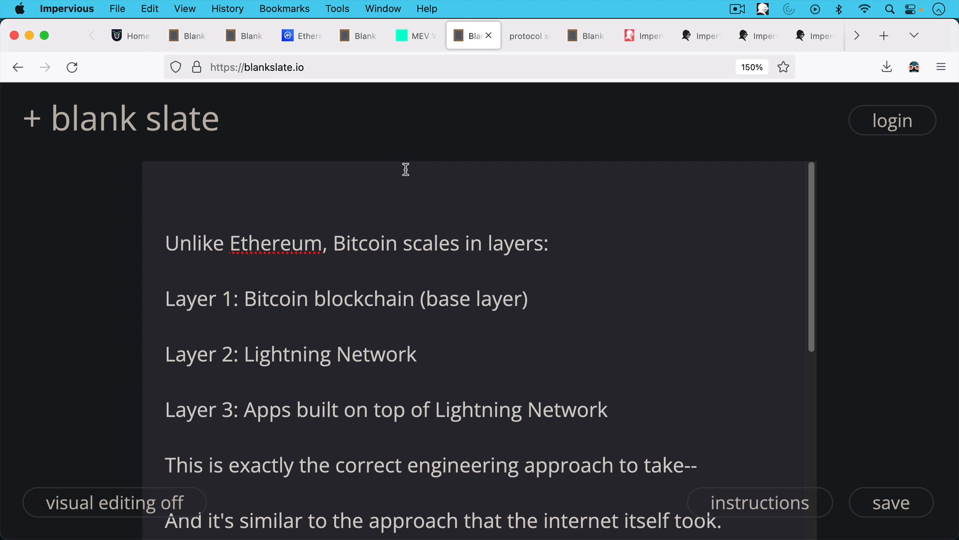
pyautogui.moveTo(406, 184)
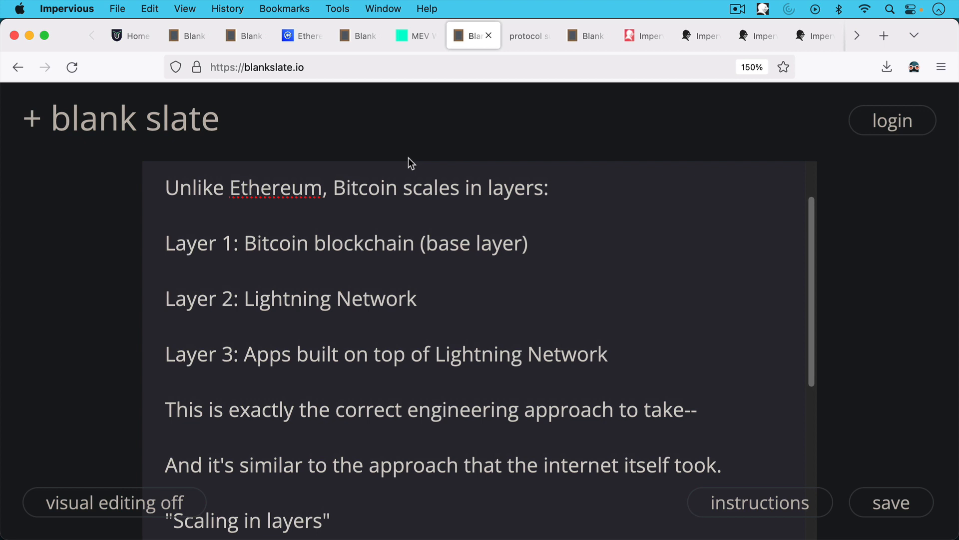
pyautogui.scroll(-3)
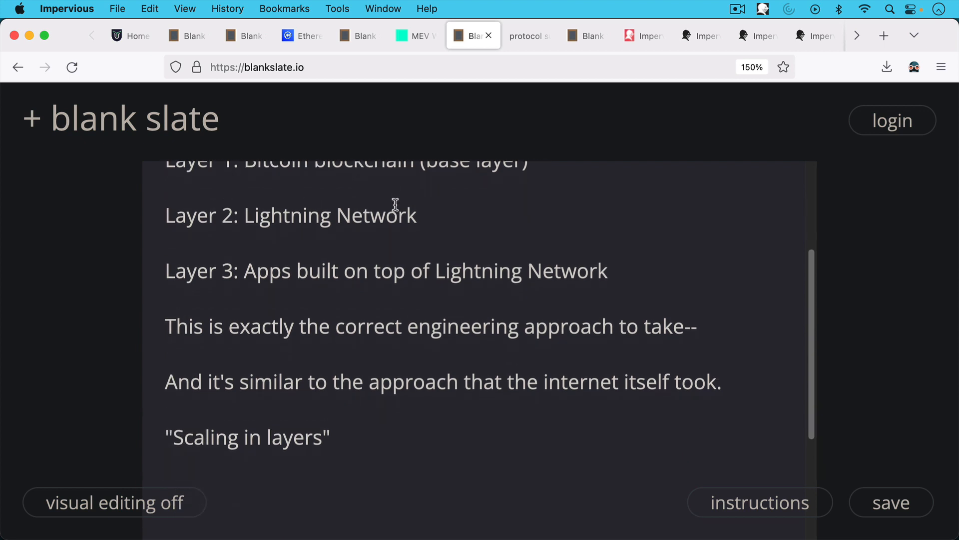
pyautogui.moveTo(395, 202)
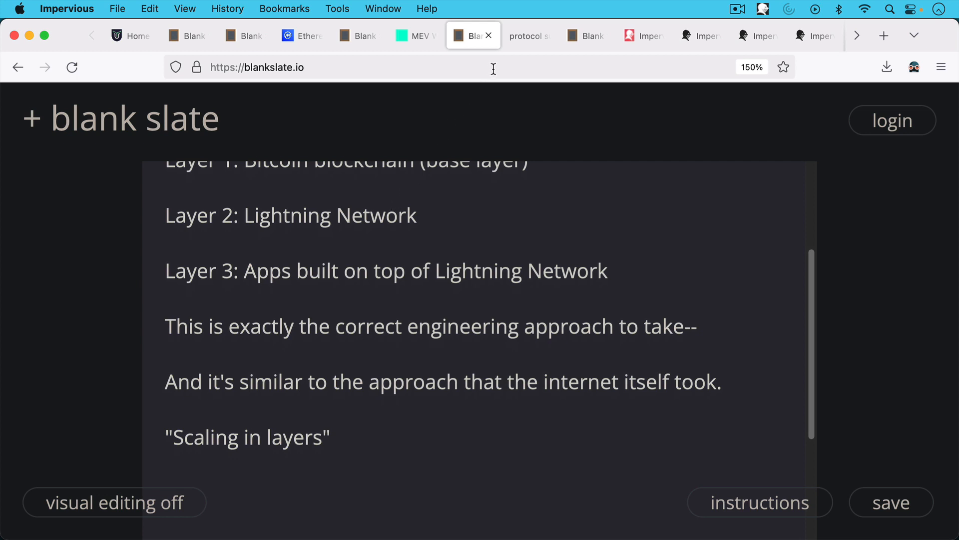
pyautogui.click(523, 36)
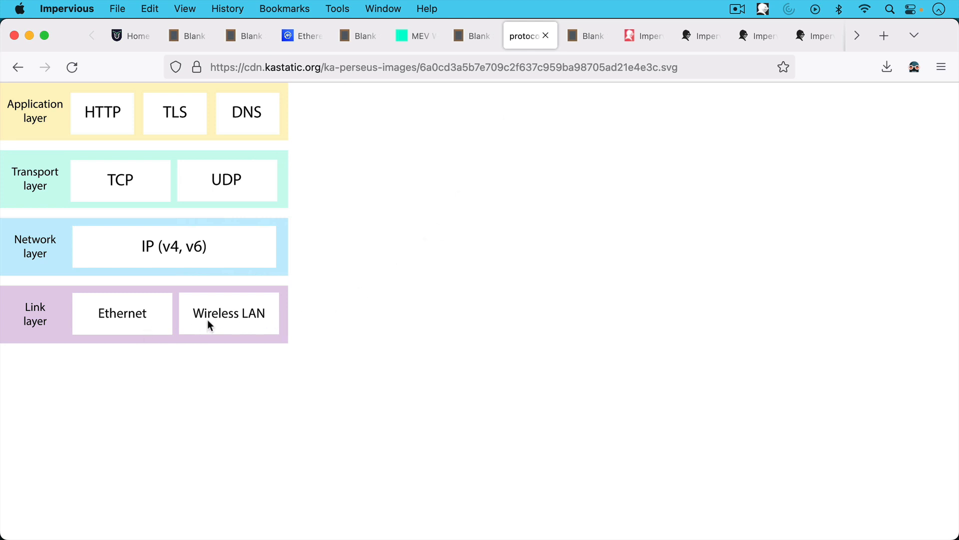
pyautogui.moveTo(156, 189)
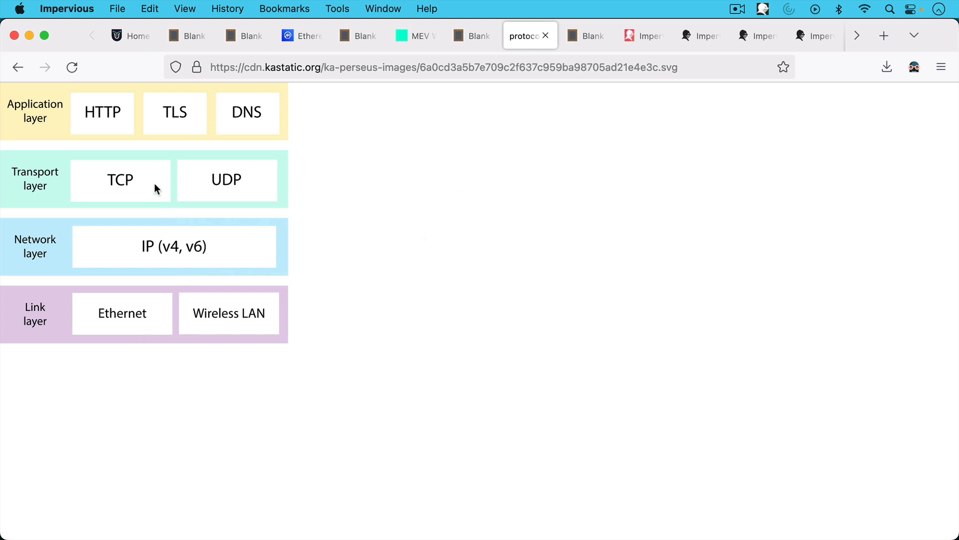
pyautogui.moveTo(86, 134)
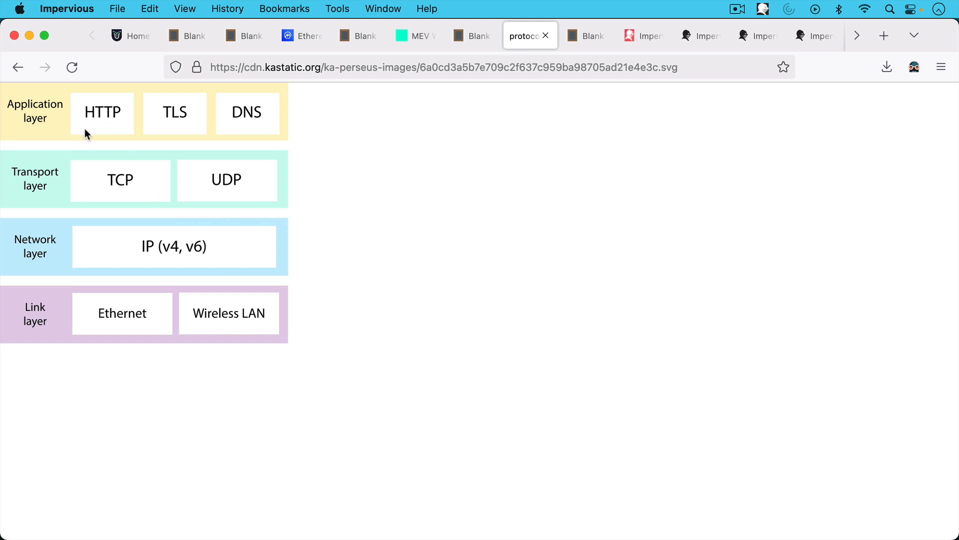
pyautogui.moveTo(186, 127)
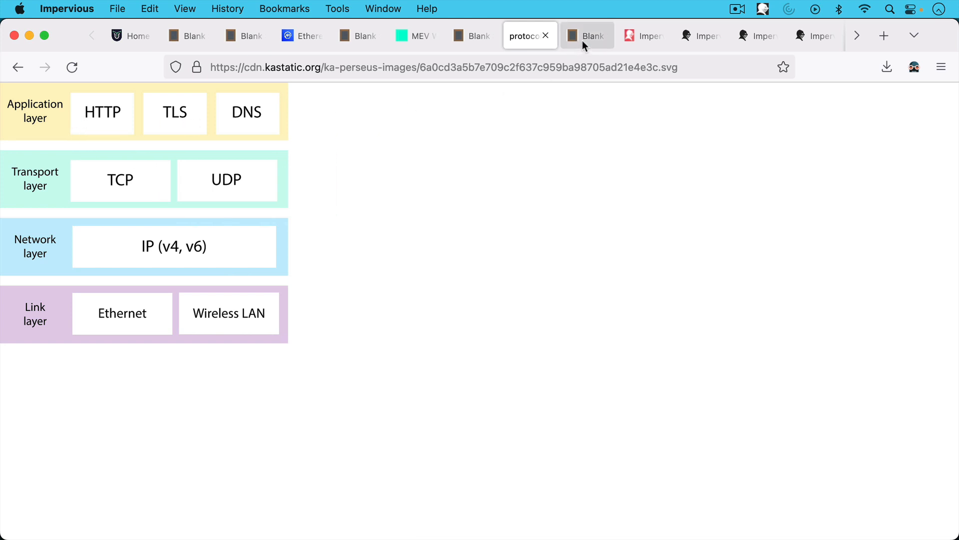
pyautogui.click(587, 35)
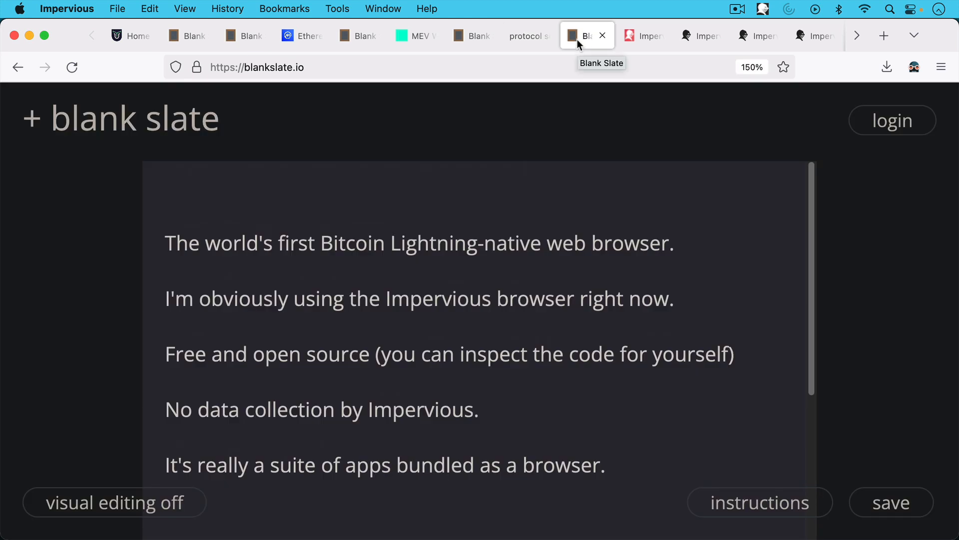
pyautogui.moveTo(574, 66)
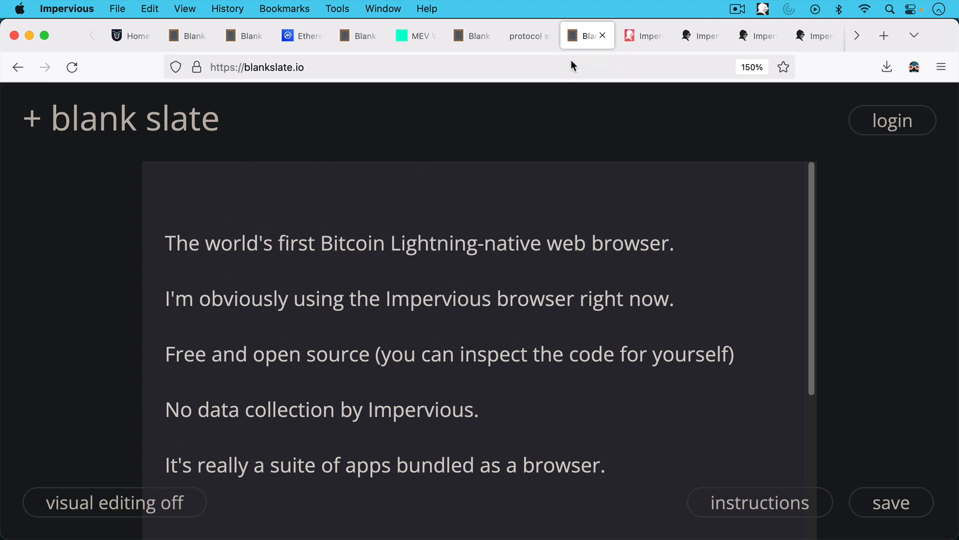
pyautogui.moveTo(154, 48)
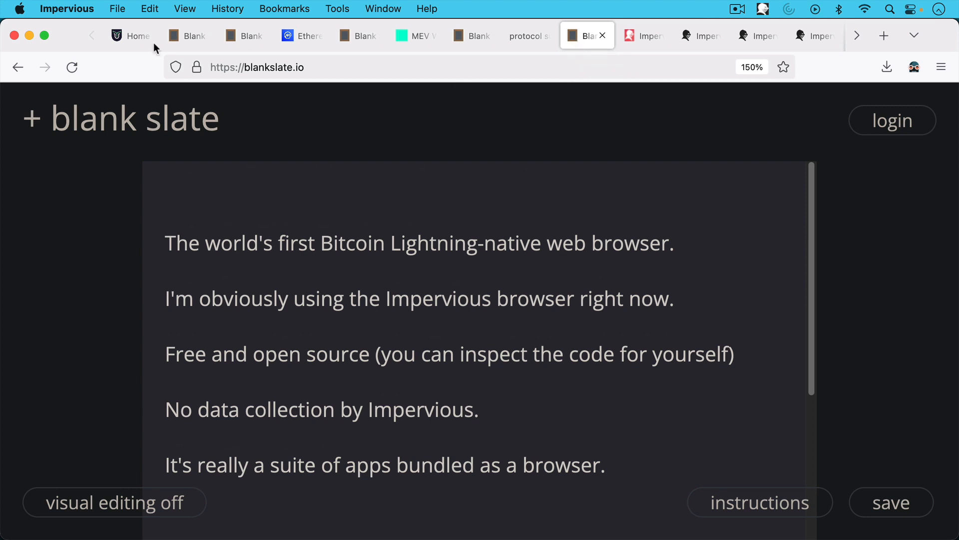
pyautogui.moveTo(357, 153)
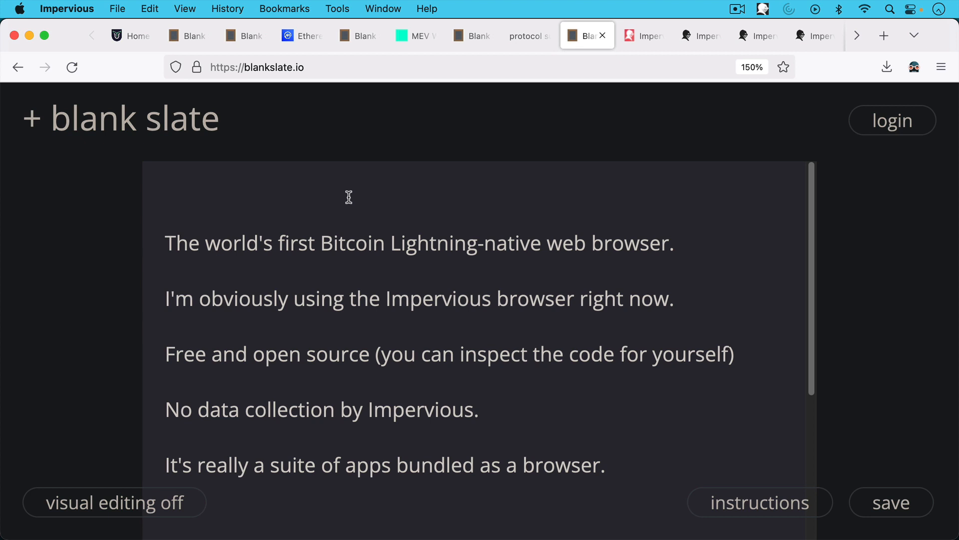
pyautogui.moveTo(338, 223)
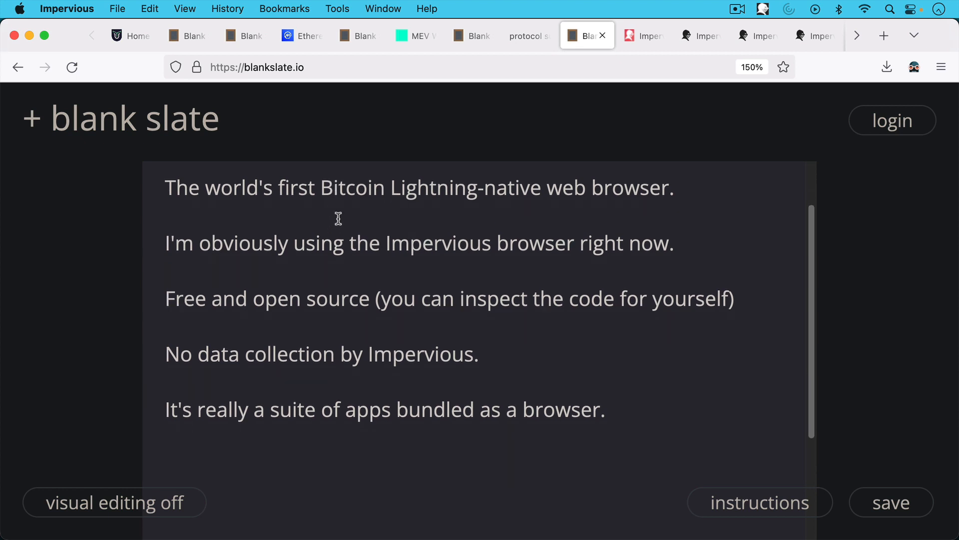
pyautogui.moveTo(339, 211)
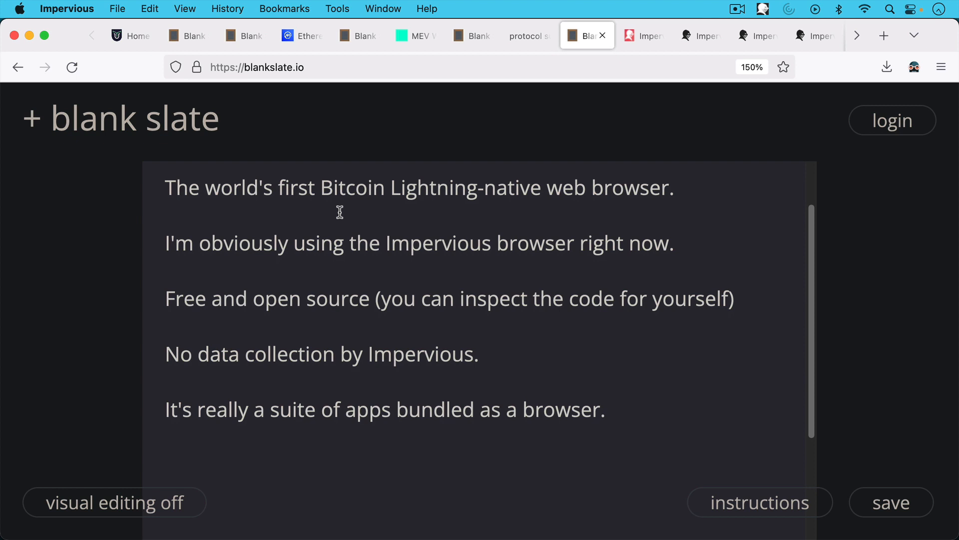
pyautogui.moveTo(578, 49)
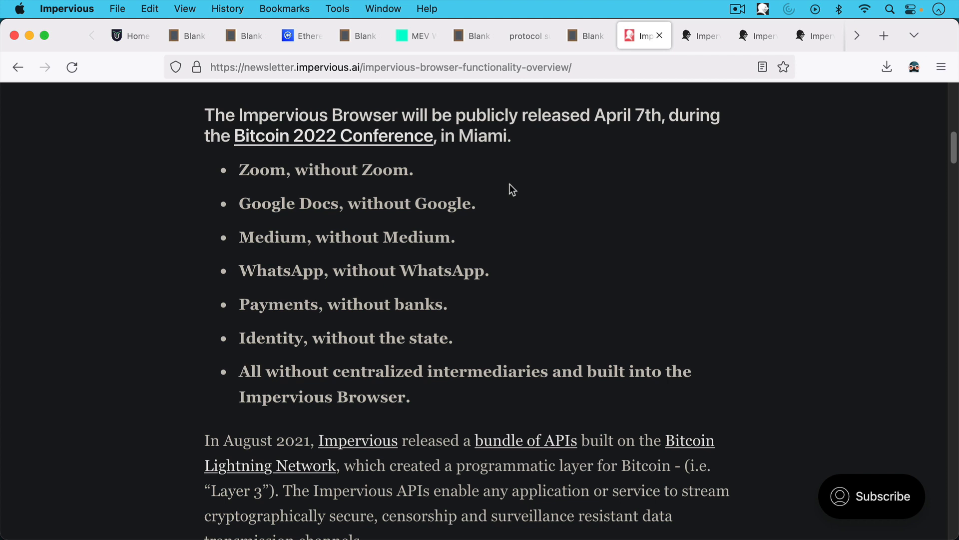
pyautogui.moveTo(503, 182)
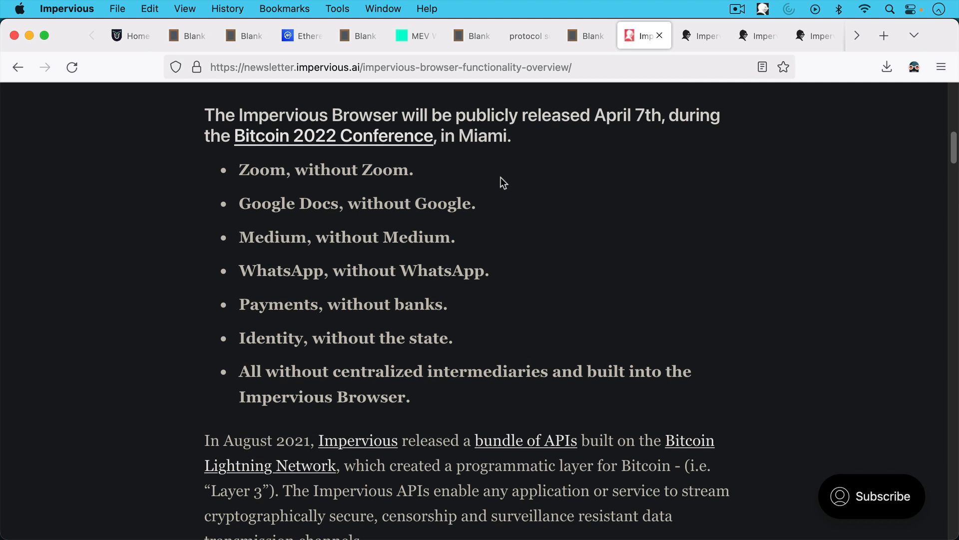
pyautogui.moveTo(505, 178)
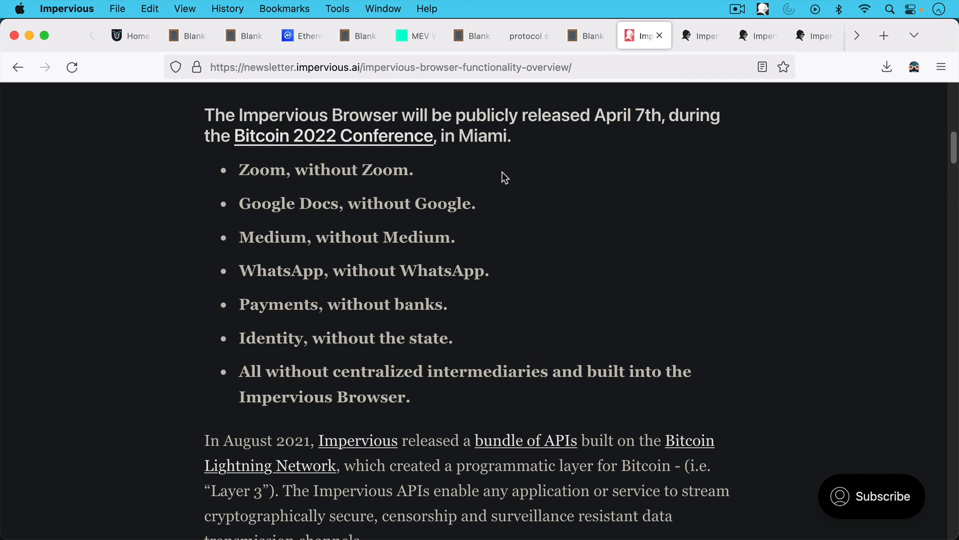
pyautogui.moveTo(502, 193)
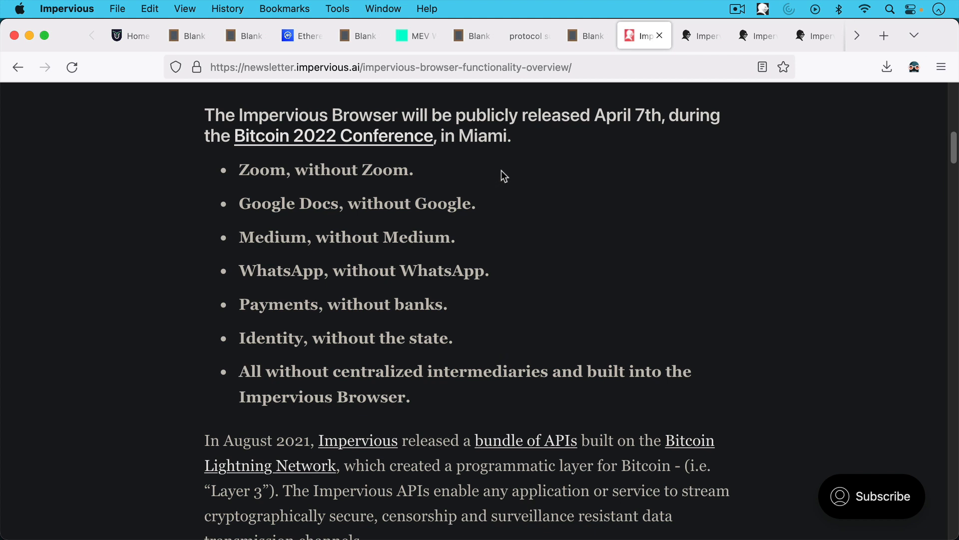
pyautogui.moveTo(455, 190)
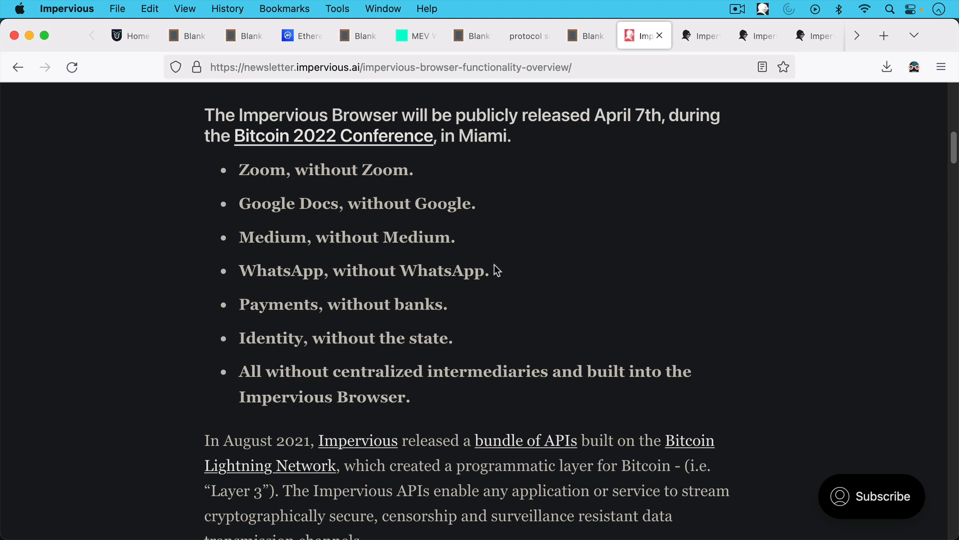
pyautogui.moveTo(482, 306)
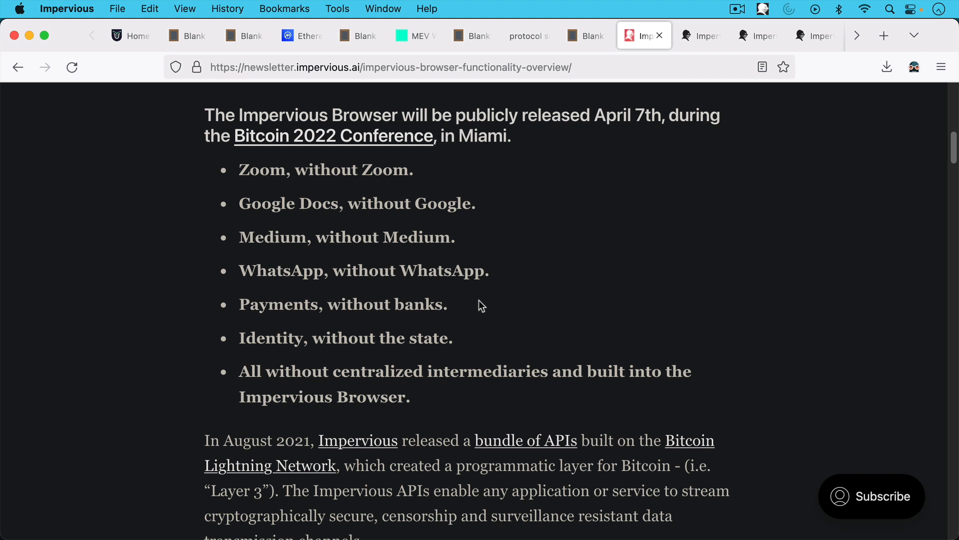
pyautogui.moveTo(503, 324)
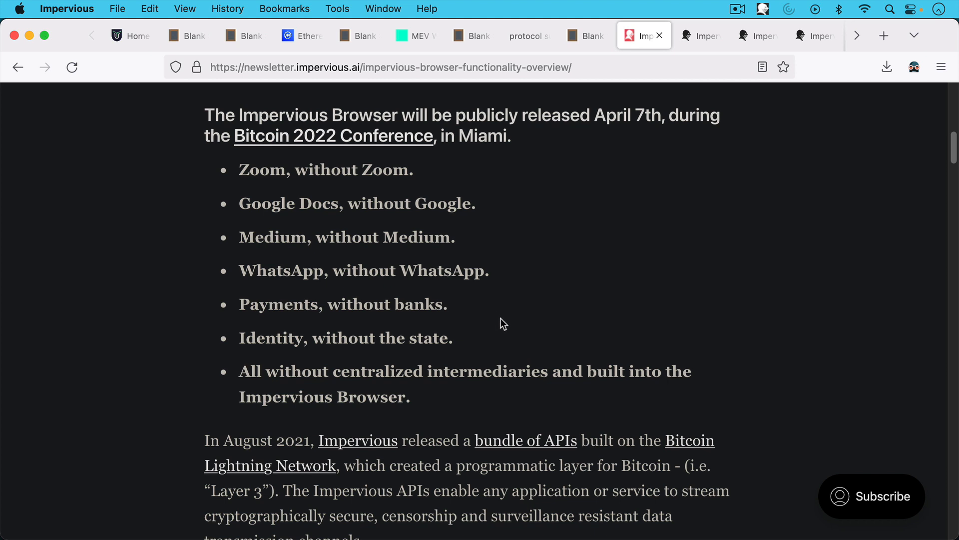
# Scroll through the newsletter article outlining the Impervious Browser's functionality
pyautogui.scroll(-3)
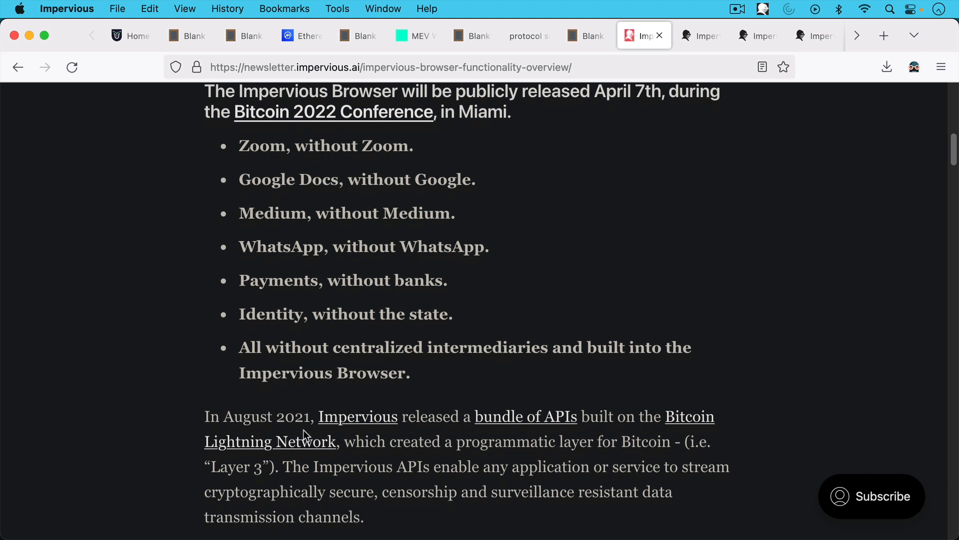
pyautogui.moveTo(482, 433)
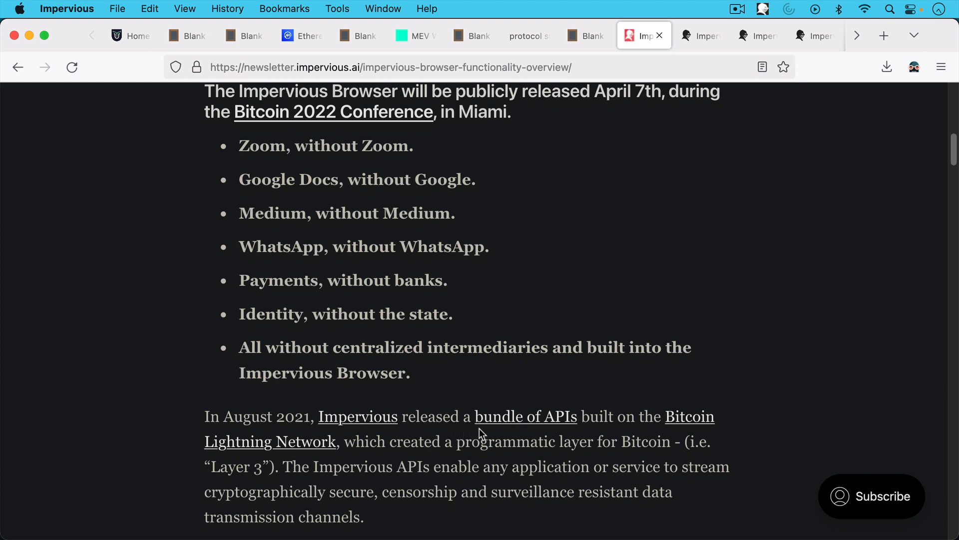
pyautogui.moveTo(459, 370)
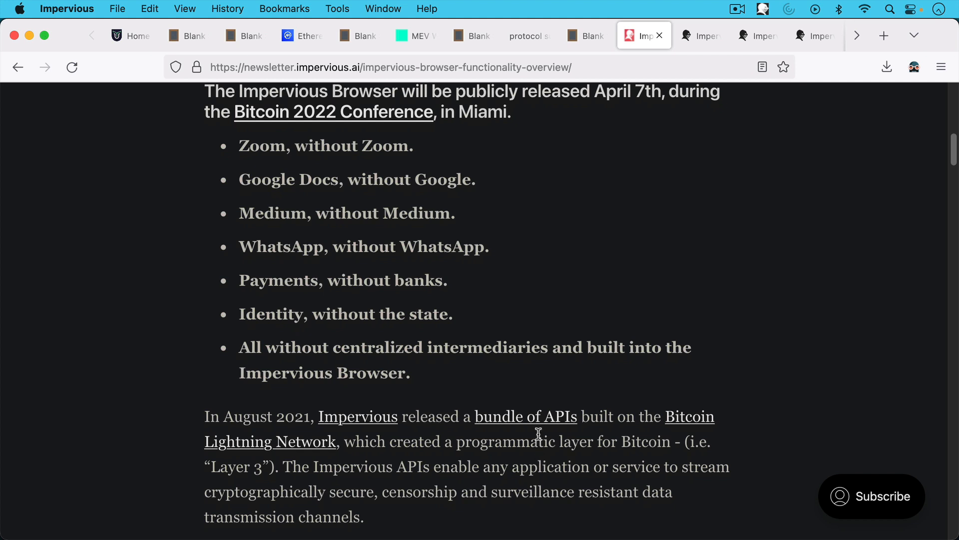
pyautogui.moveTo(487, 399)
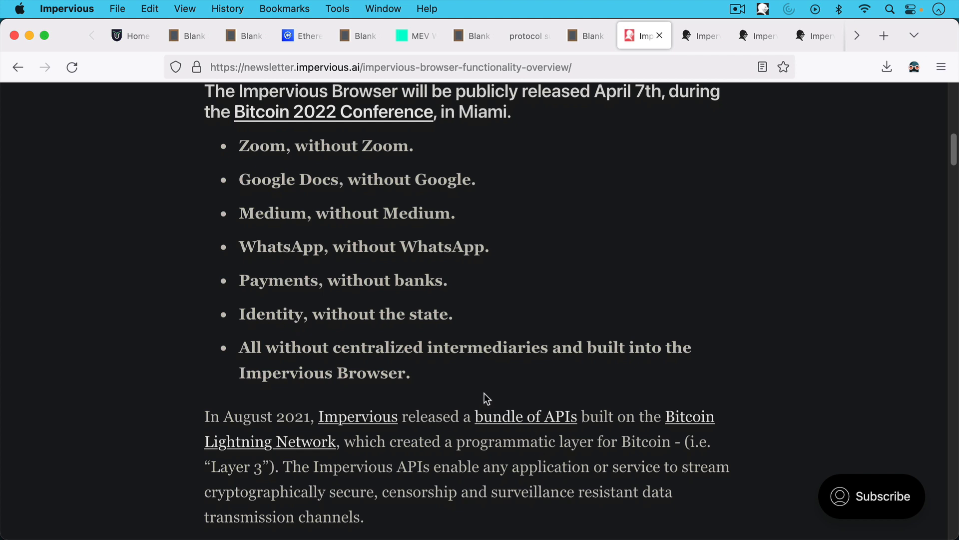
pyautogui.moveTo(470, 371)
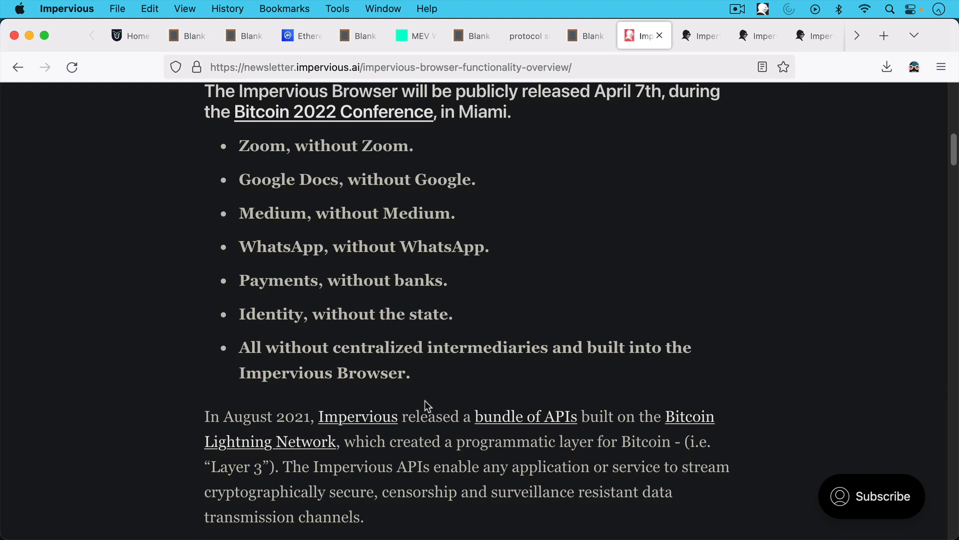
pyautogui.moveTo(417, 409)
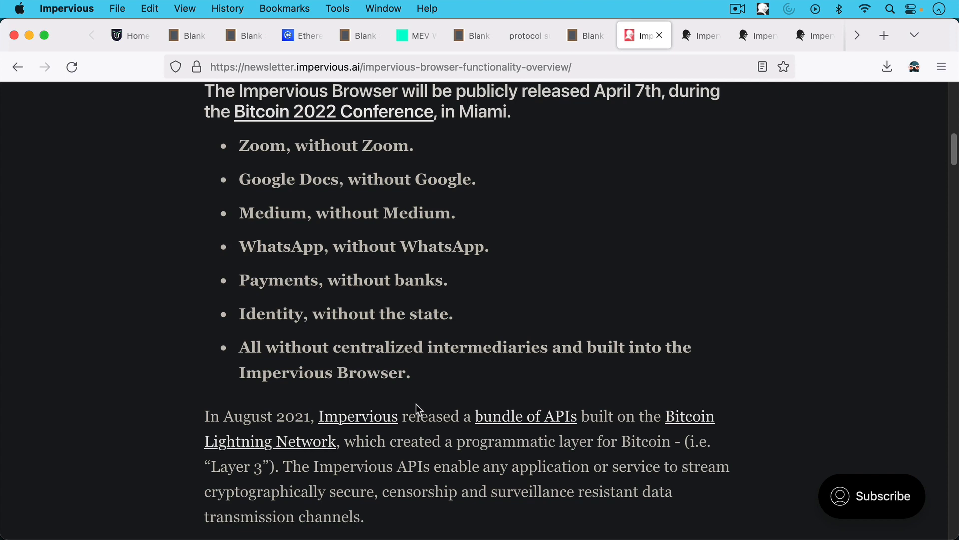
pyautogui.scroll(-3)
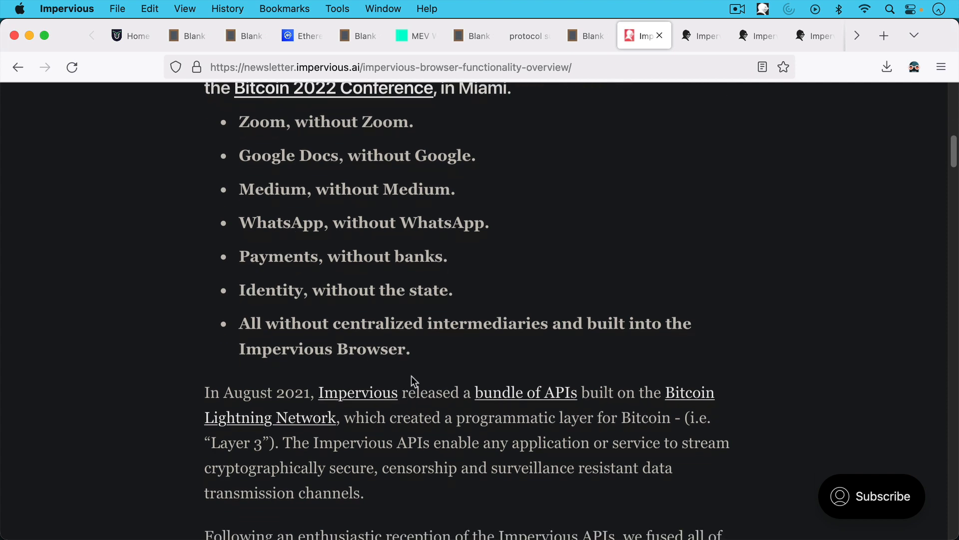
pyautogui.scroll(-3)
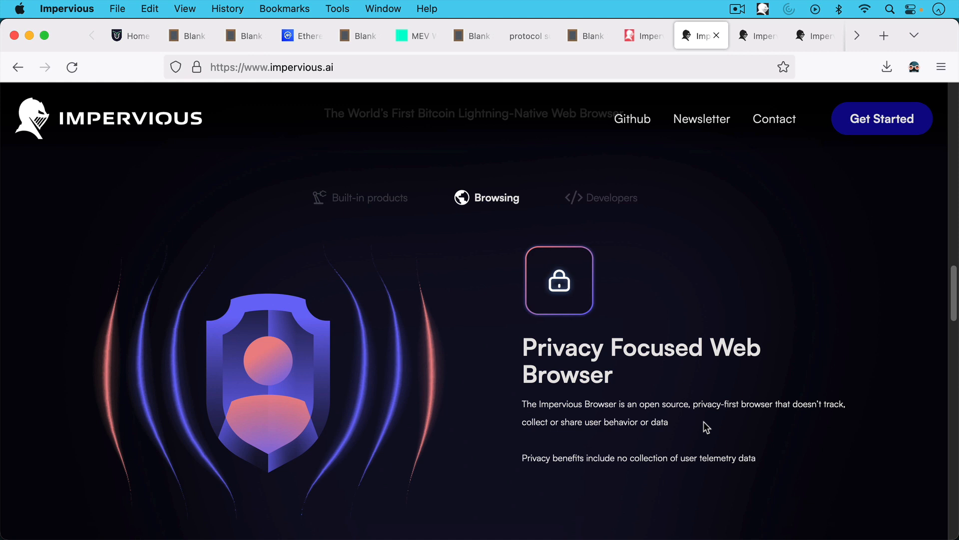
pyautogui.moveTo(658, 336)
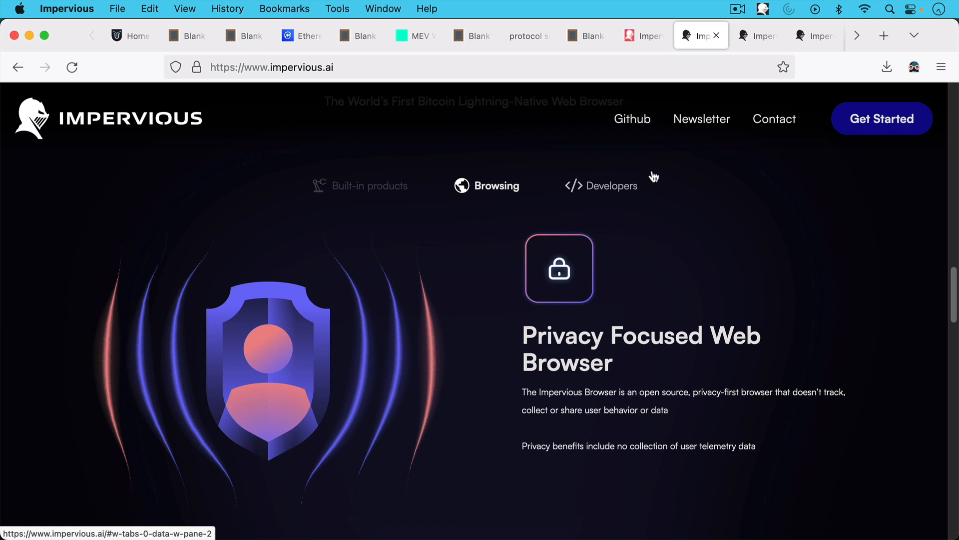
pyautogui.moveTo(612, 197)
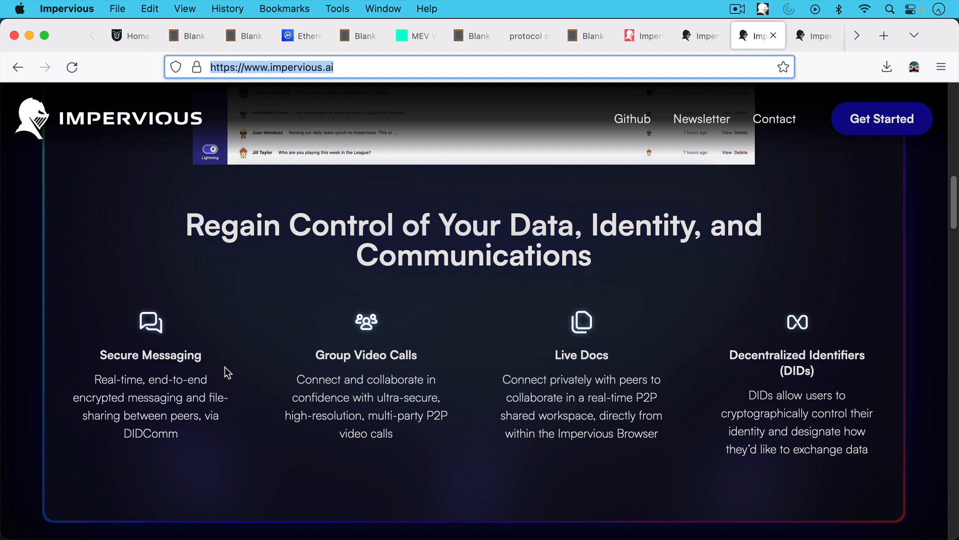
pyautogui.moveTo(383, 376)
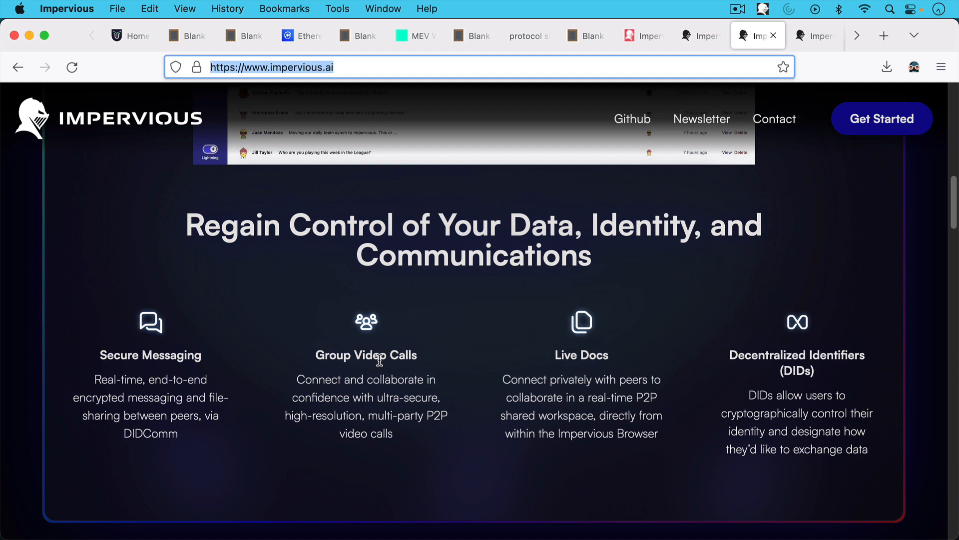
pyautogui.moveTo(675, 399)
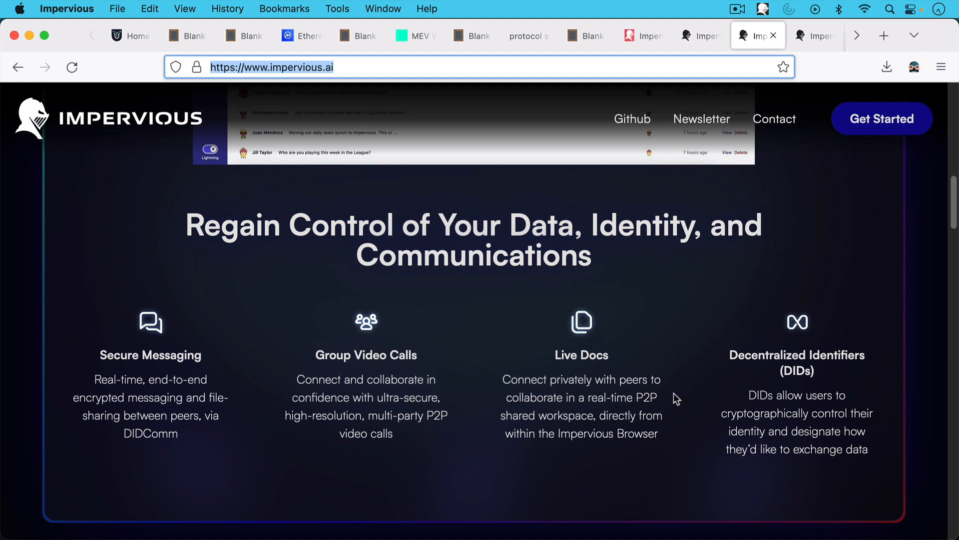
pyautogui.moveTo(665, 374)
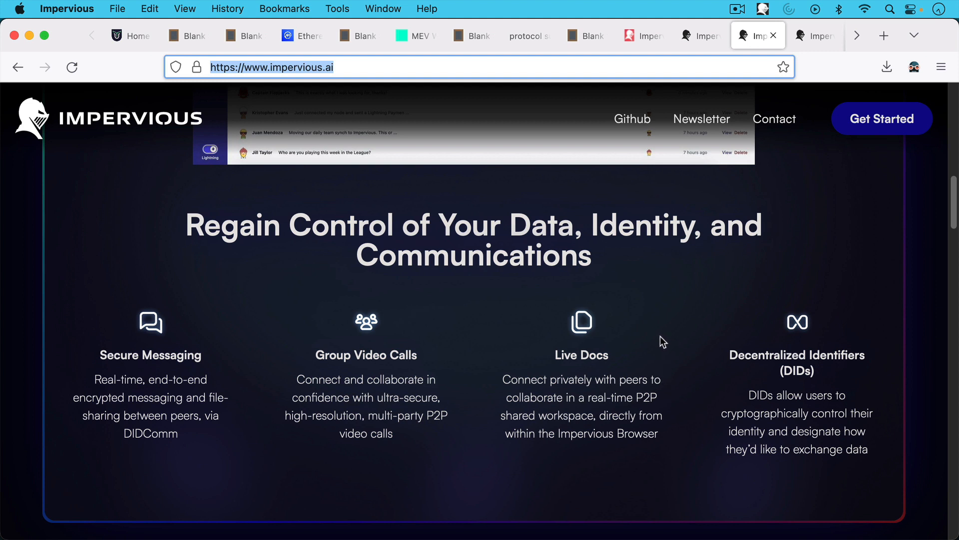
pyautogui.moveTo(807, 391)
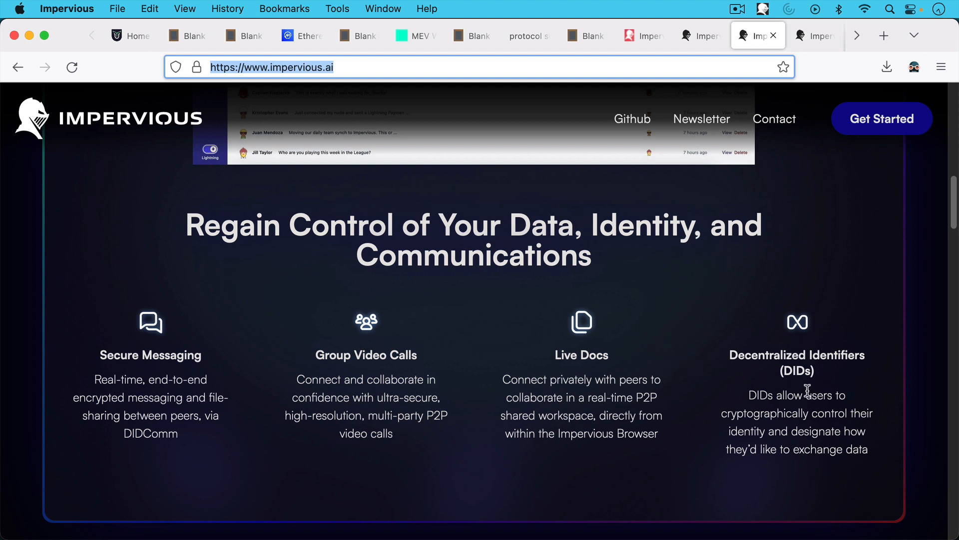
pyautogui.moveTo(748, 315)
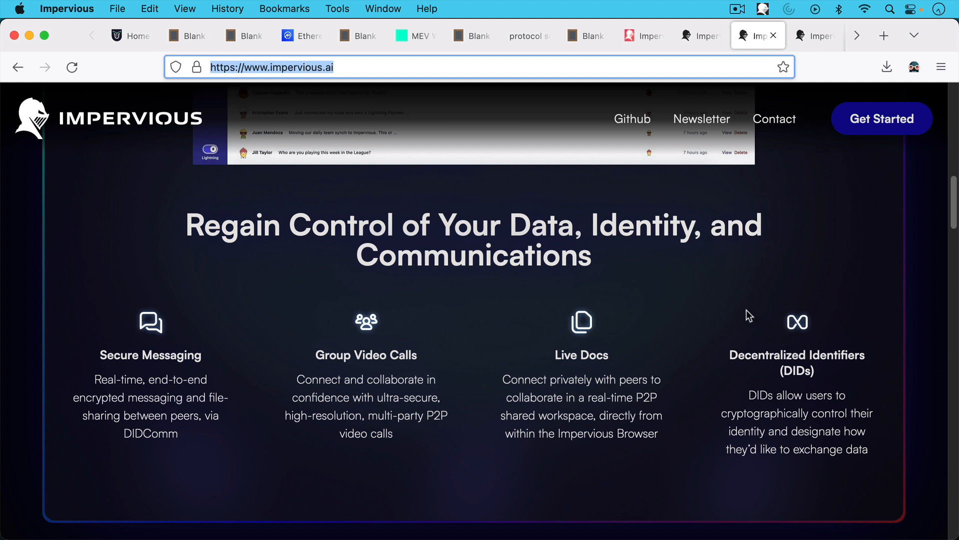
pyautogui.moveTo(767, 424)
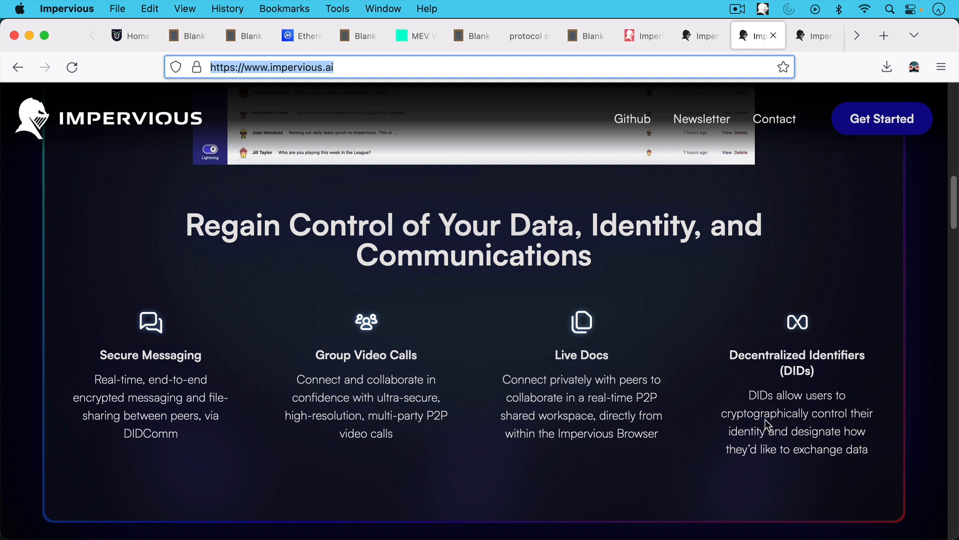
pyautogui.moveTo(709, 341)
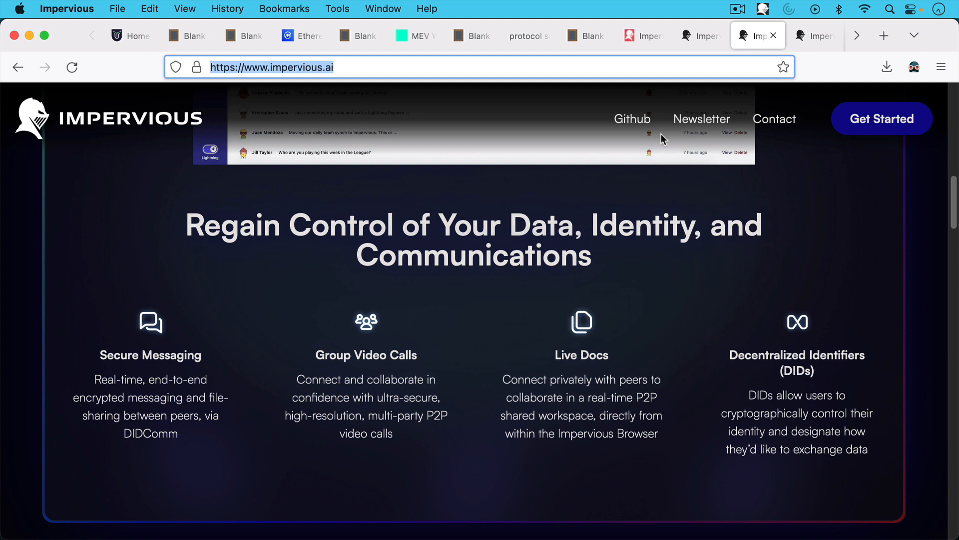
pyautogui.moveTo(760, 94)
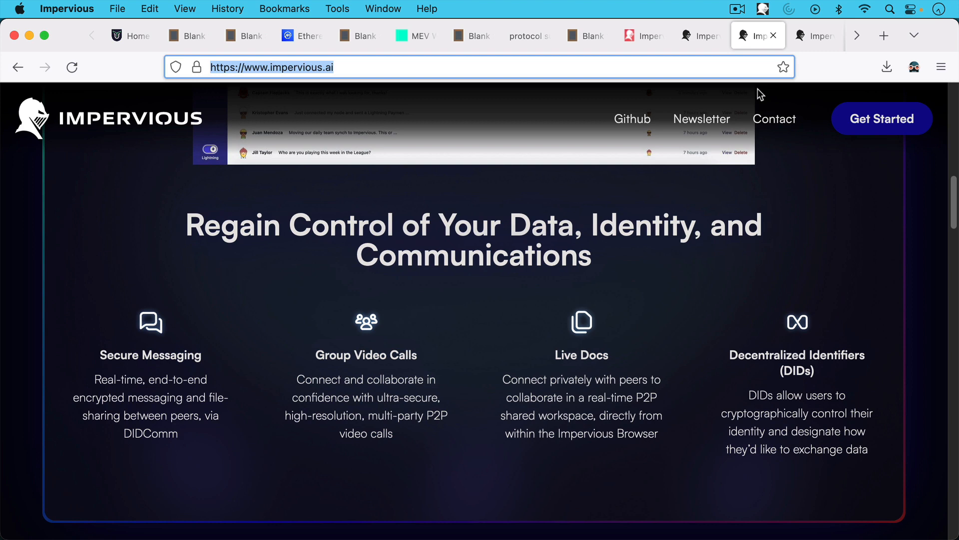
pyautogui.moveTo(713, 146)
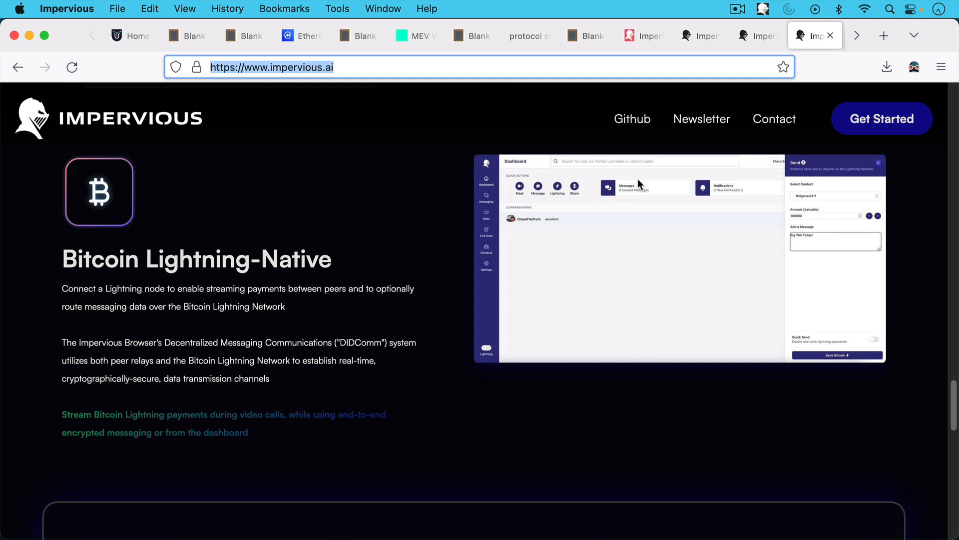
pyautogui.moveTo(602, 202)
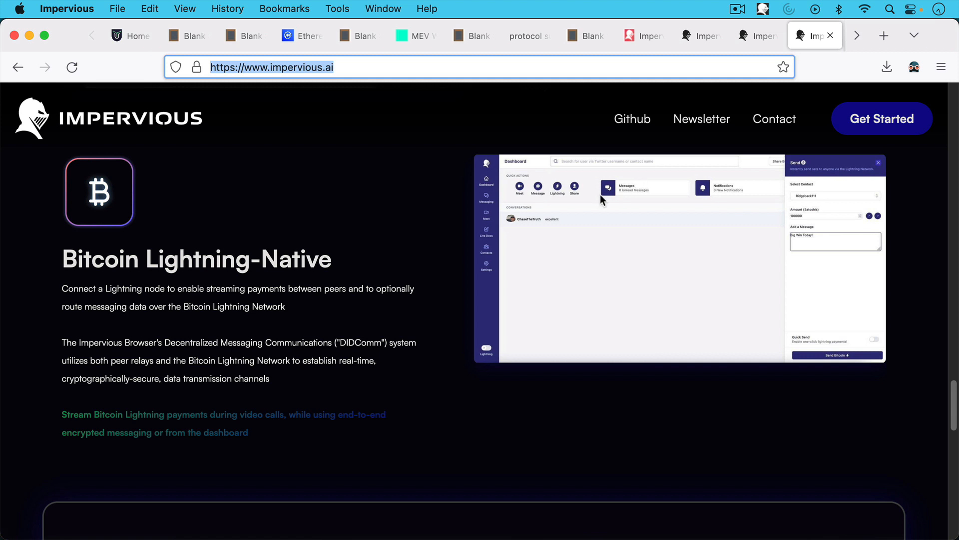
pyautogui.moveTo(336, 238)
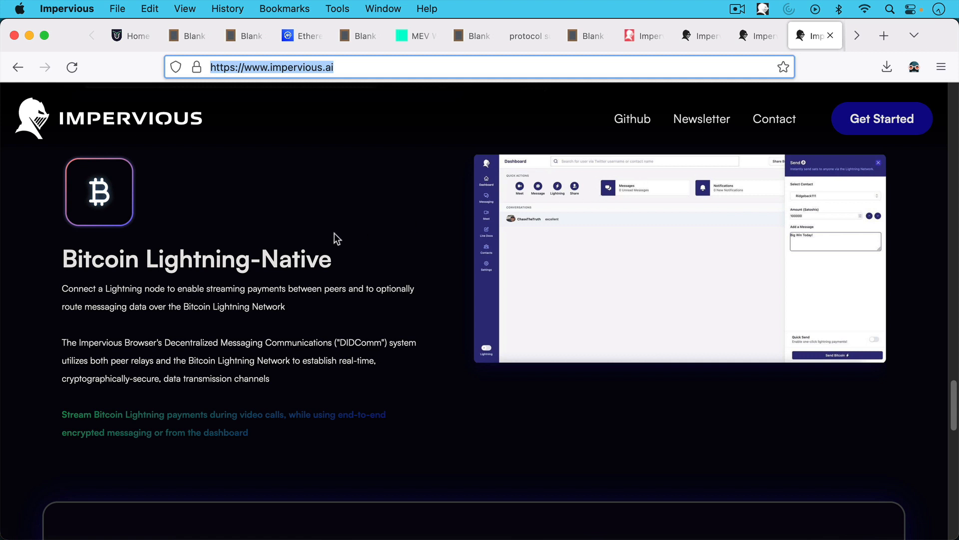
pyautogui.moveTo(306, 304)
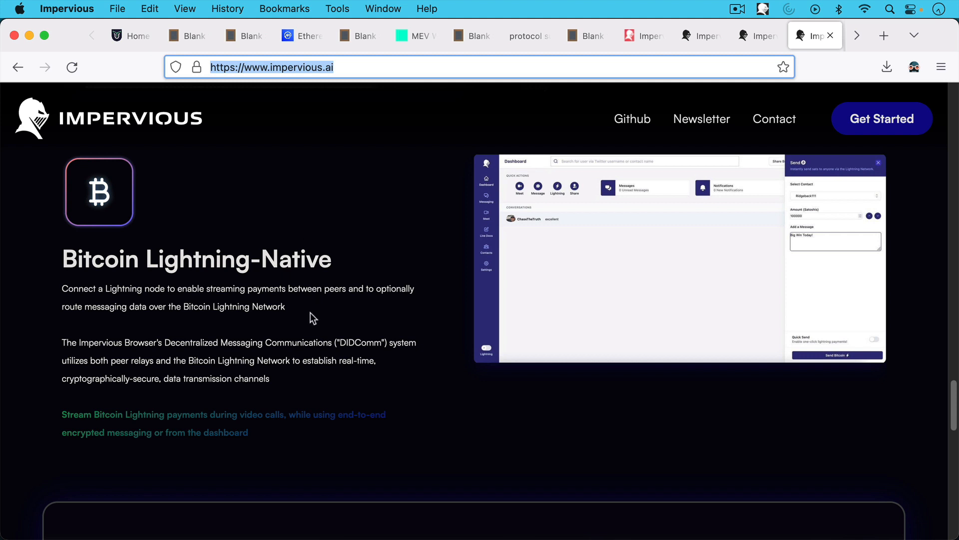
pyautogui.moveTo(301, 306)
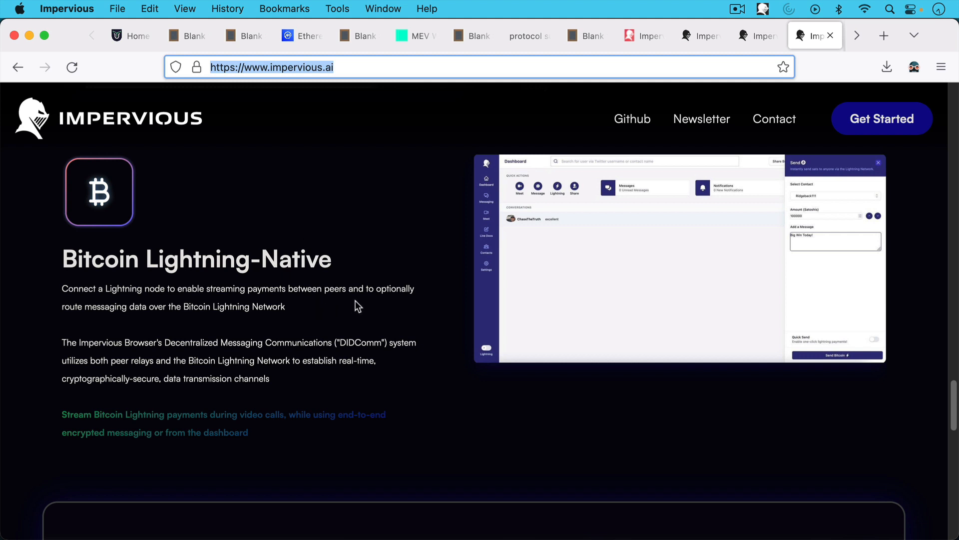
pyautogui.moveTo(295, 317)
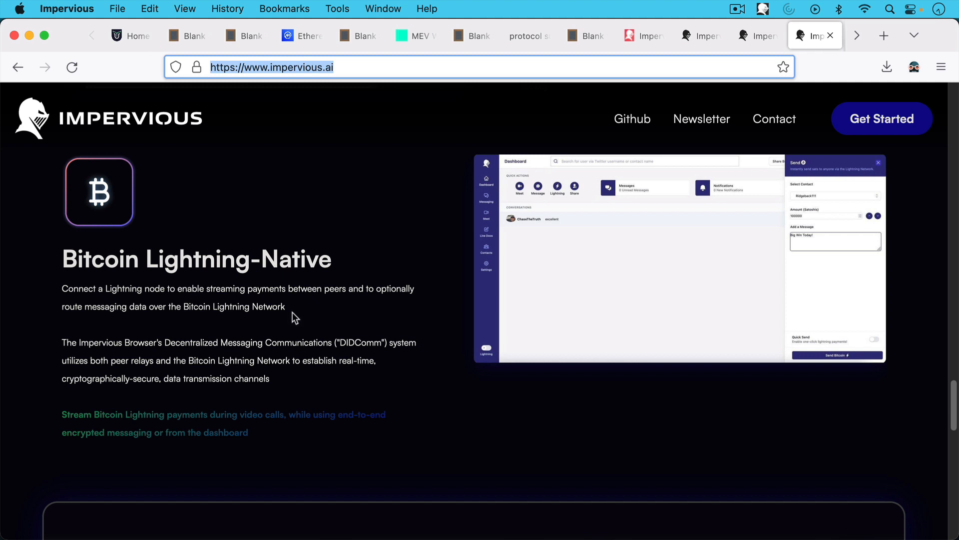
pyautogui.moveTo(298, 313)
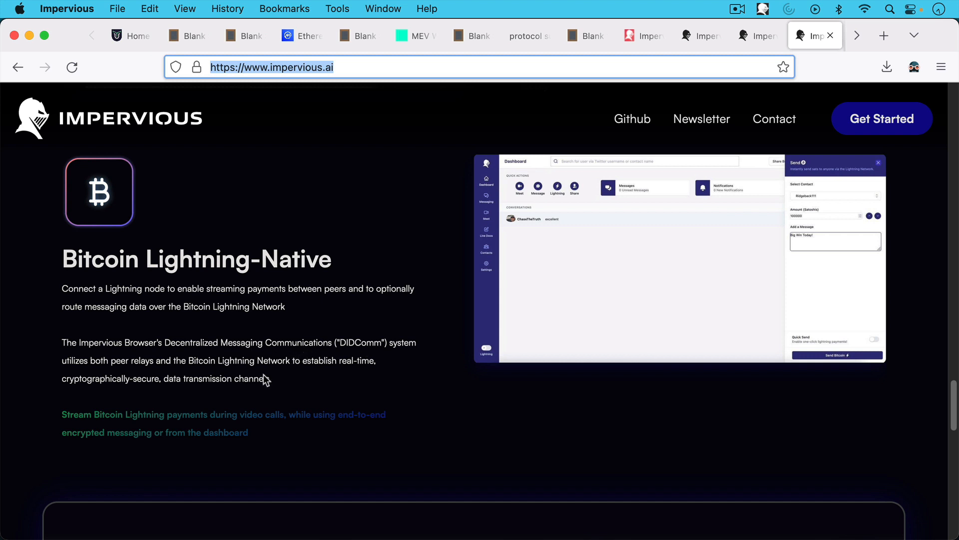
pyautogui.moveTo(277, 381)
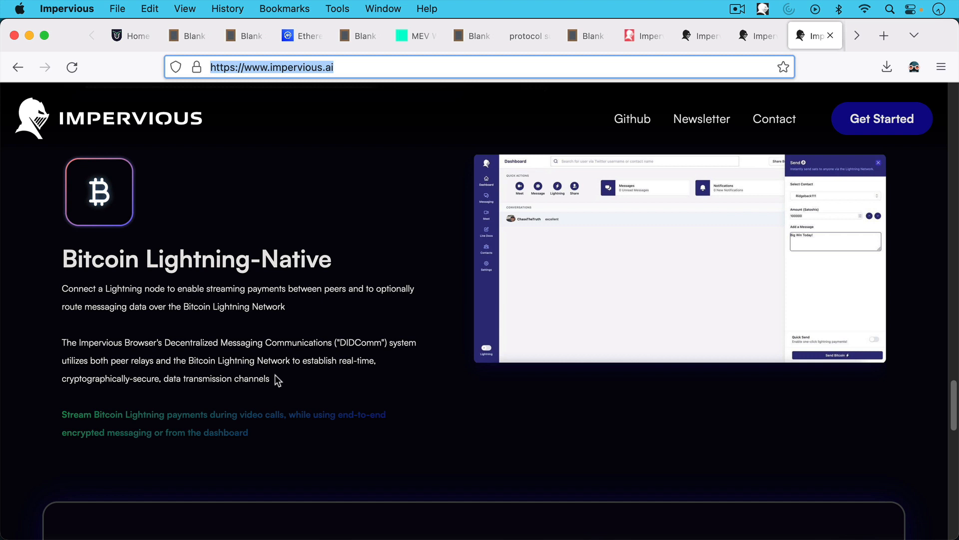
pyautogui.moveTo(323, 379)
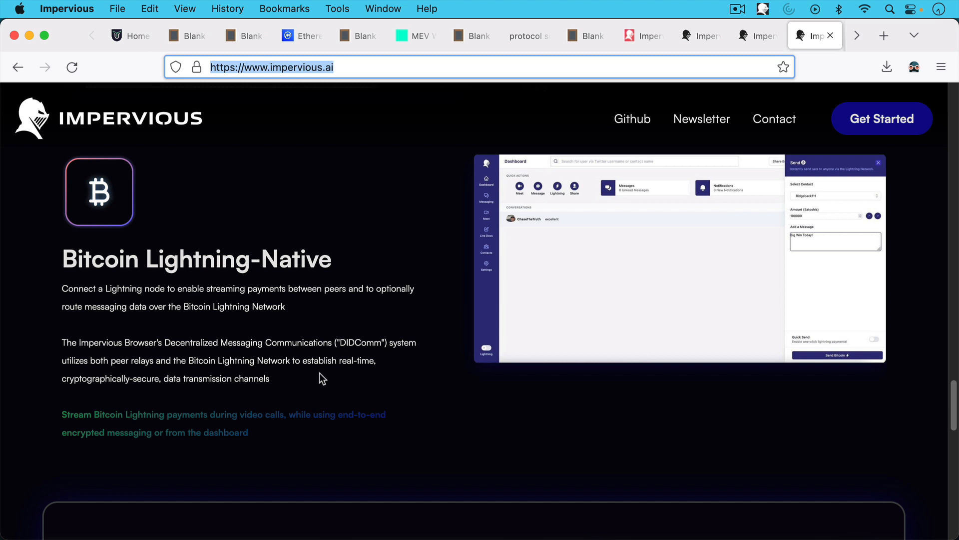
pyautogui.moveTo(323, 353)
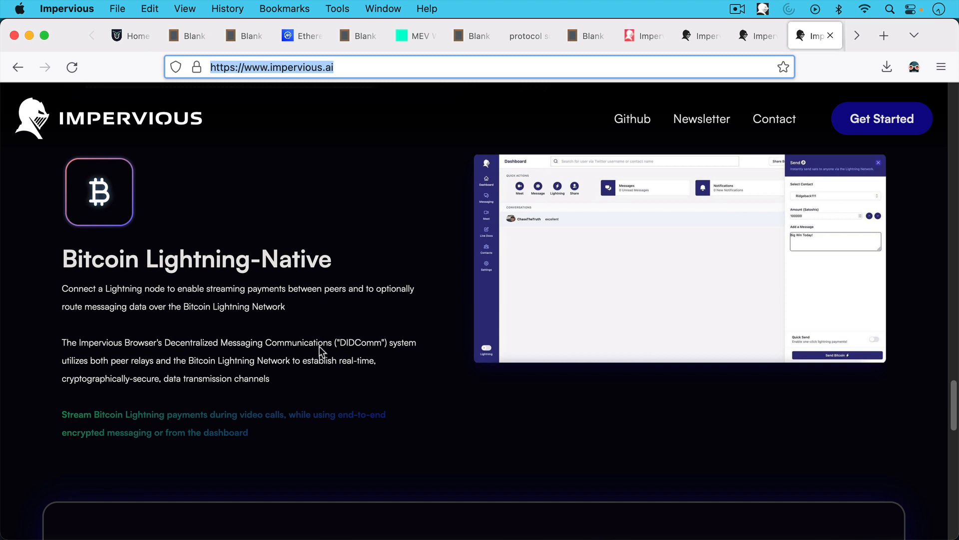
pyautogui.moveTo(331, 307)
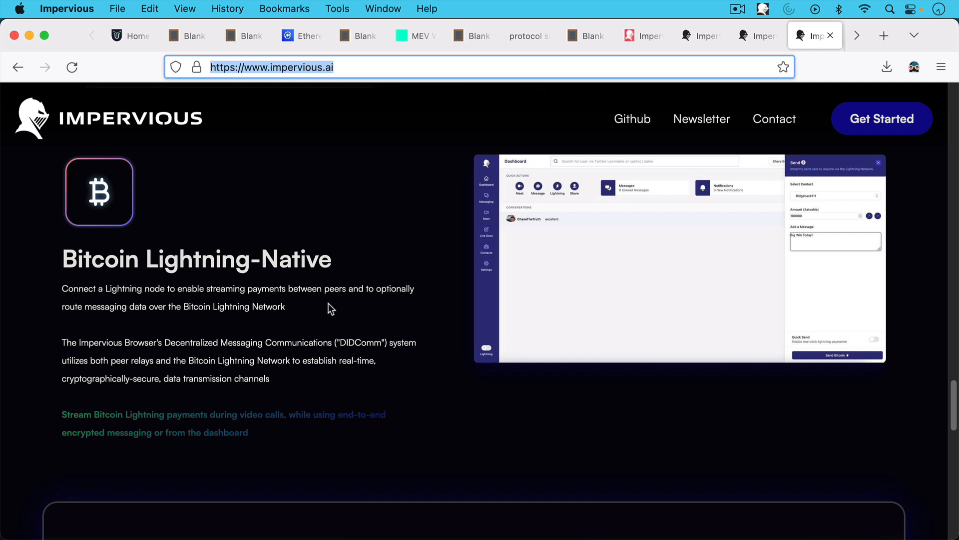
pyautogui.moveTo(336, 287)
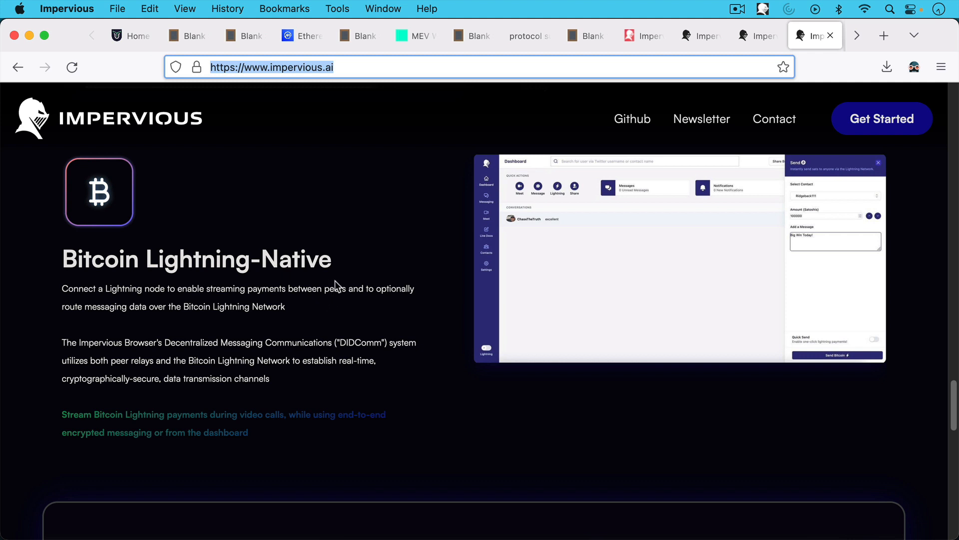
pyautogui.moveTo(337, 262)
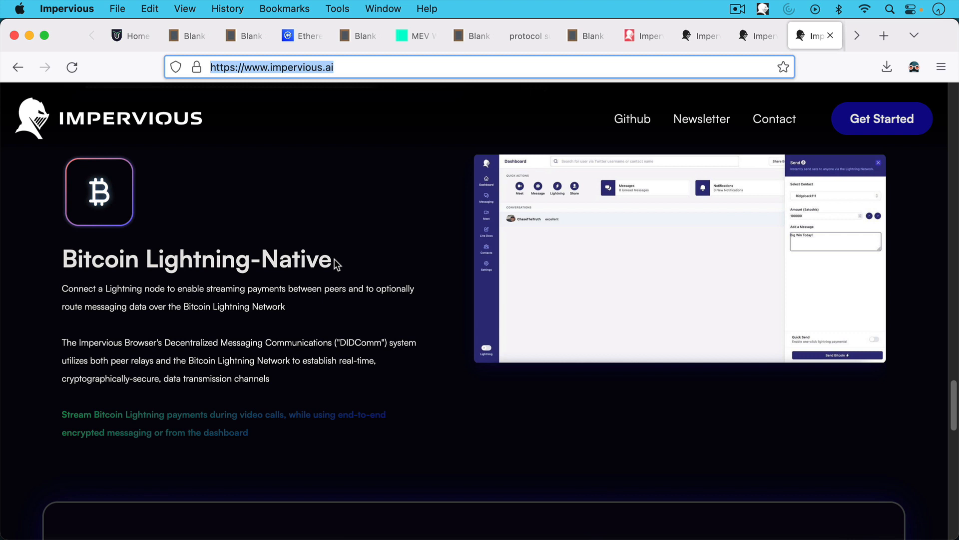
pyautogui.moveTo(332, 289)
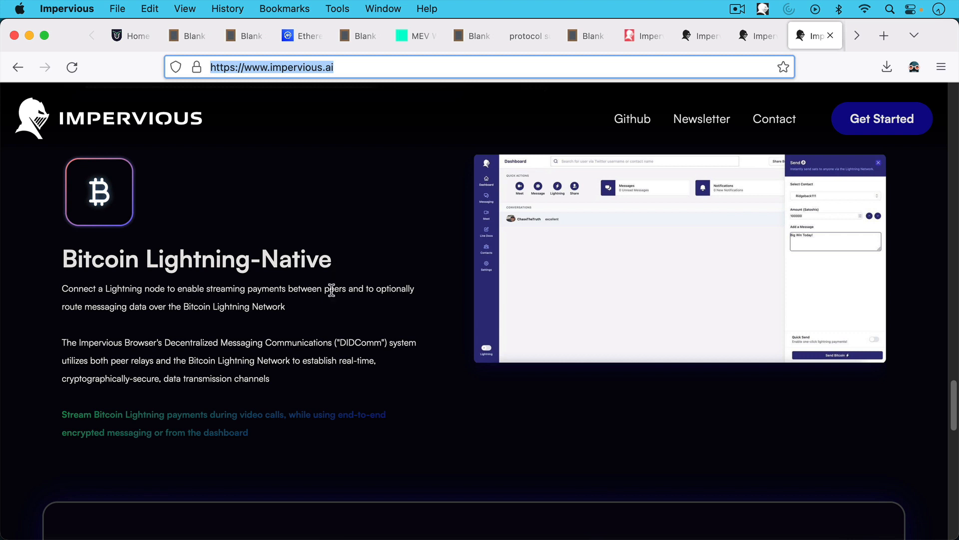
pyautogui.moveTo(343, 284)
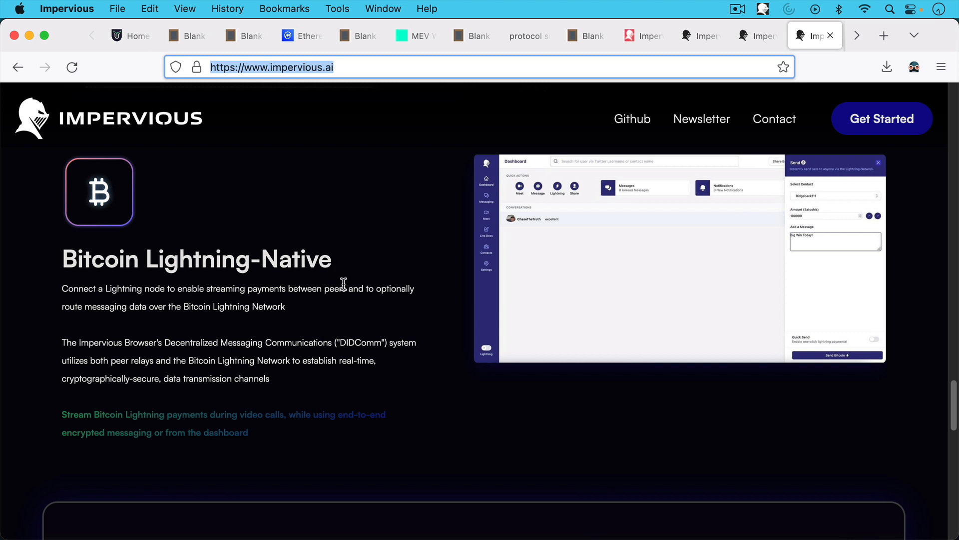
pyautogui.moveTo(336, 345)
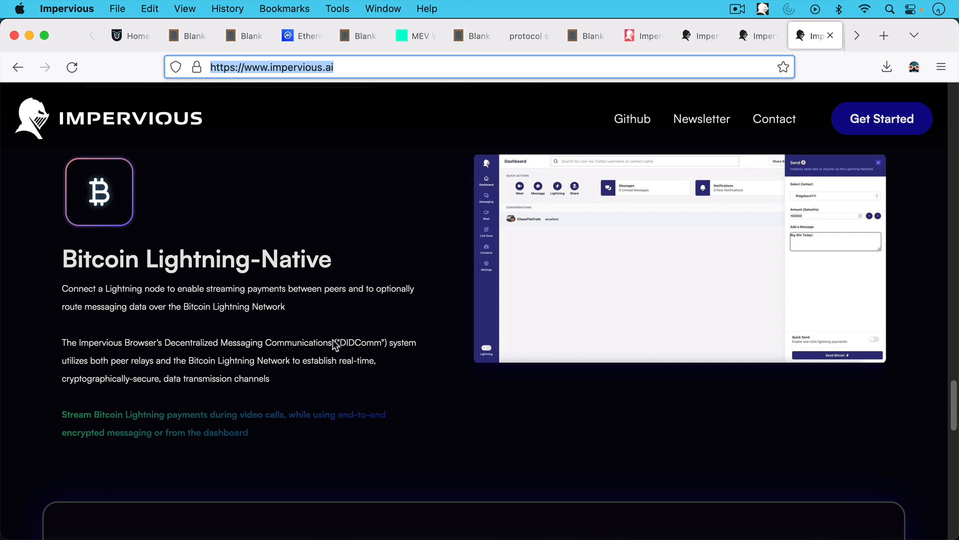
pyautogui.moveTo(290, 397)
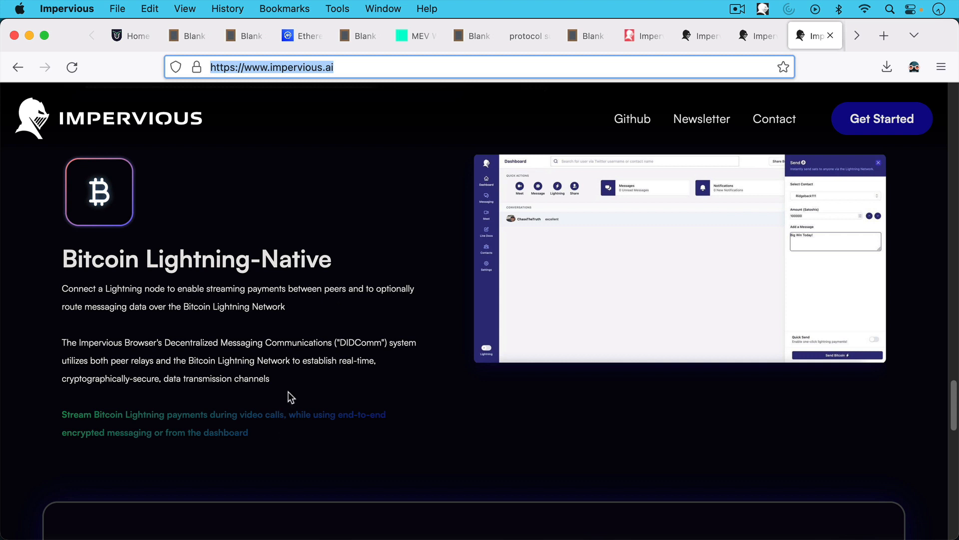
pyautogui.moveTo(298, 329)
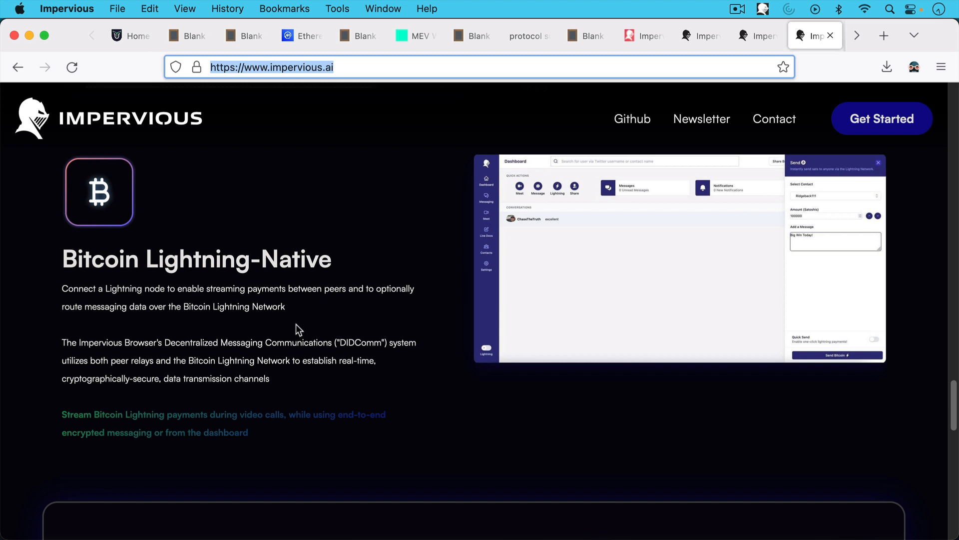
pyautogui.moveTo(298, 332)
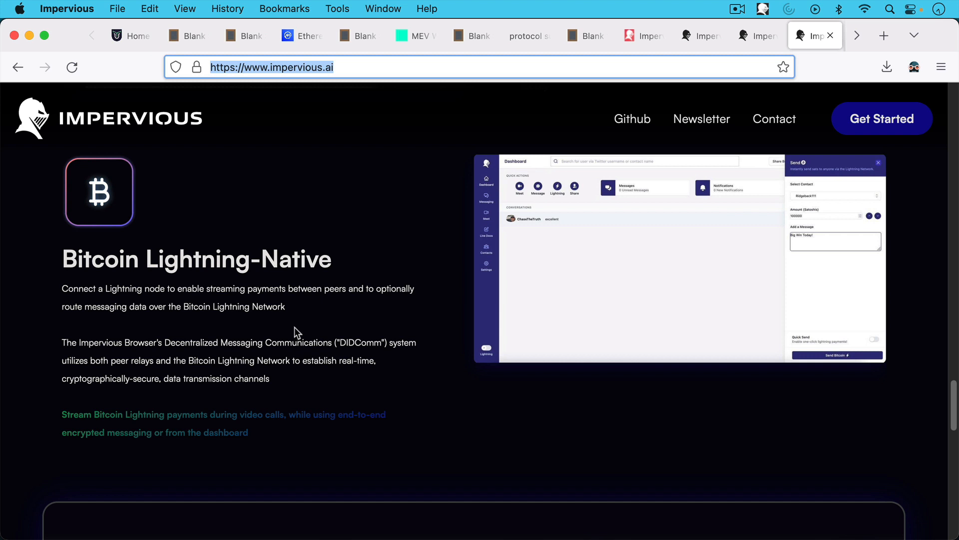
pyautogui.moveTo(302, 262)
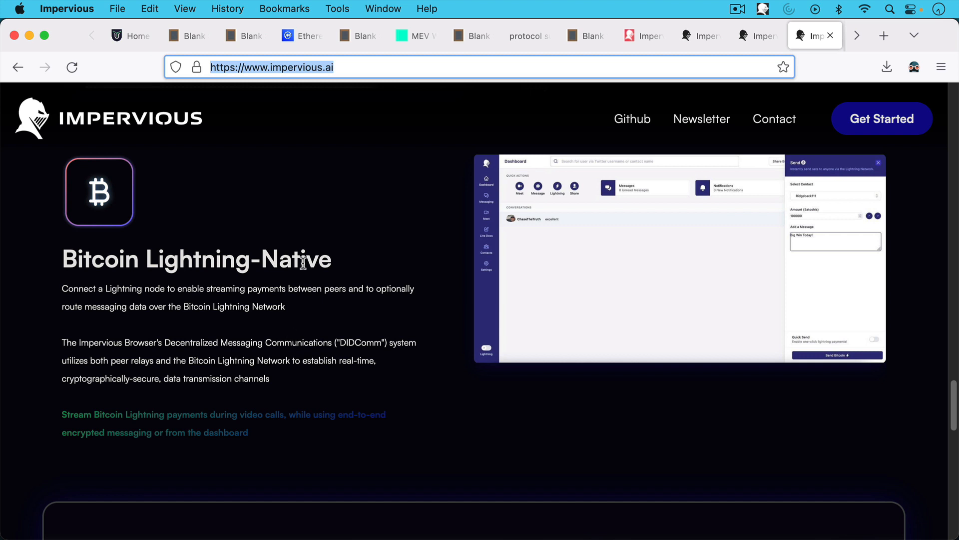
pyautogui.moveTo(305, 223)
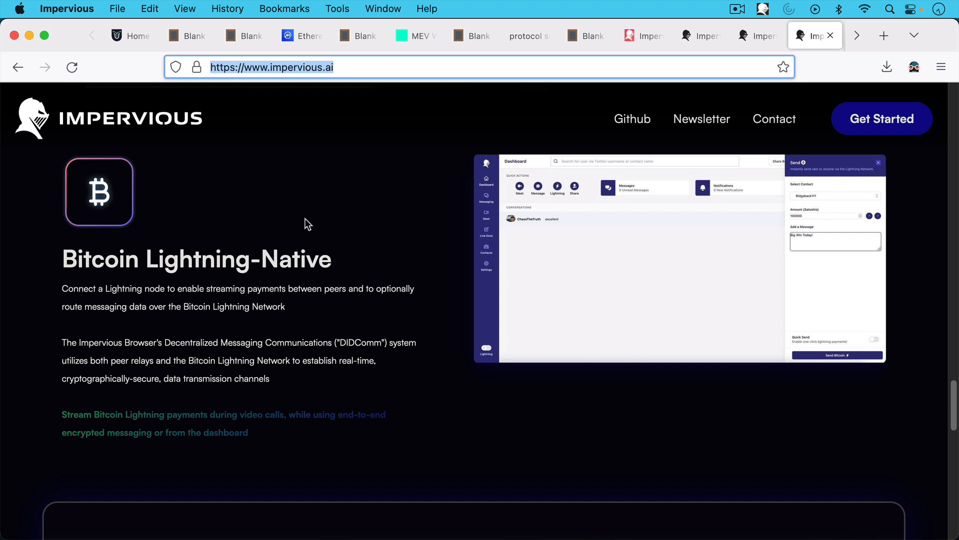
pyautogui.moveTo(308, 230)
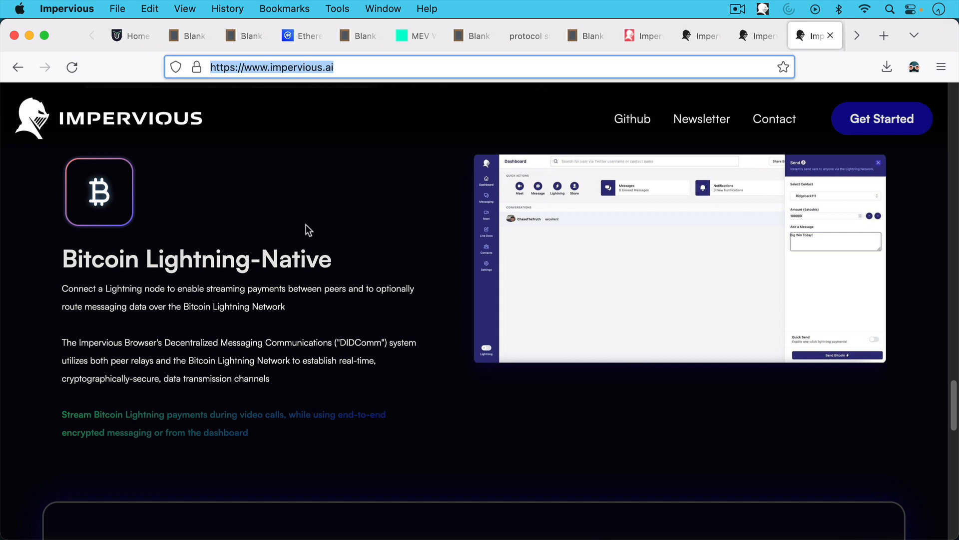
pyautogui.moveTo(307, 247)
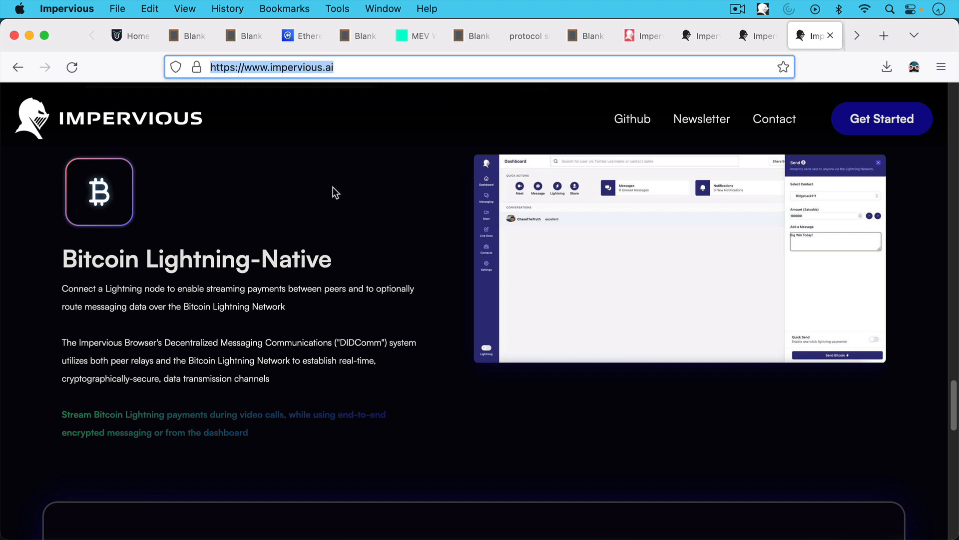
pyautogui.moveTo(340, 189)
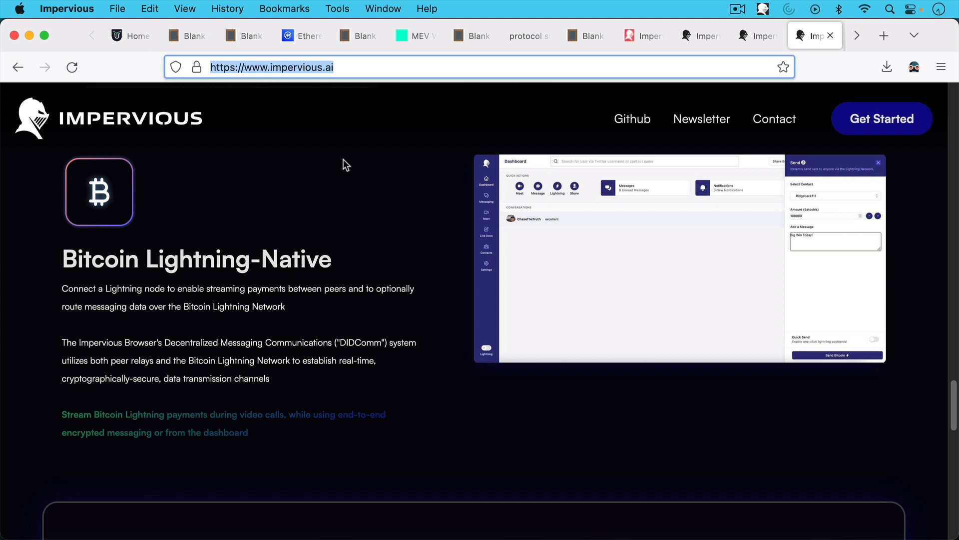
pyautogui.moveTo(347, 154)
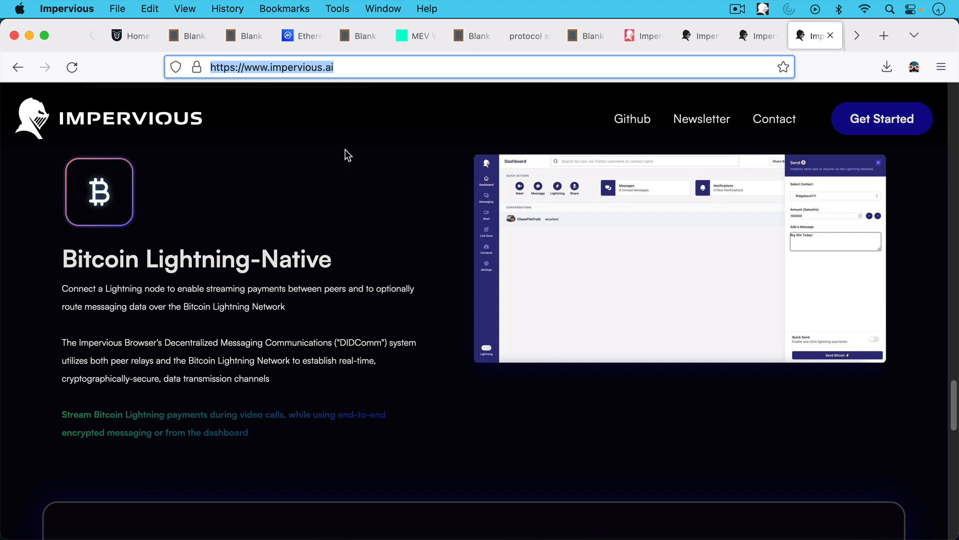
pyautogui.moveTo(358, 159)
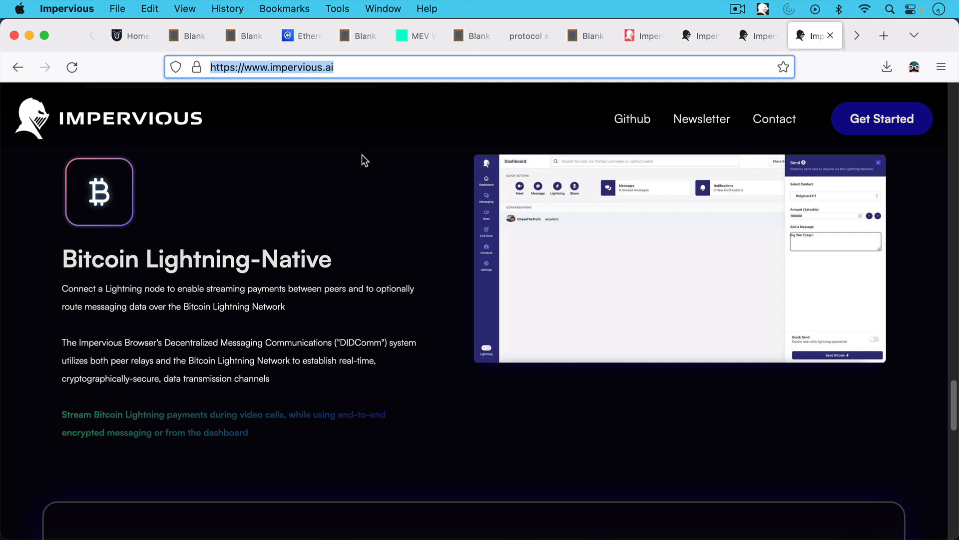
pyautogui.moveTo(857, 35)
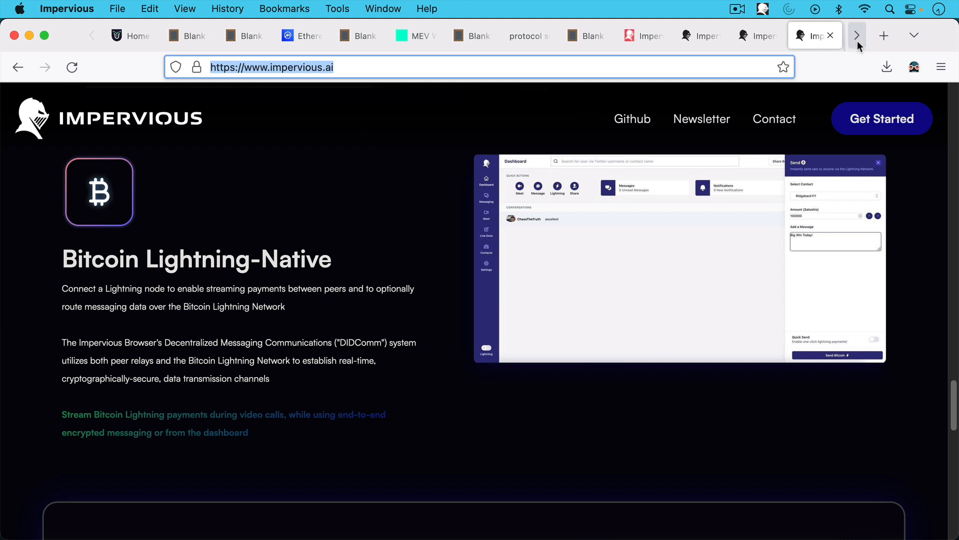
pyautogui.click(857, 35)
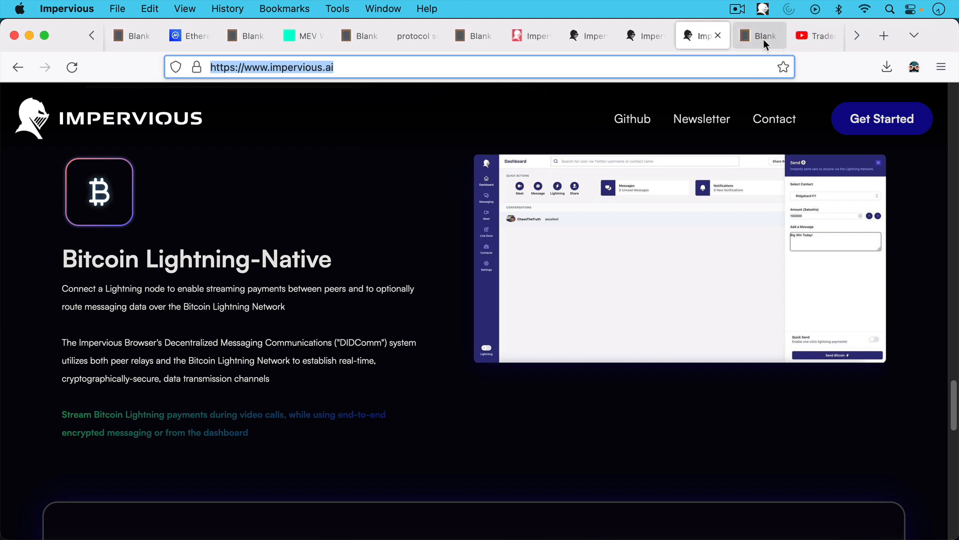
pyautogui.click(758, 36)
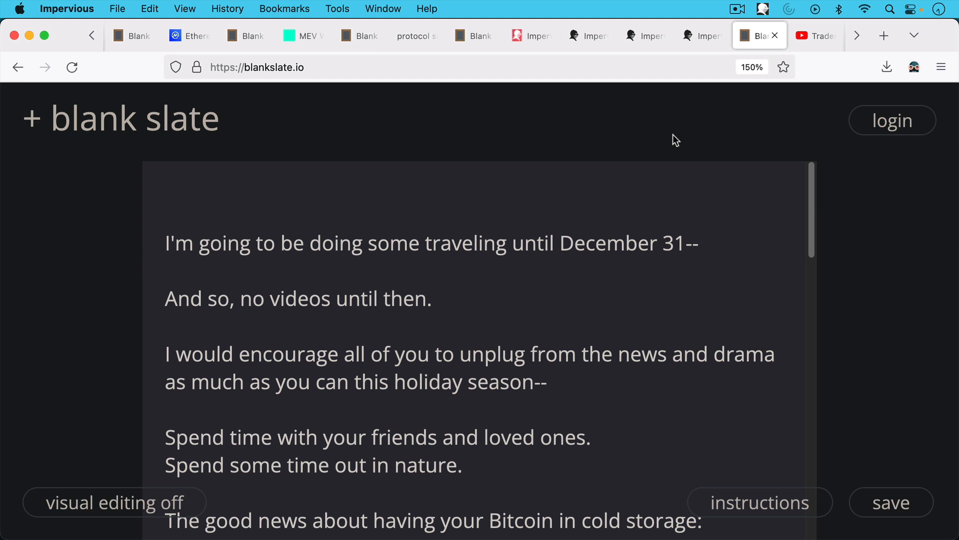
pyautogui.moveTo(670, 148)
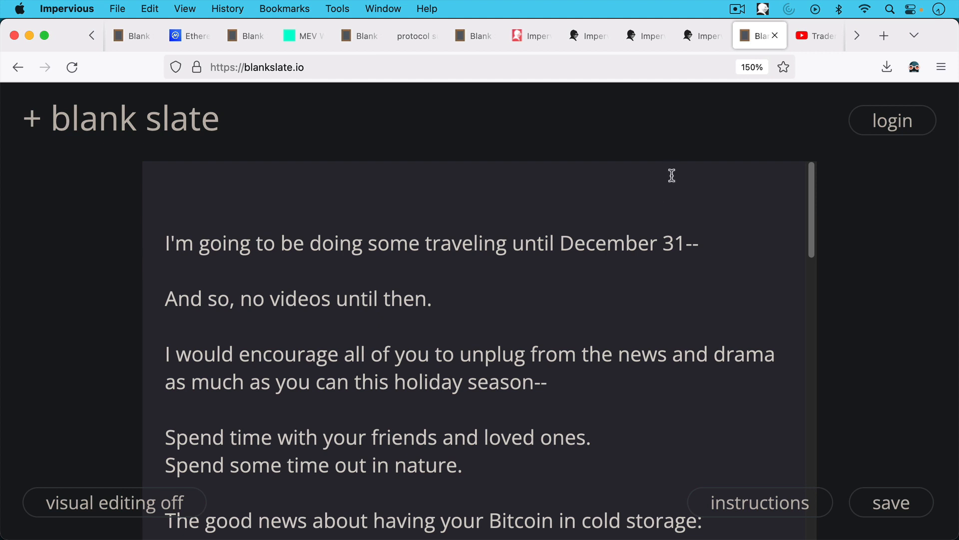
pyautogui.moveTo(669, 198)
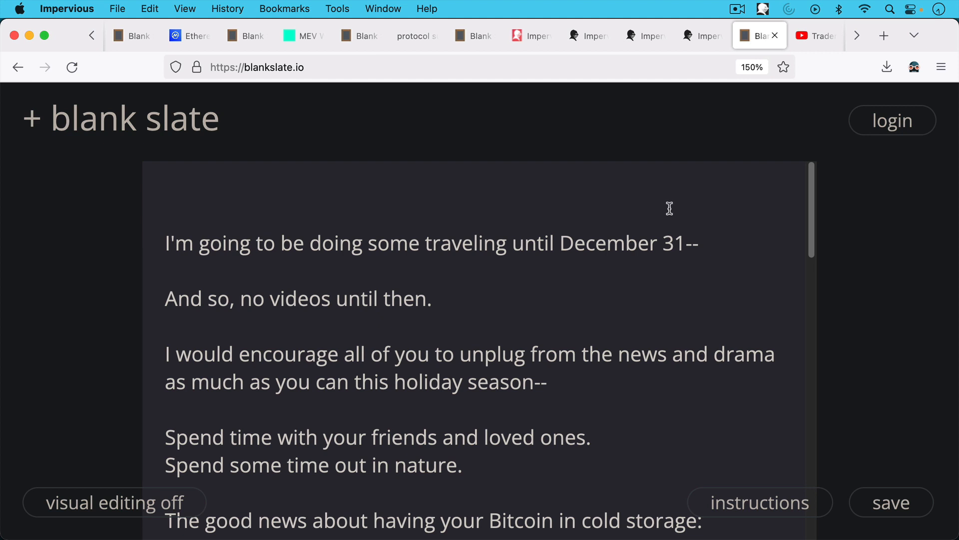
pyautogui.moveTo(668, 203)
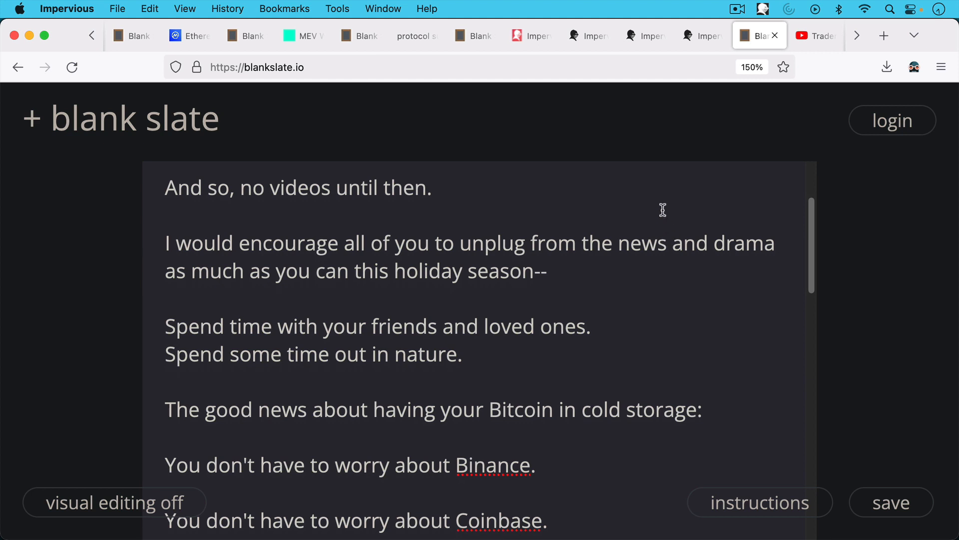
pyautogui.moveTo(670, 249)
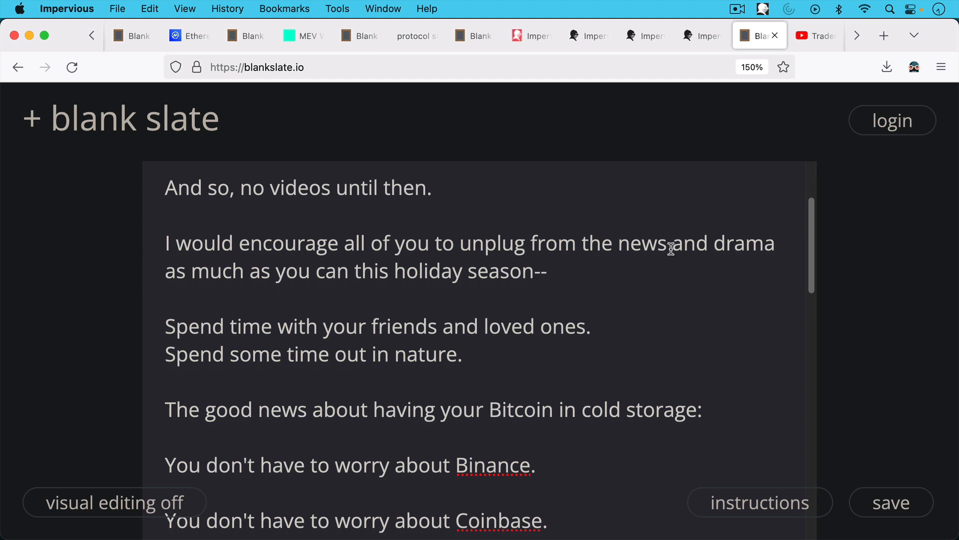
pyautogui.moveTo(671, 276)
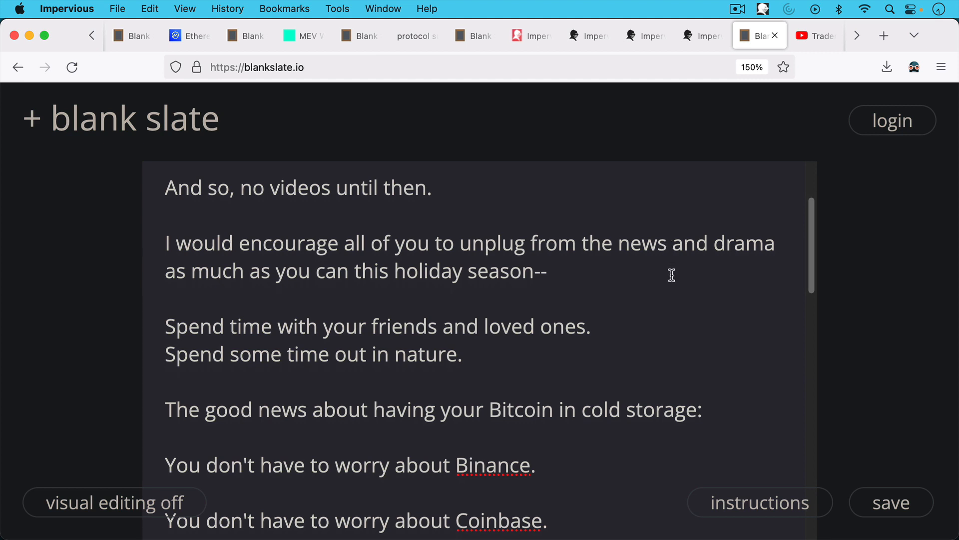
pyautogui.scroll(-3)
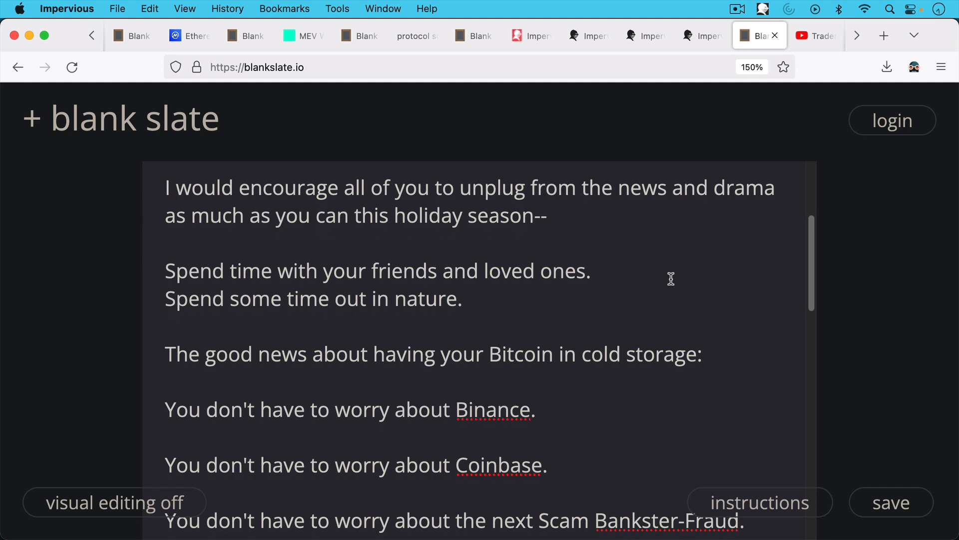
pyautogui.scroll(-3)
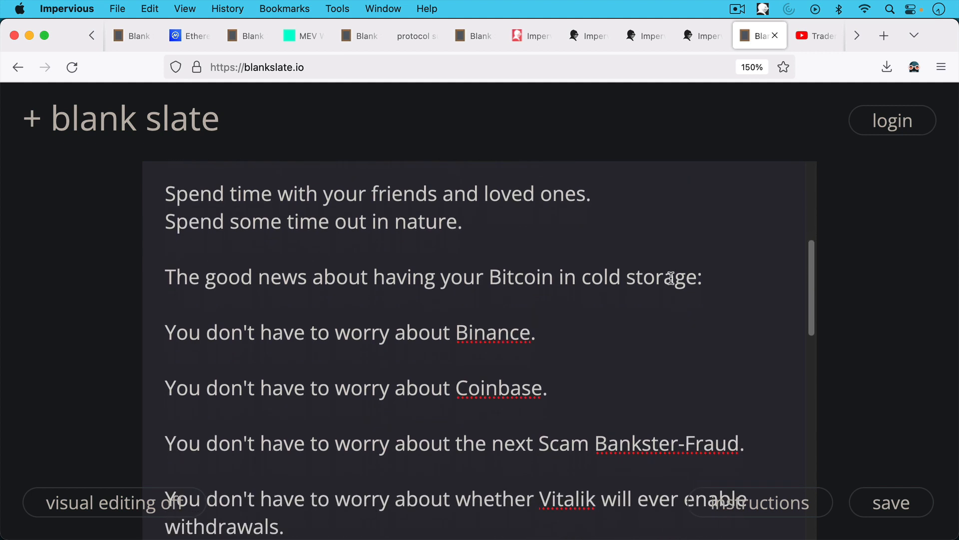
pyautogui.scroll(-3)
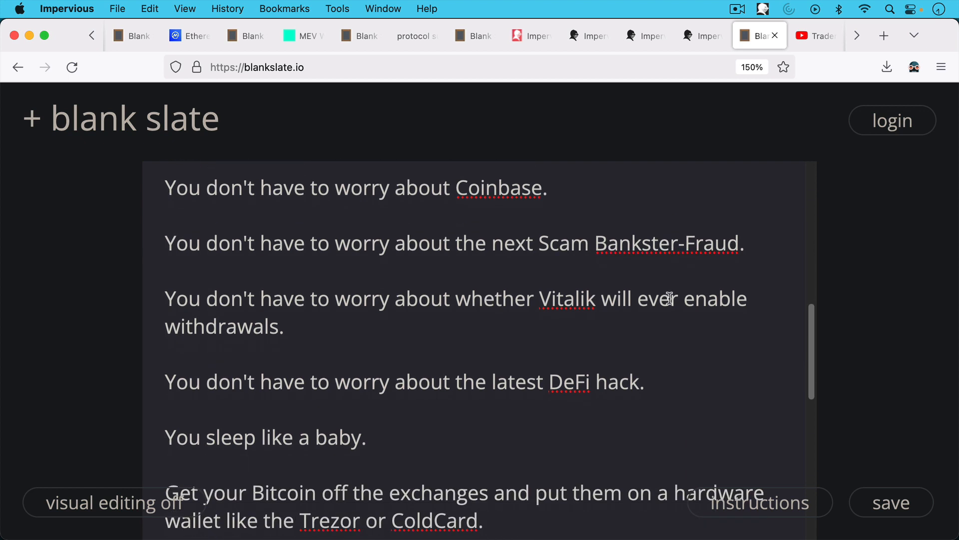
pyautogui.scroll(-3)
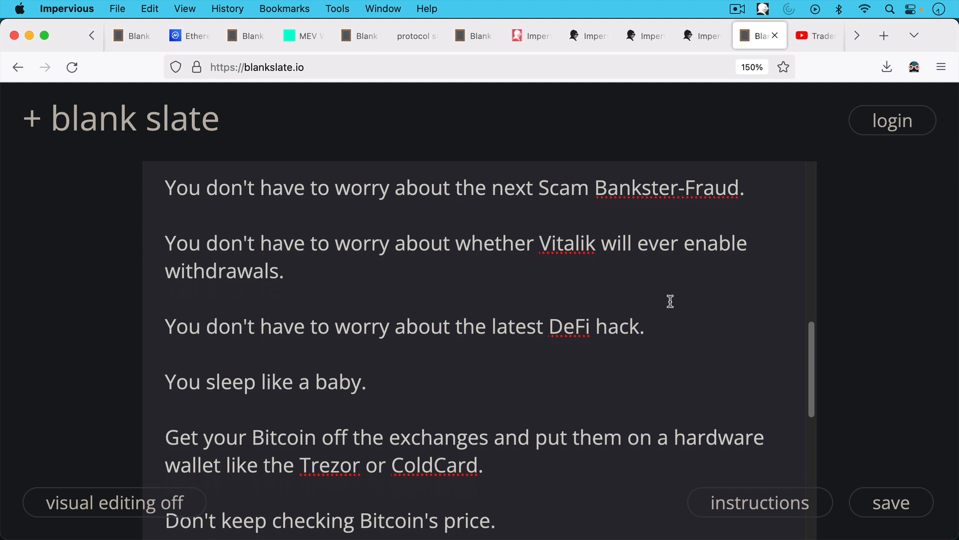
pyautogui.scroll(-3)
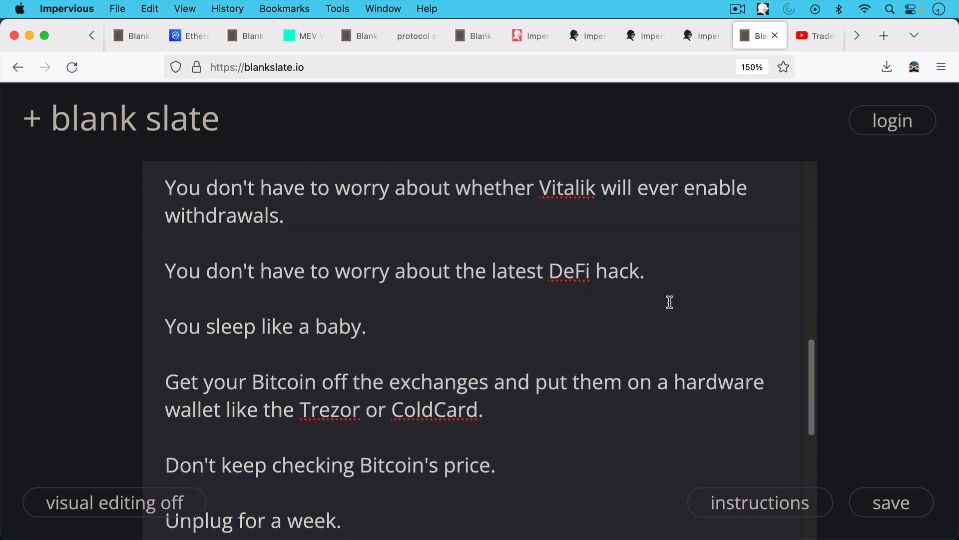
pyautogui.moveTo(670, 279)
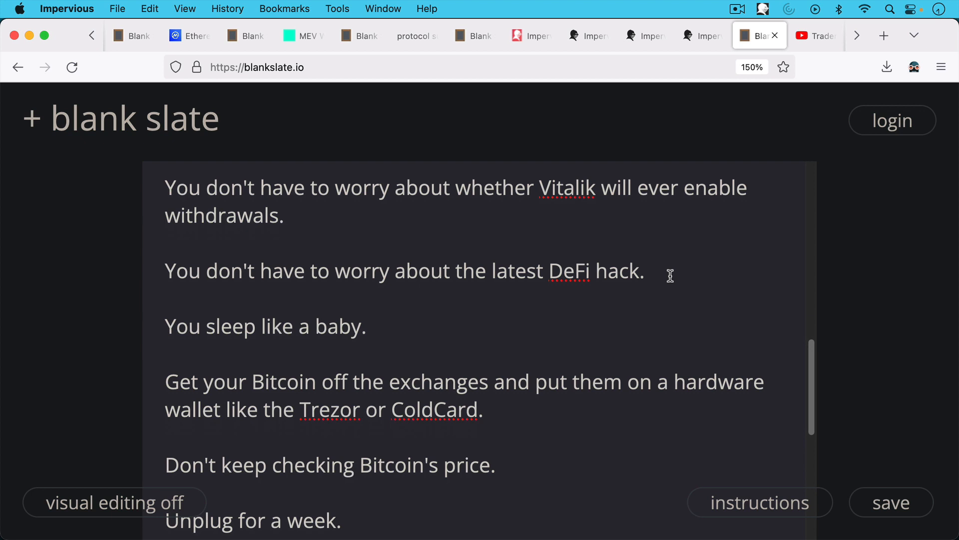
pyautogui.moveTo(660, 317)
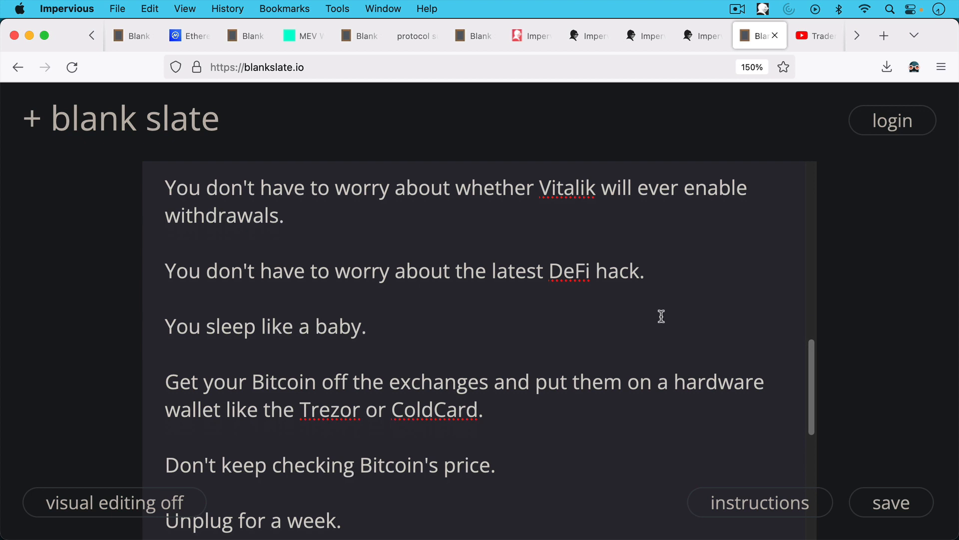
pyautogui.scroll(-3)
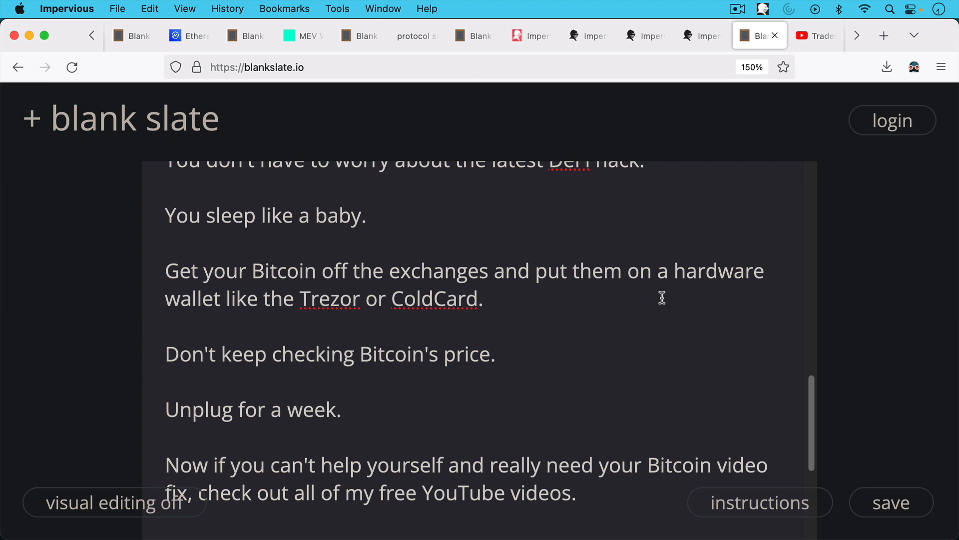
pyautogui.moveTo(660, 285)
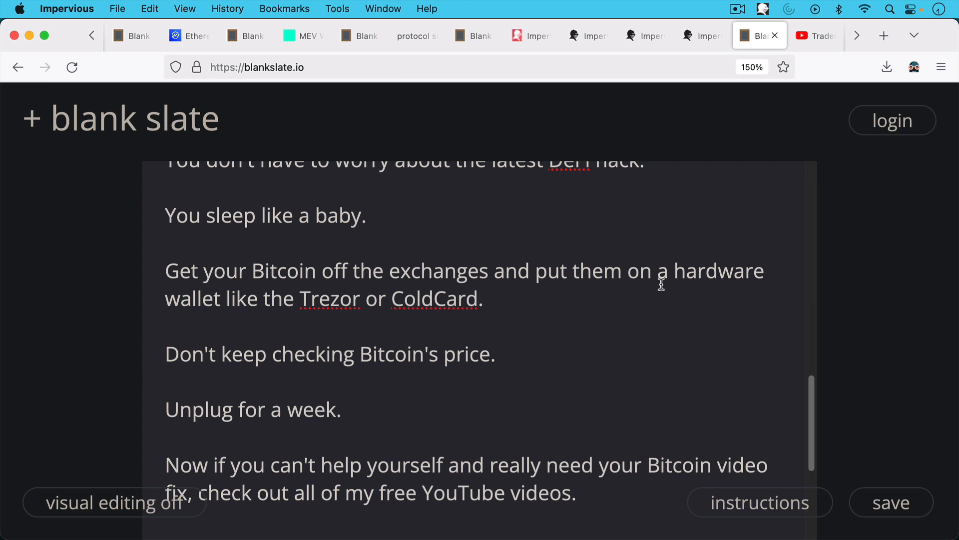
pyautogui.moveTo(643, 326)
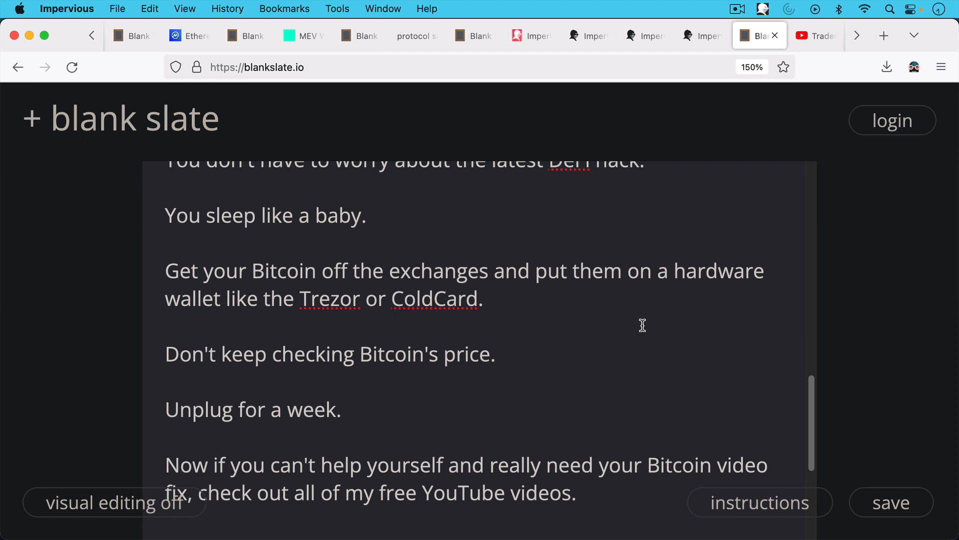
pyautogui.moveTo(641, 322)
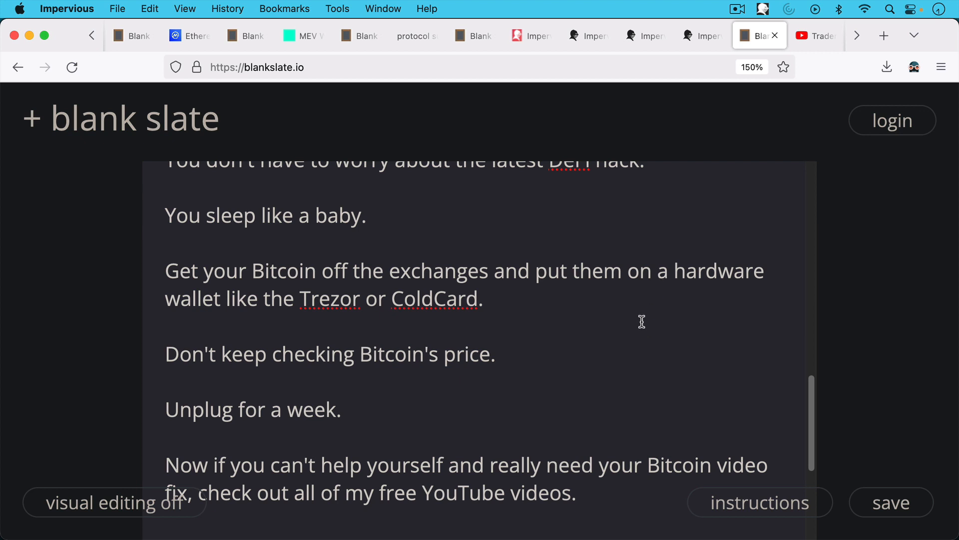
pyautogui.moveTo(637, 331)
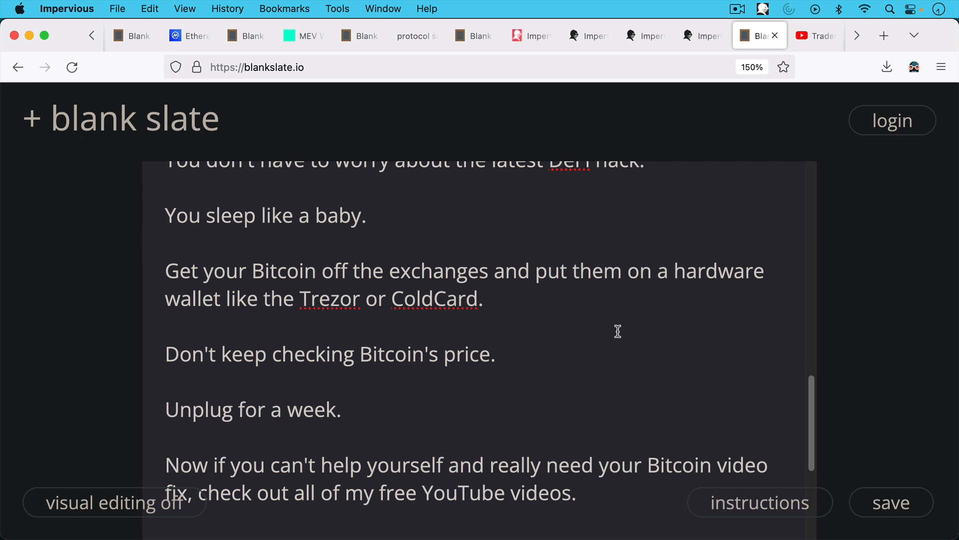
pyautogui.moveTo(563, 366)
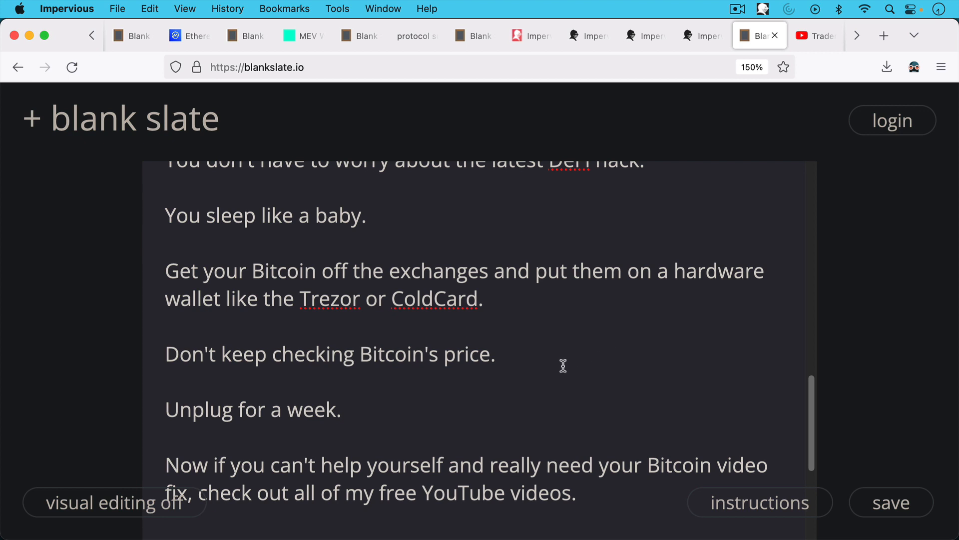
pyautogui.scroll(-3)
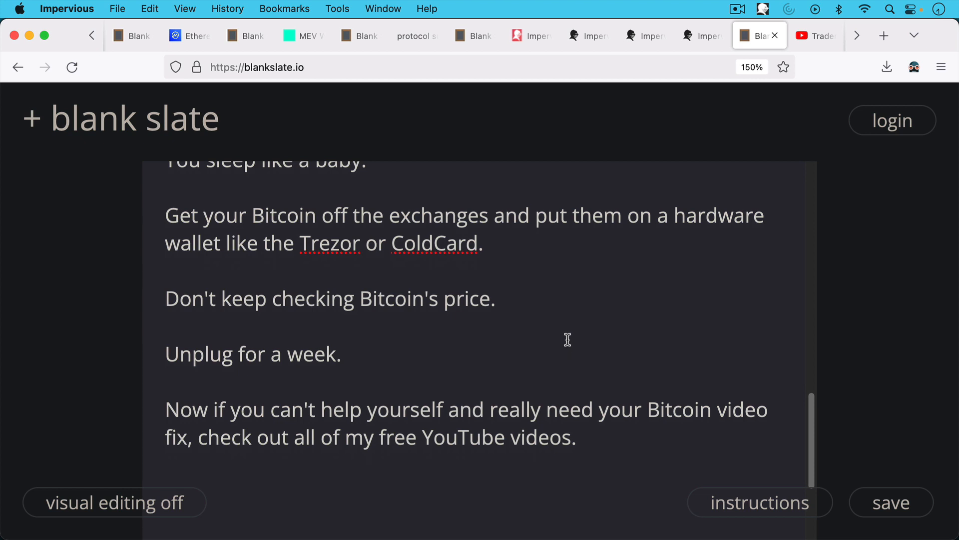
pyautogui.moveTo(558, 328)
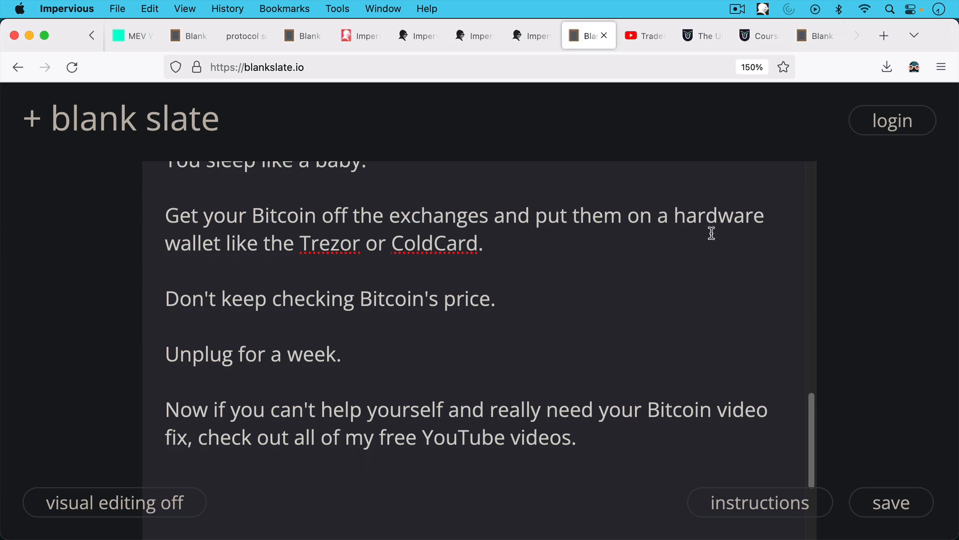
pyautogui.moveTo(708, 154)
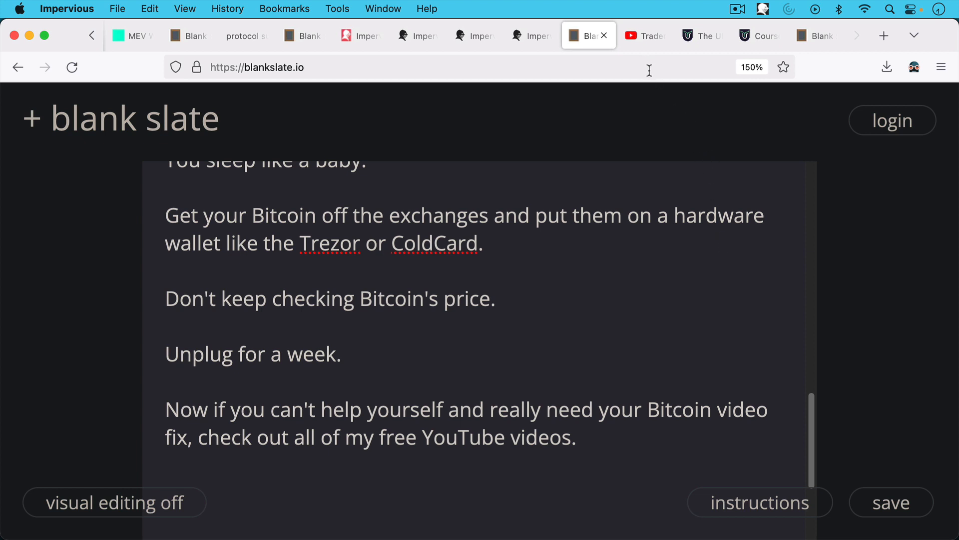
# Show Trader University's YouTube playlists, including How To Live On Bitcoin and Petrodollar System
pyautogui.click(640, 35)
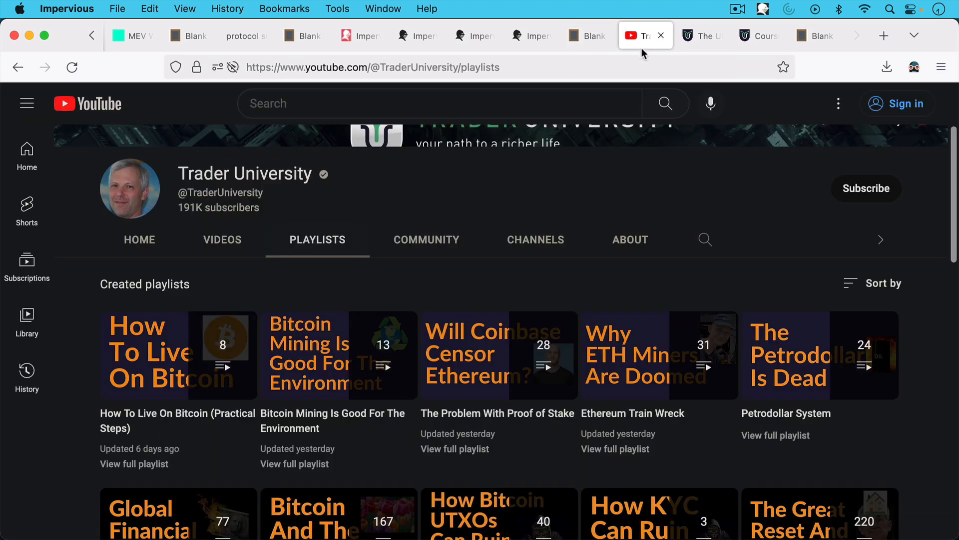
pyautogui.click(222, 239)
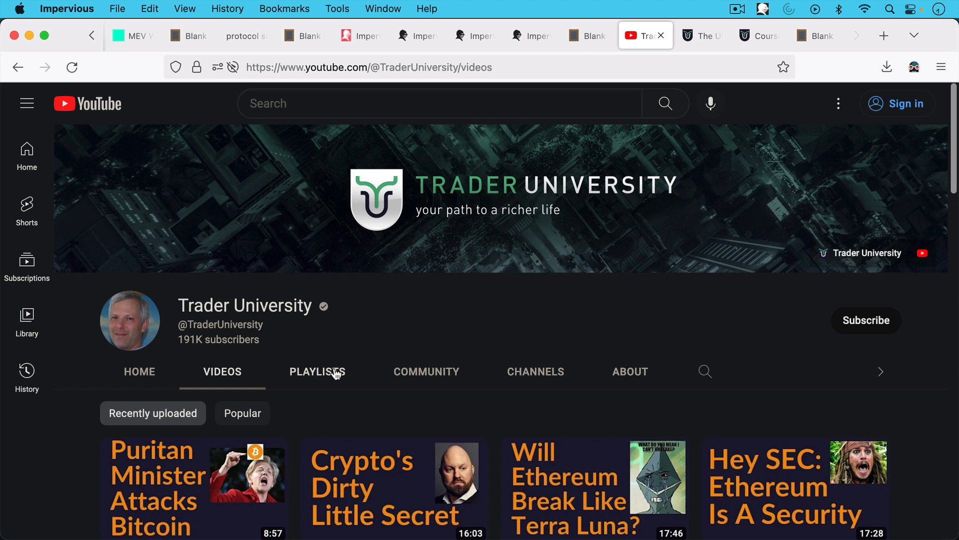
pyautogui.click(317, 372)
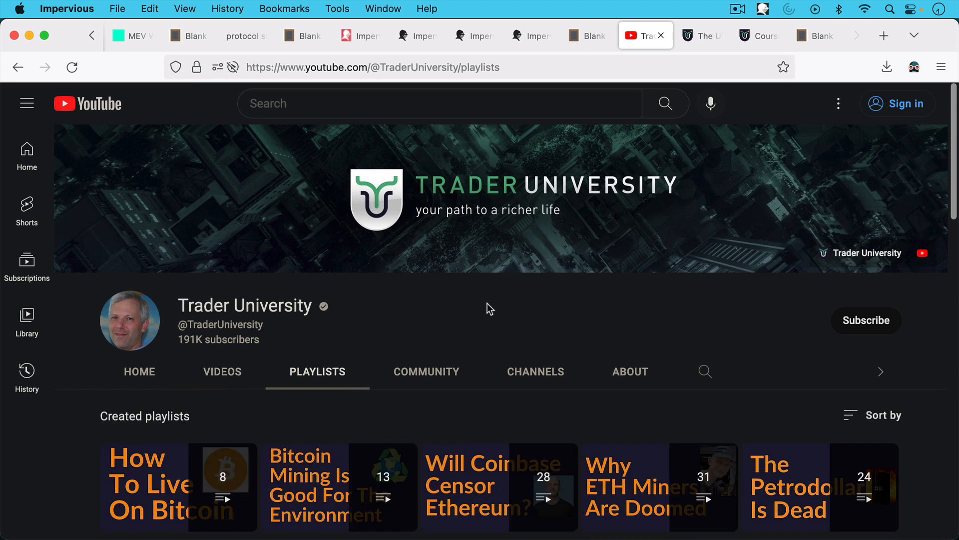
pyautogui.scroll(-3)
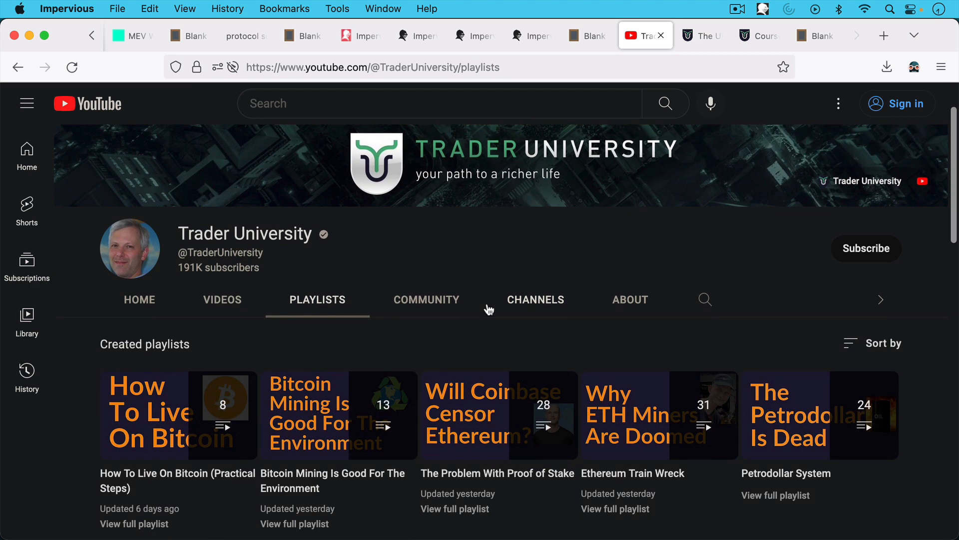
pyautogui.scroll(-3)
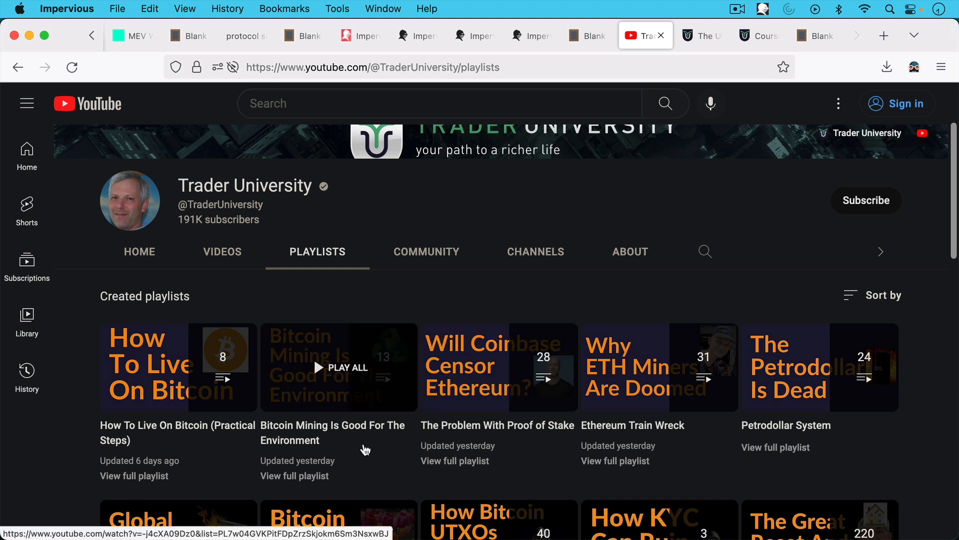
pyautogui.moveTo(687, 444)
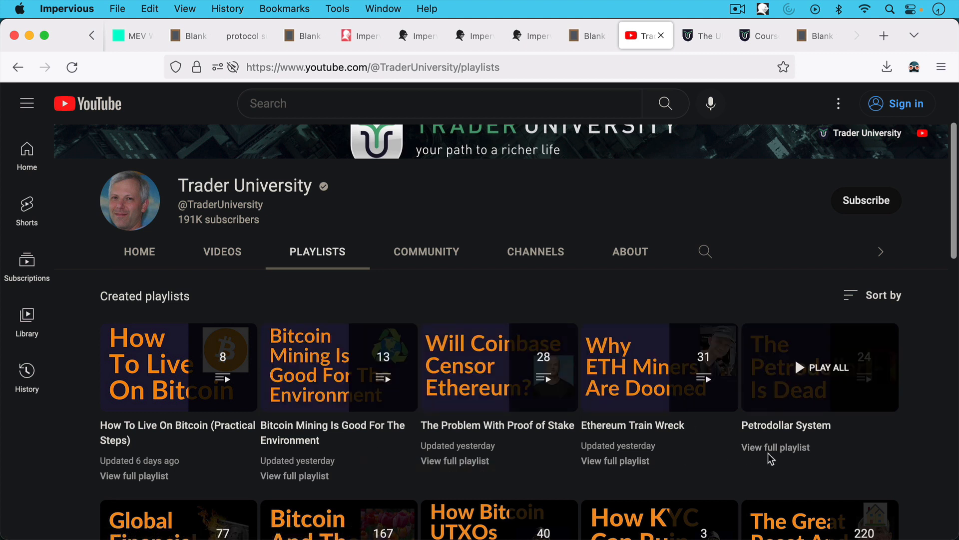
pyautogui.moveTo(606, 354)
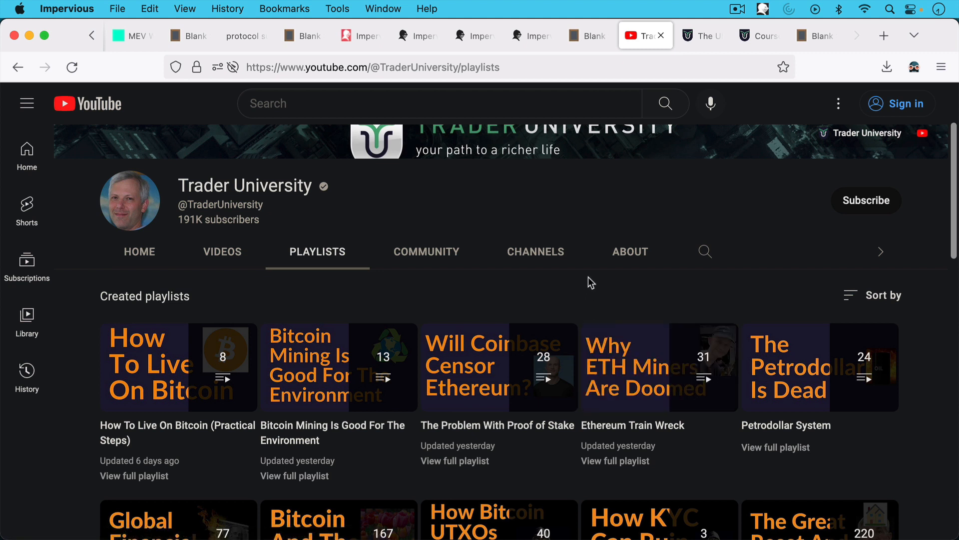
pyautogui.moveTo(594, 271)
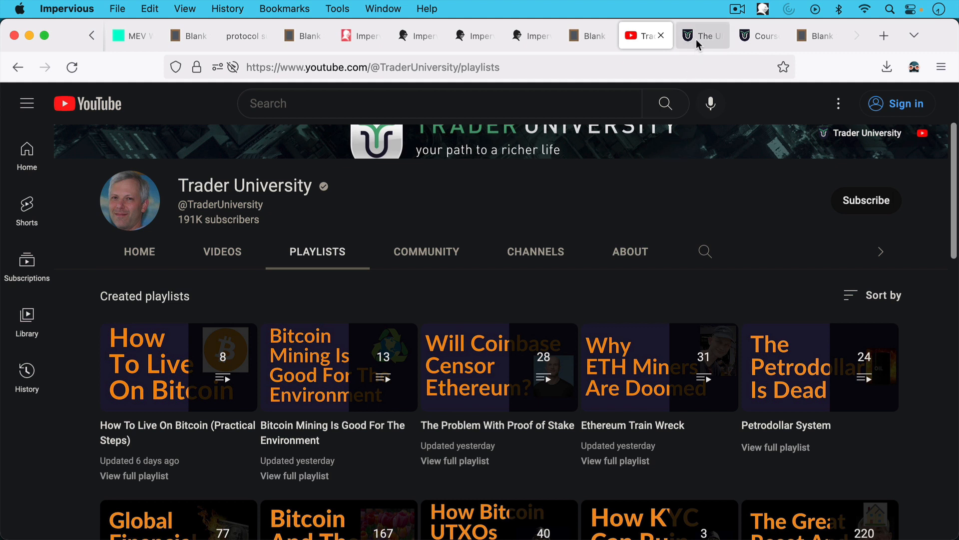
pyautogui.moveTo(701, 44)
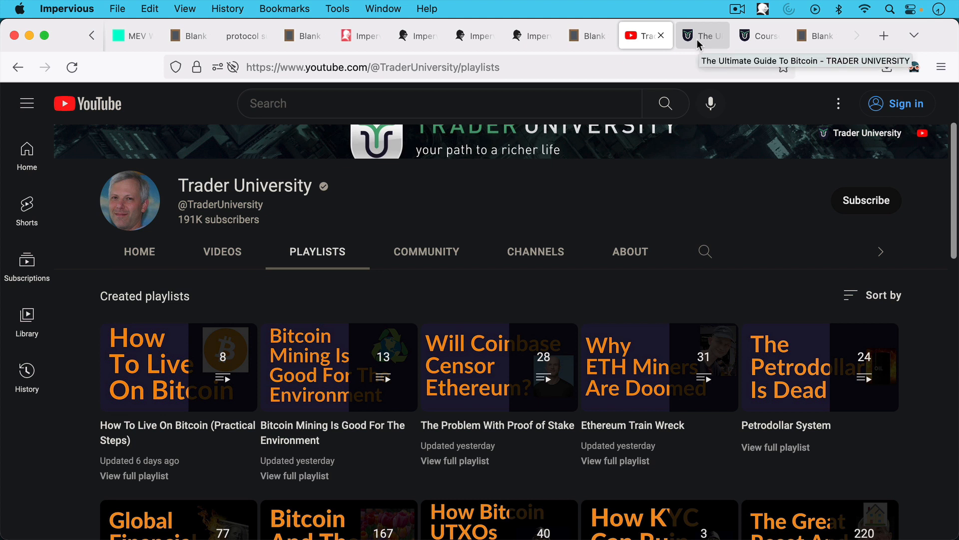
pyautogui.moveTo(675, 133)
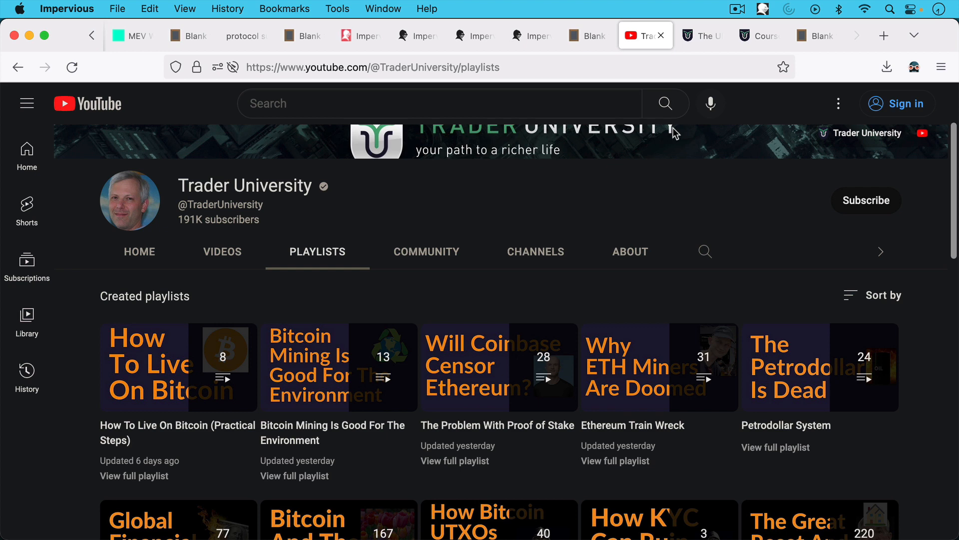
pyautogui.moveTo(679, 157)
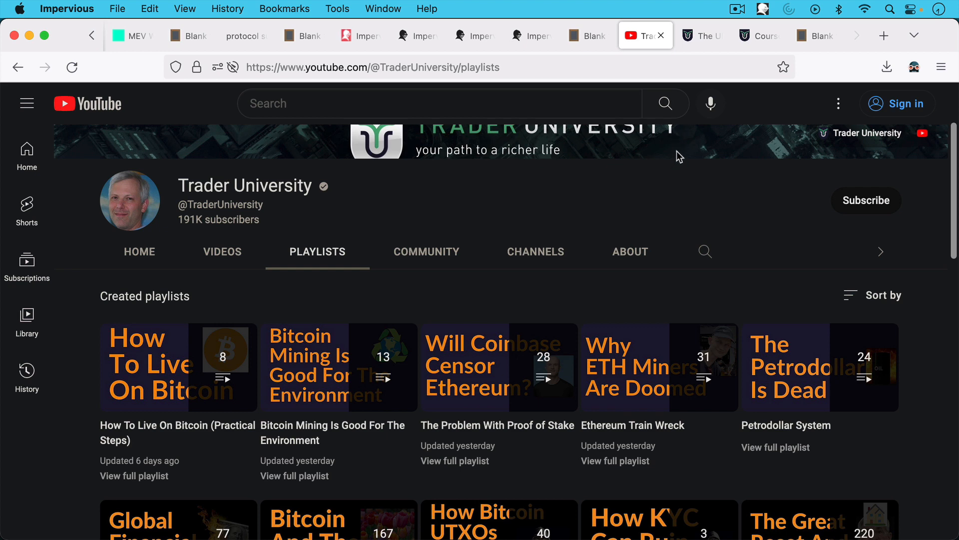
pyautogui.moveTo(678, 158)
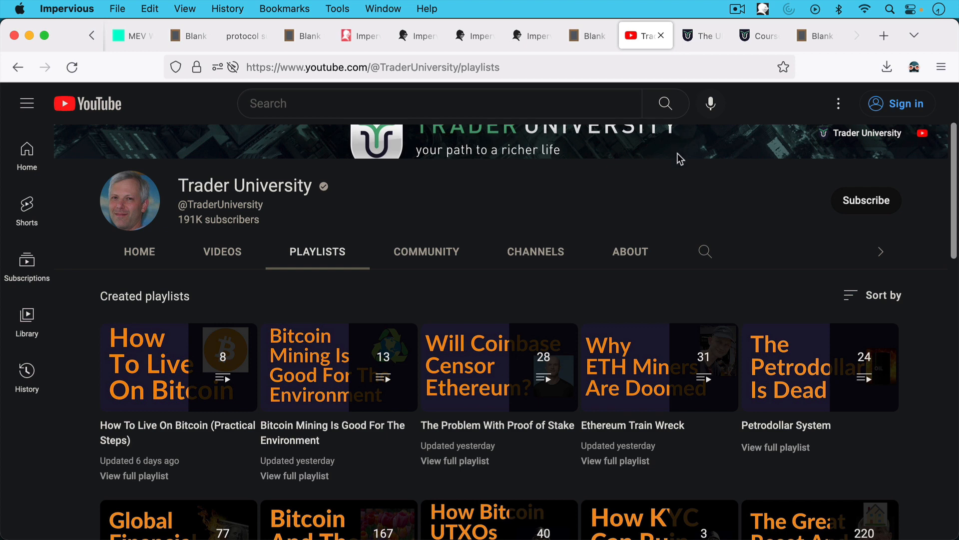
# Switch to the course summary page for The Ultimate Guide To Bitcoin
pyautogui.click(703, 35)
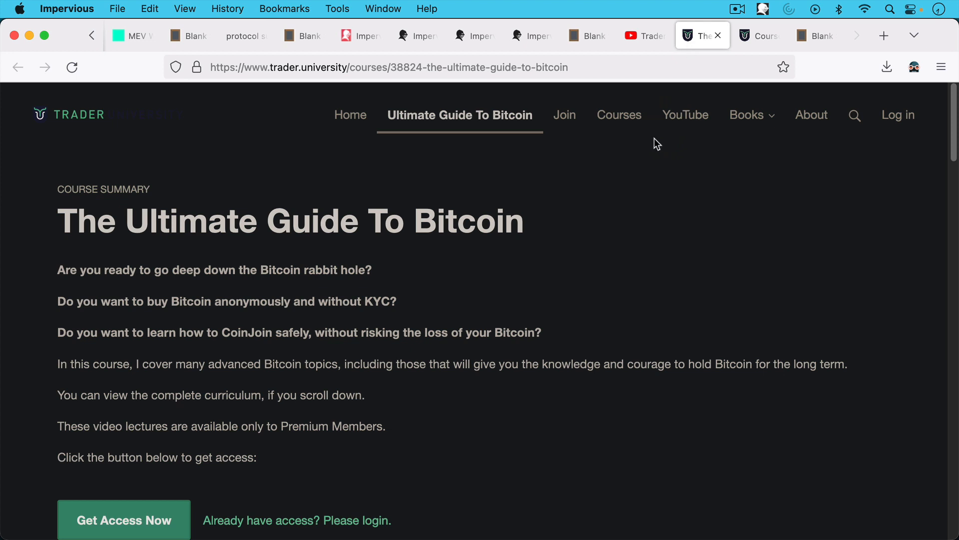
pyautogui.moveTo(686, 114)
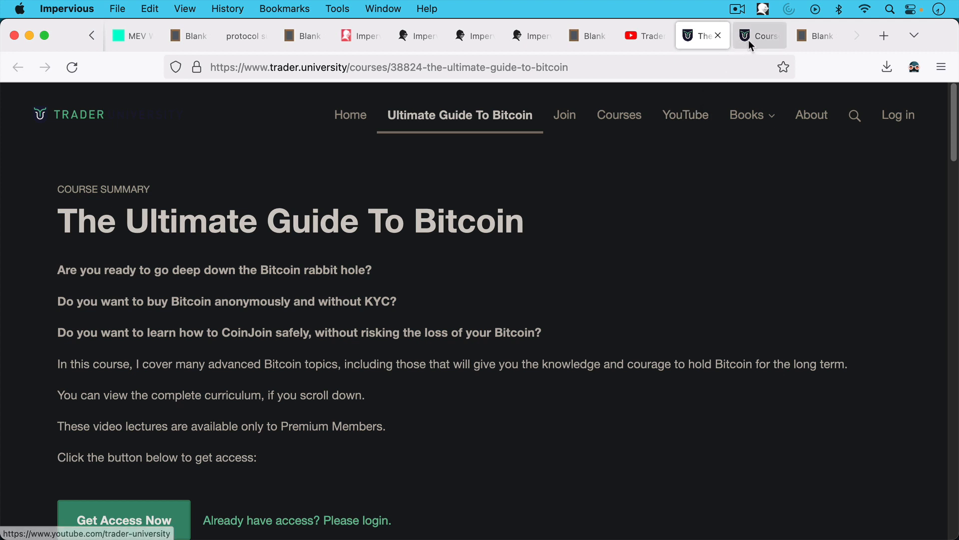
# Browse the online courses grid from The Ultimate Guide To Bitcoin to Bear Market Trading Strategies and back up
pyautogui.click(759, 35)
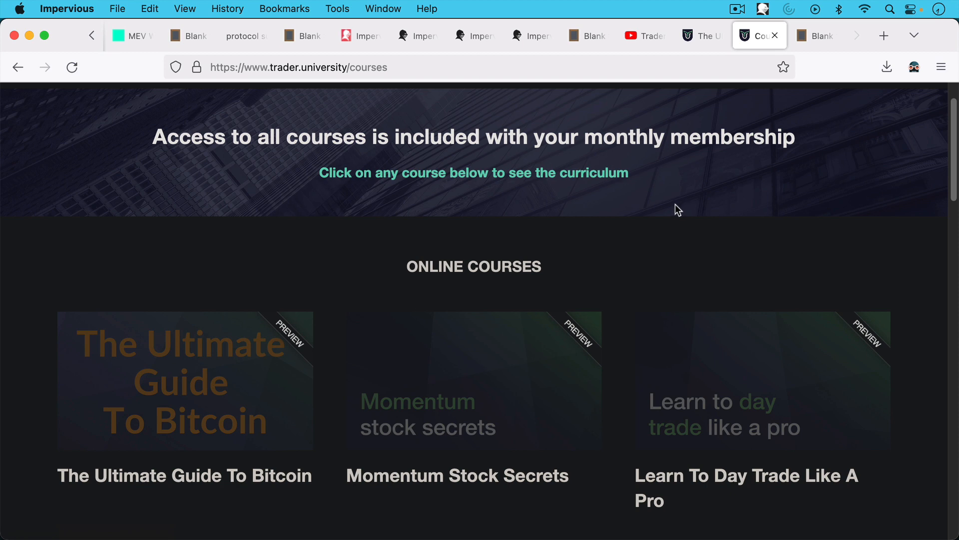
pyautogui.scroll(-3)
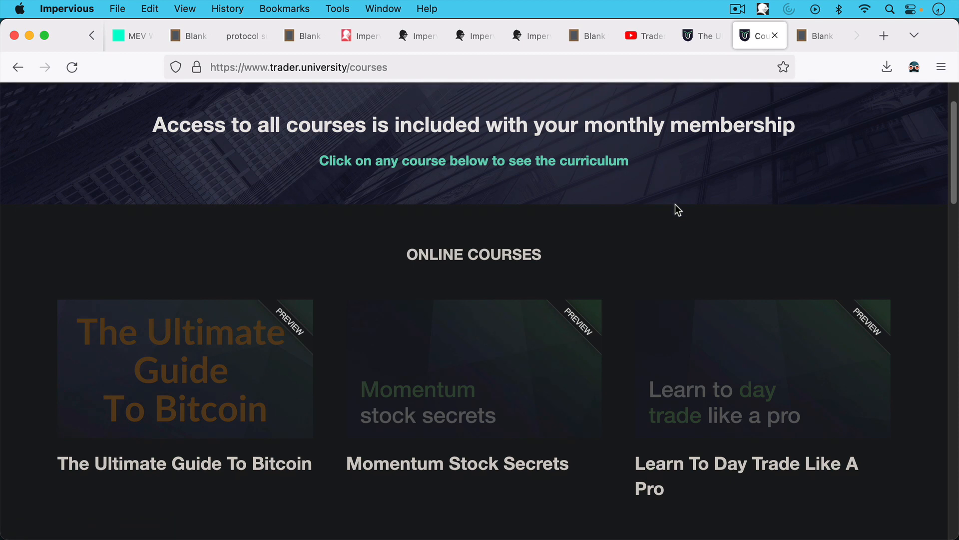
pyautogui.scroll(-3)
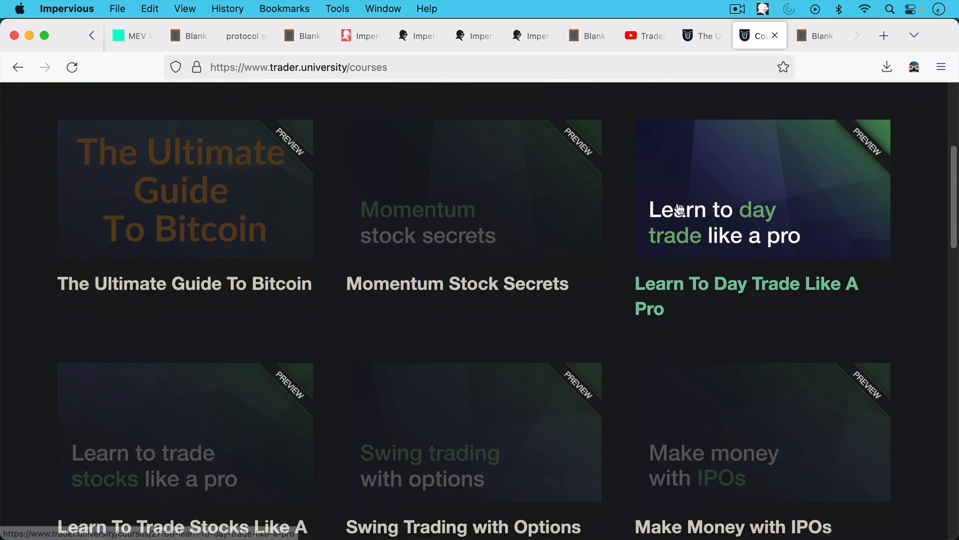
pyautogui.scroll(-3)
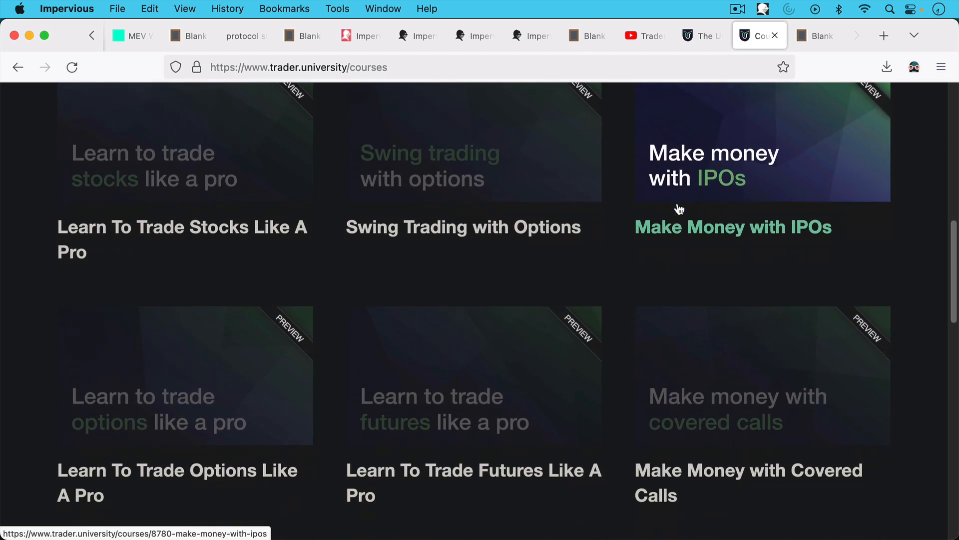
pyautogui.scroll(-3)
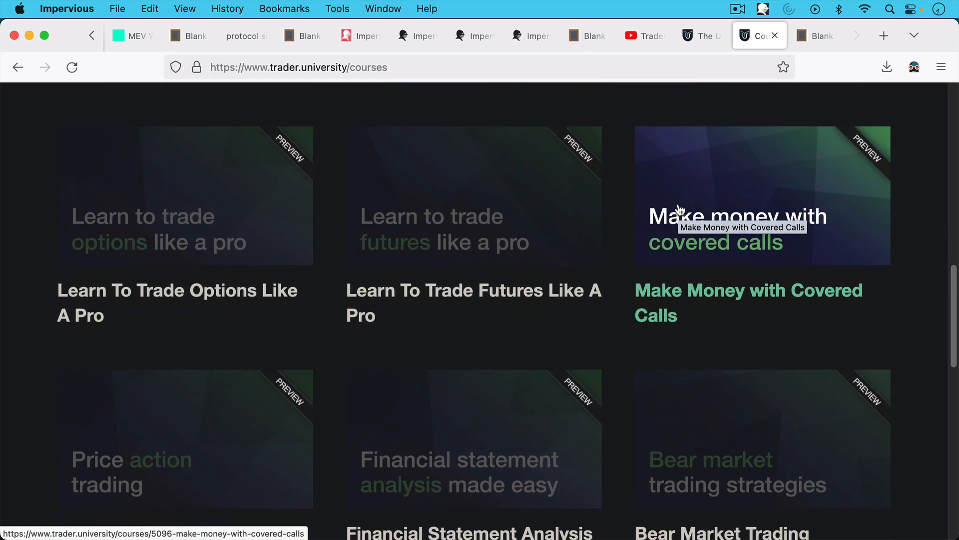
pyautogui.scroll(-3)
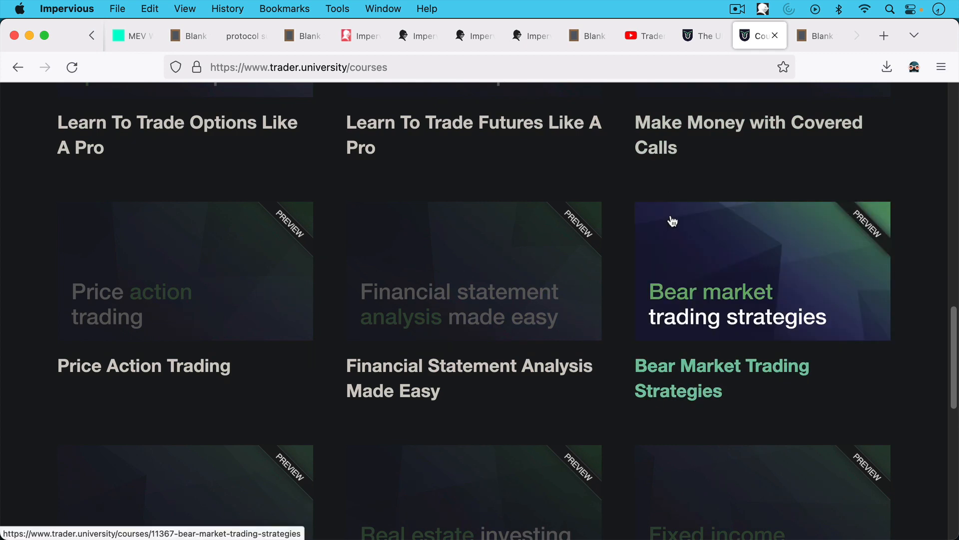
pyautogui.scroll(3)
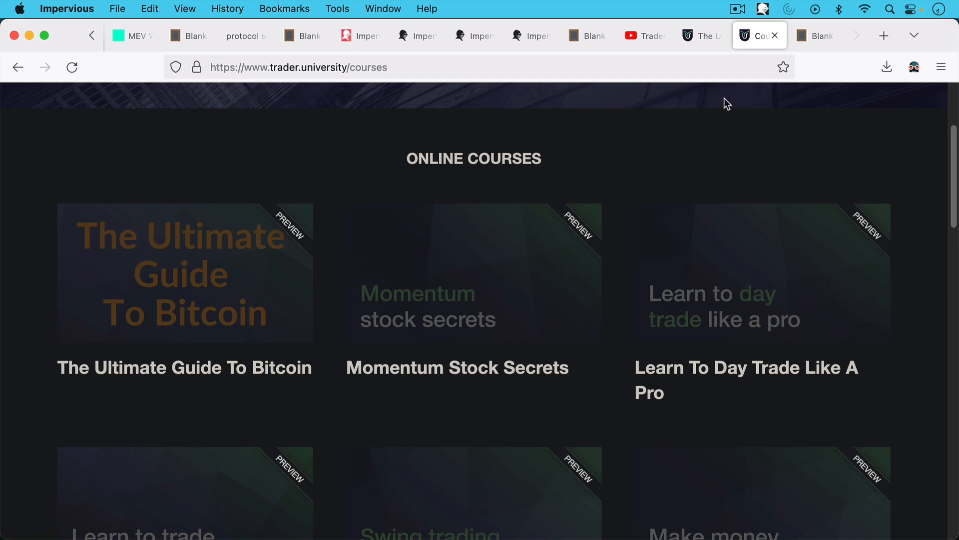
# Return via the playlists tab to the Ultimate Guide course and scroll its locked lessons down to CoinJoin
pyautogui.click(641, 36)
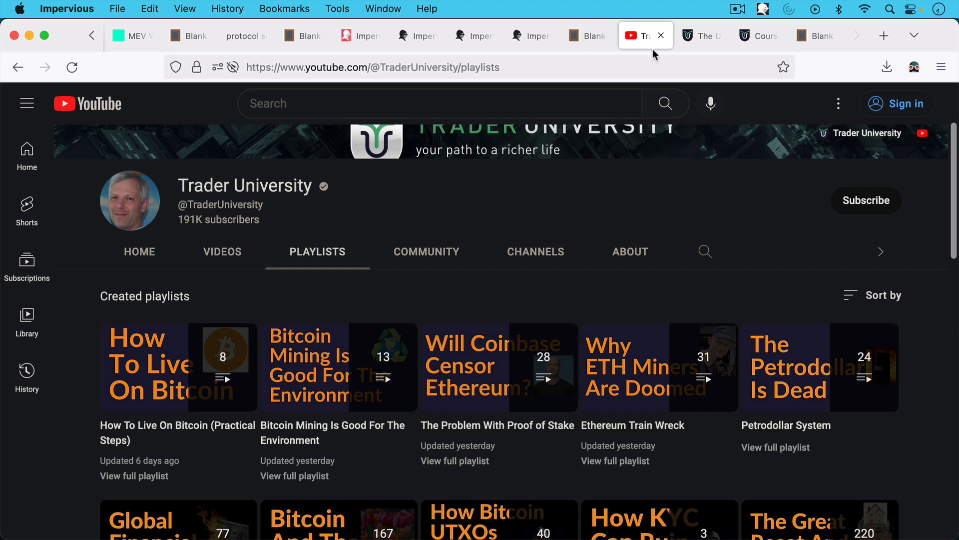
pyautogui.moveTo(702, 35)
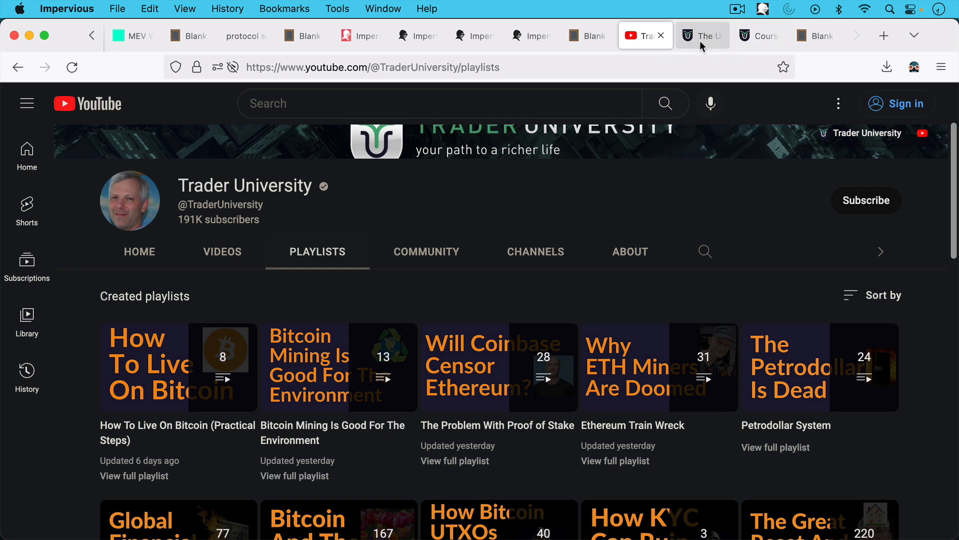
pyautogui.click(702, 35)
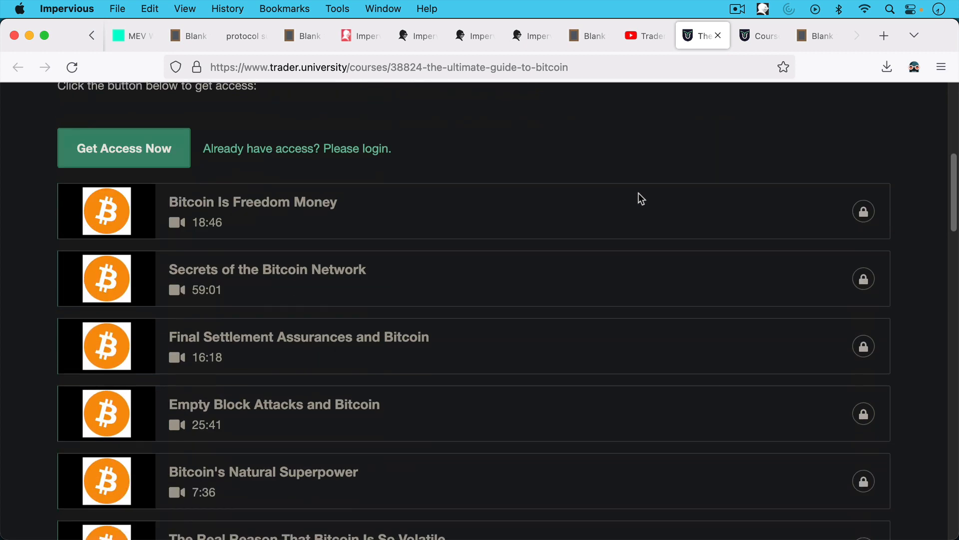
pyautogui.scroll(-3)
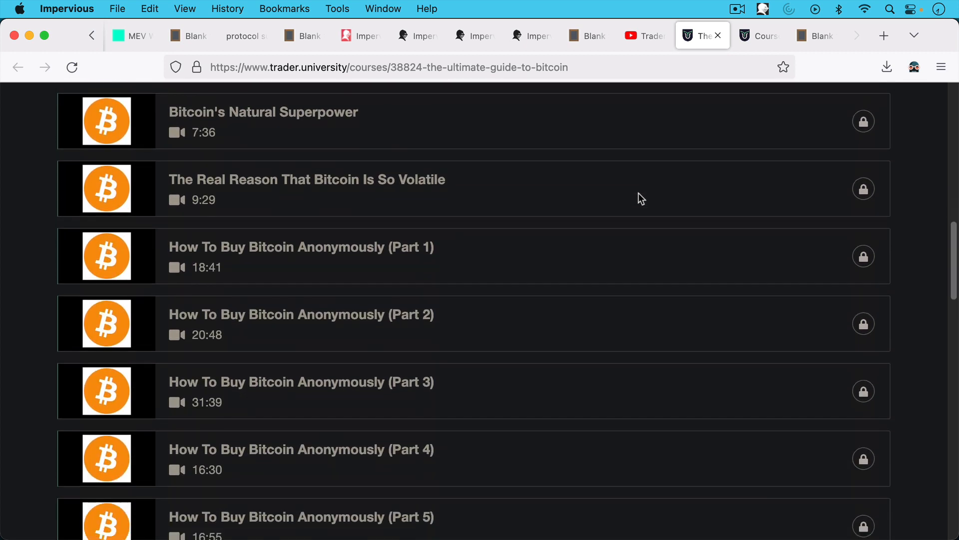
pyautogui.moveTo(646, 205)
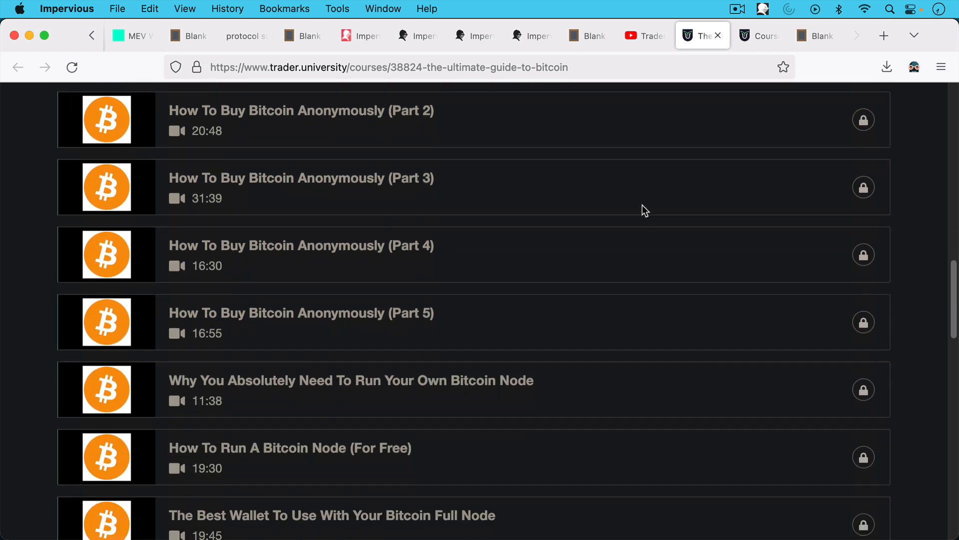
pyautogui.scroll(-3)
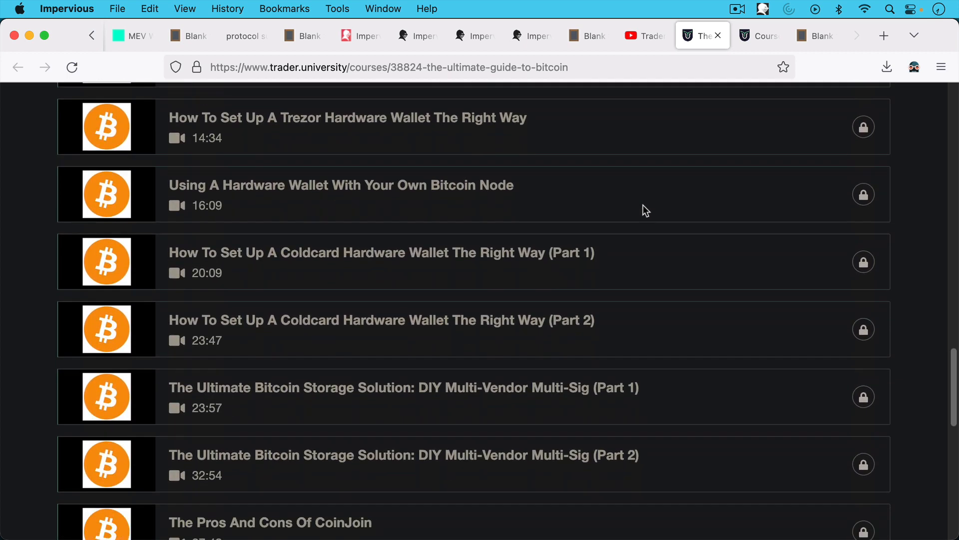
pyautogui.scroll(-3)
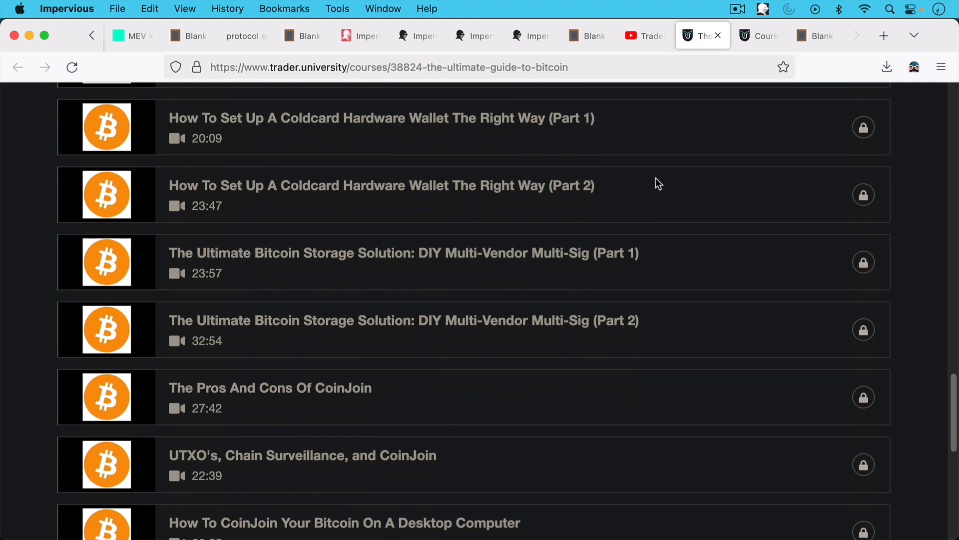
pyautogui.moveTo(642, 268)
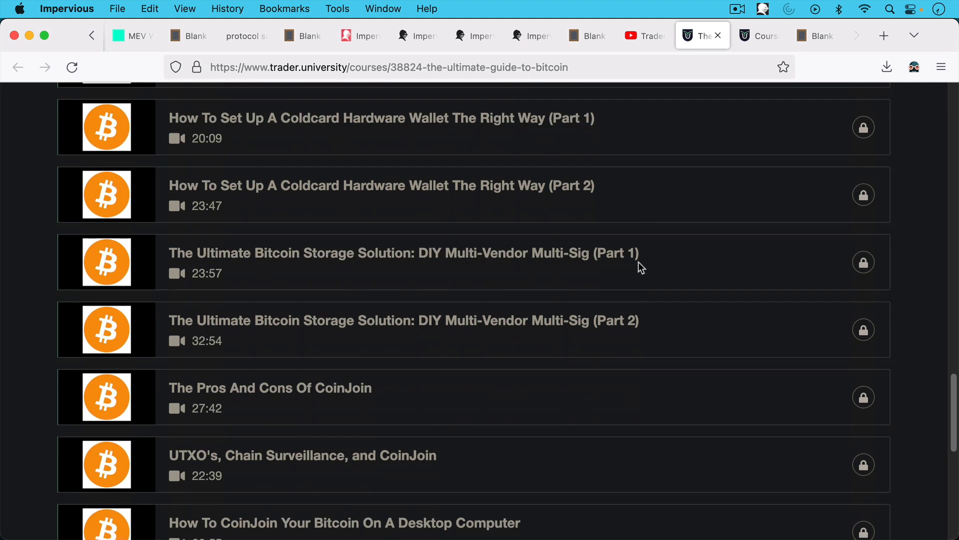
pyautogui.moveTo(601, 268)
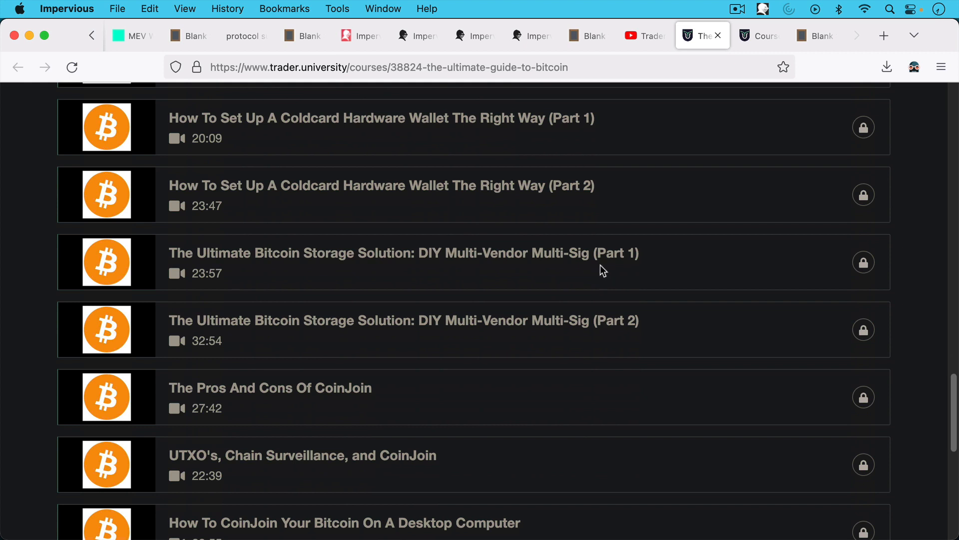
pyautogui.moveTo(703, 112)
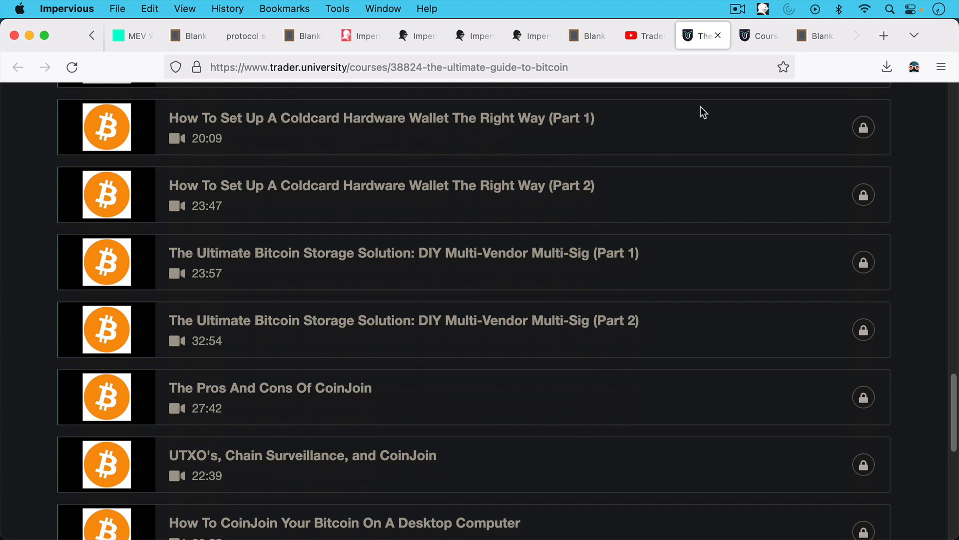
# Pass the courses catalogue and land on the Merry Christmas and Happy Hanukkah greeting note
pyautogui.click(758, 36)
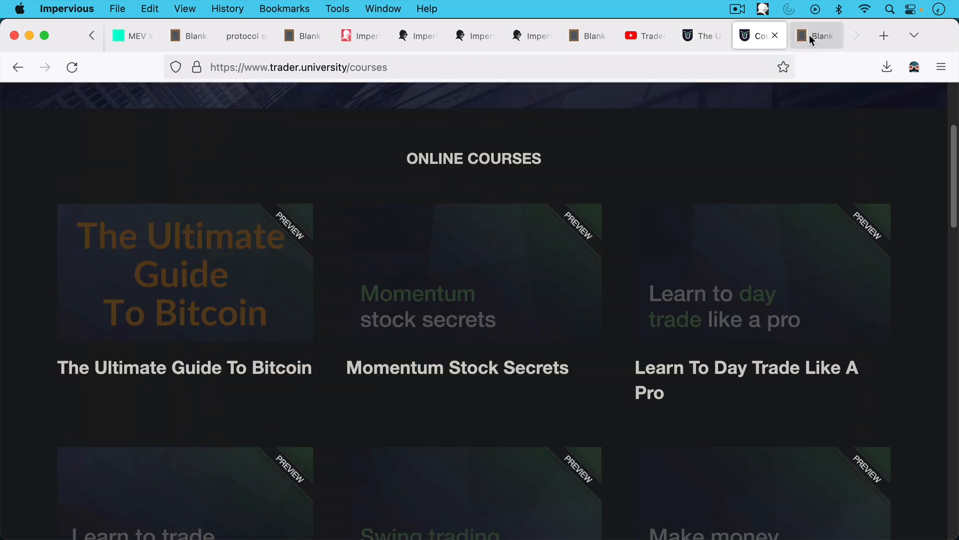
pyautogui.click(817, 36)
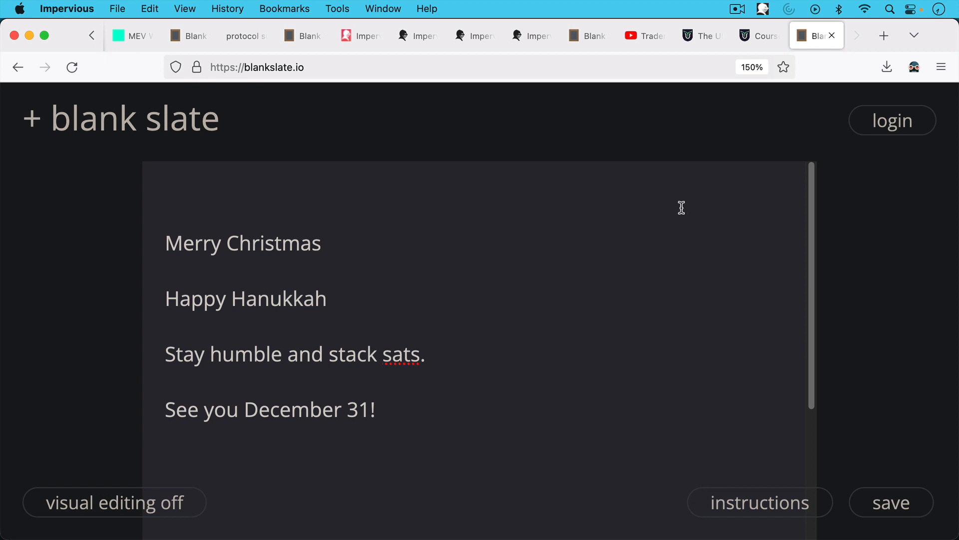
pyautogui.moveTo(672, 192)
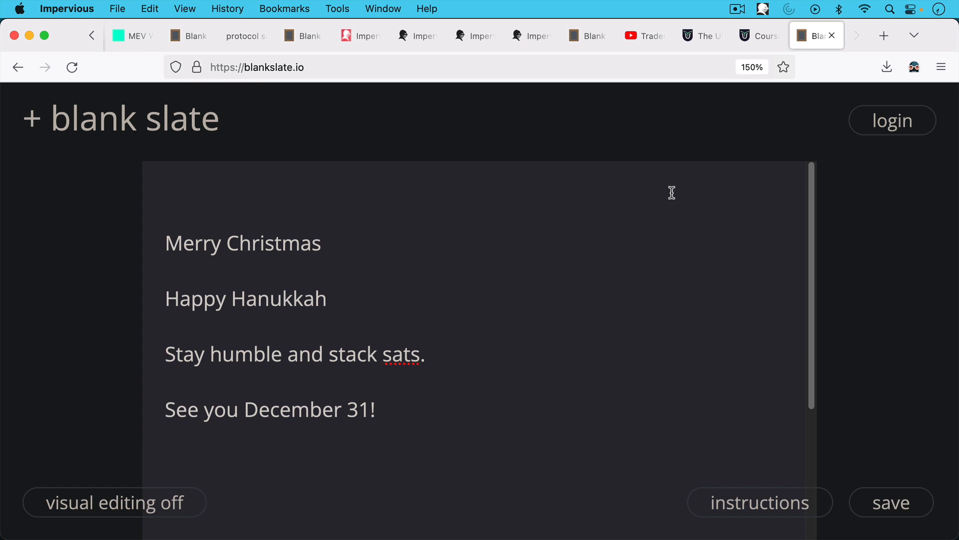
pyautogui.moveTo(668, 202)
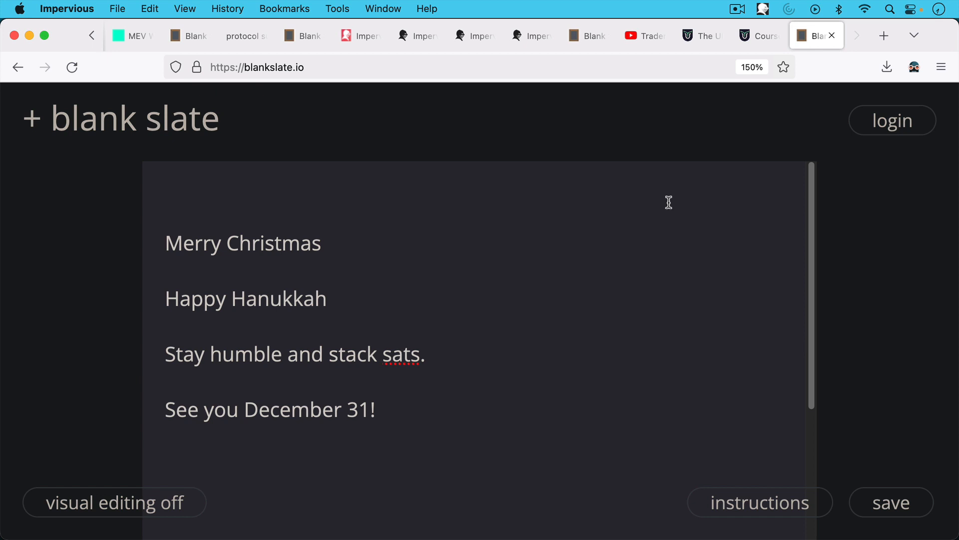
pyautogui.moveTo(663, 259)
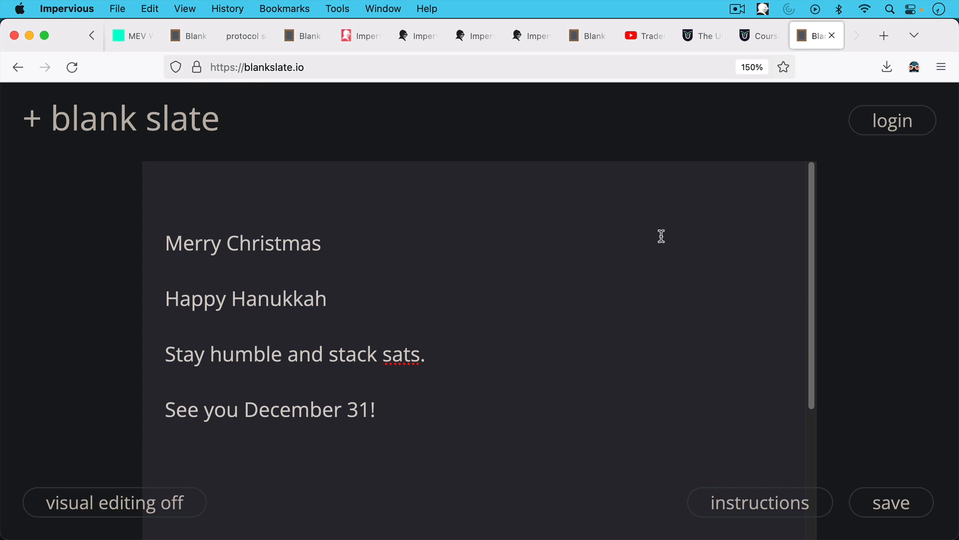
pyautogui.moveTo(658, 233)
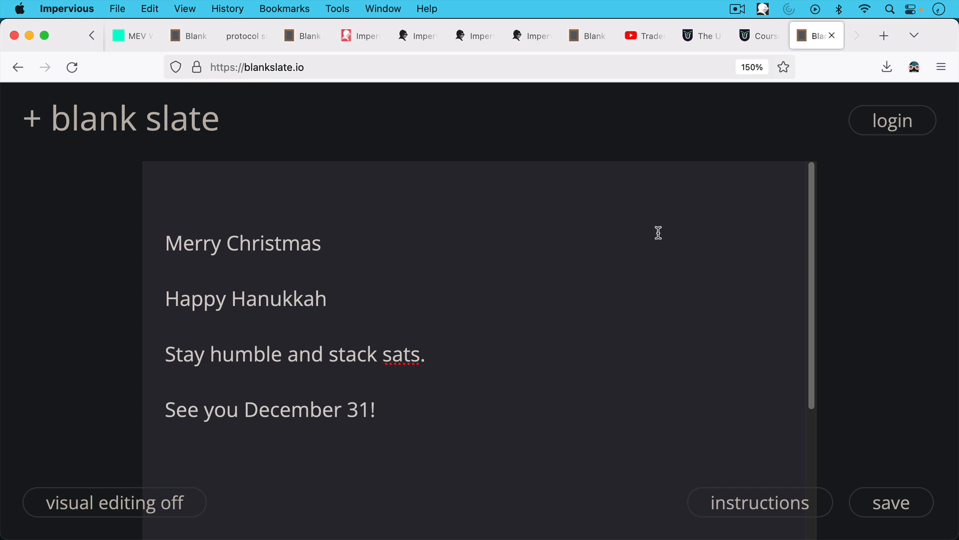